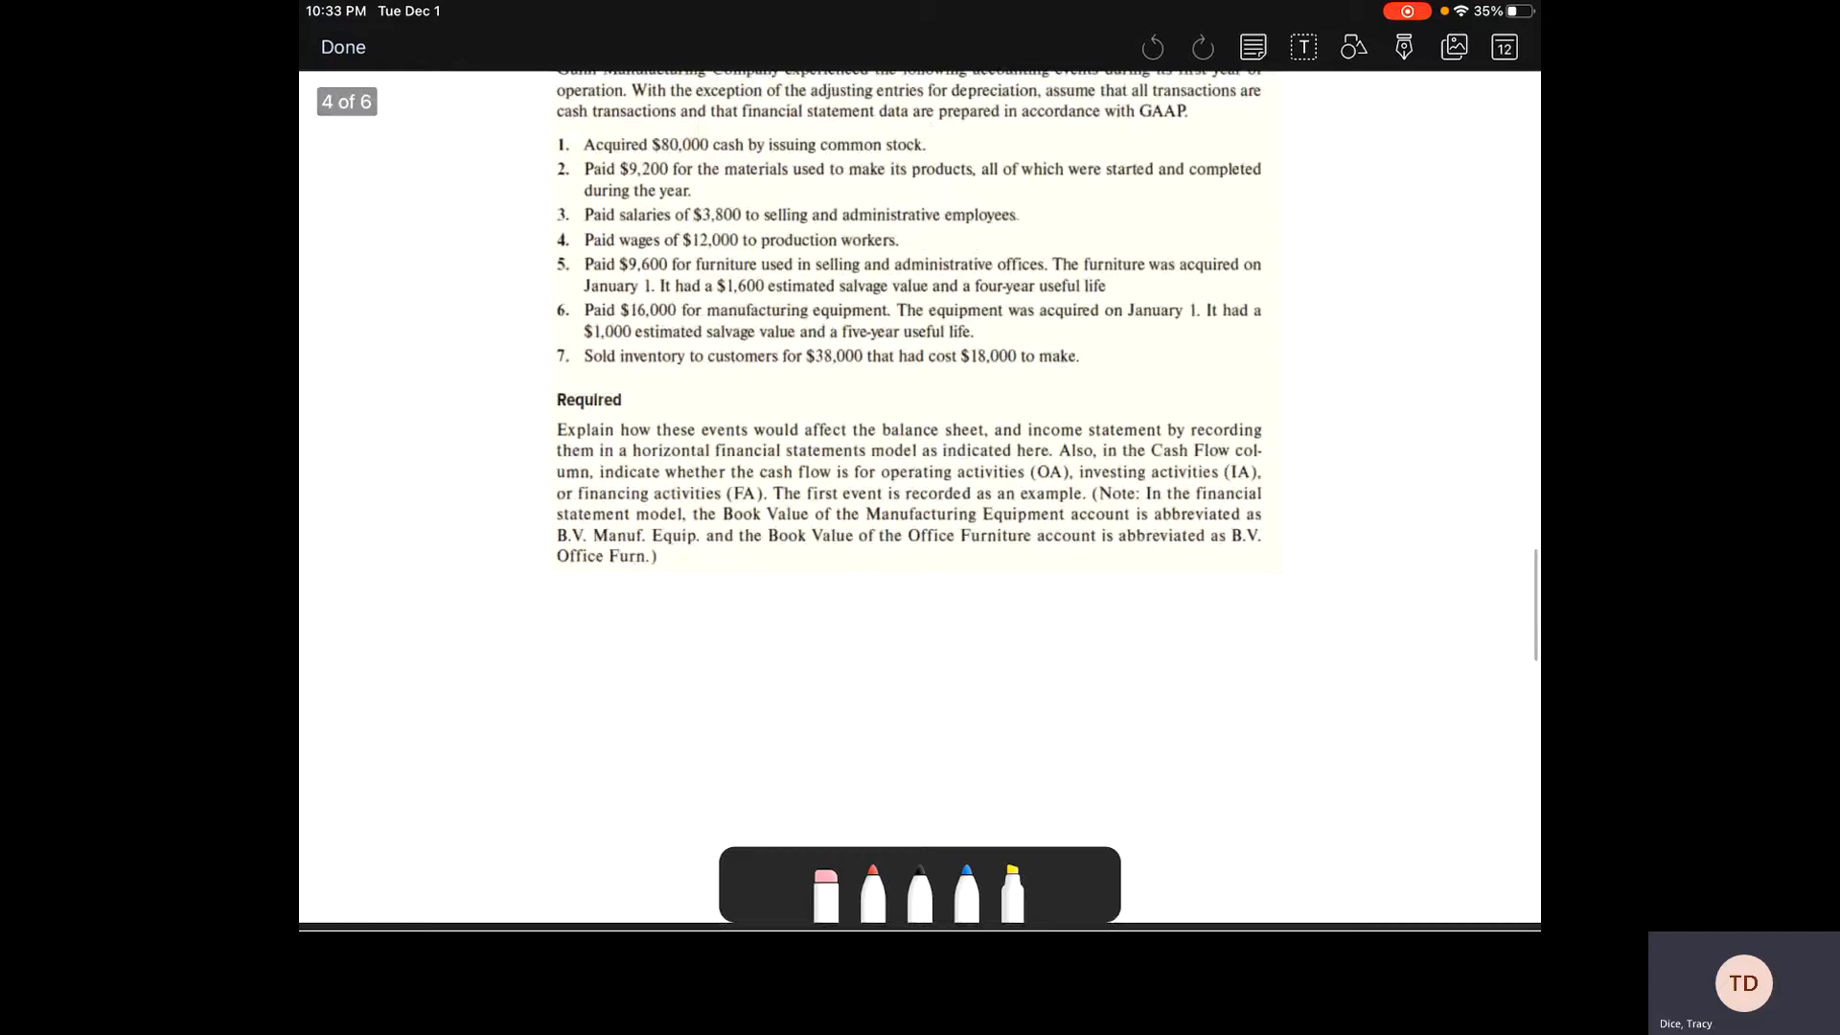
Step: Scroll to the table and write 80,000 in Cash, Common Stock and Cash Flow (FA) for event 1
scroll("down", 3)
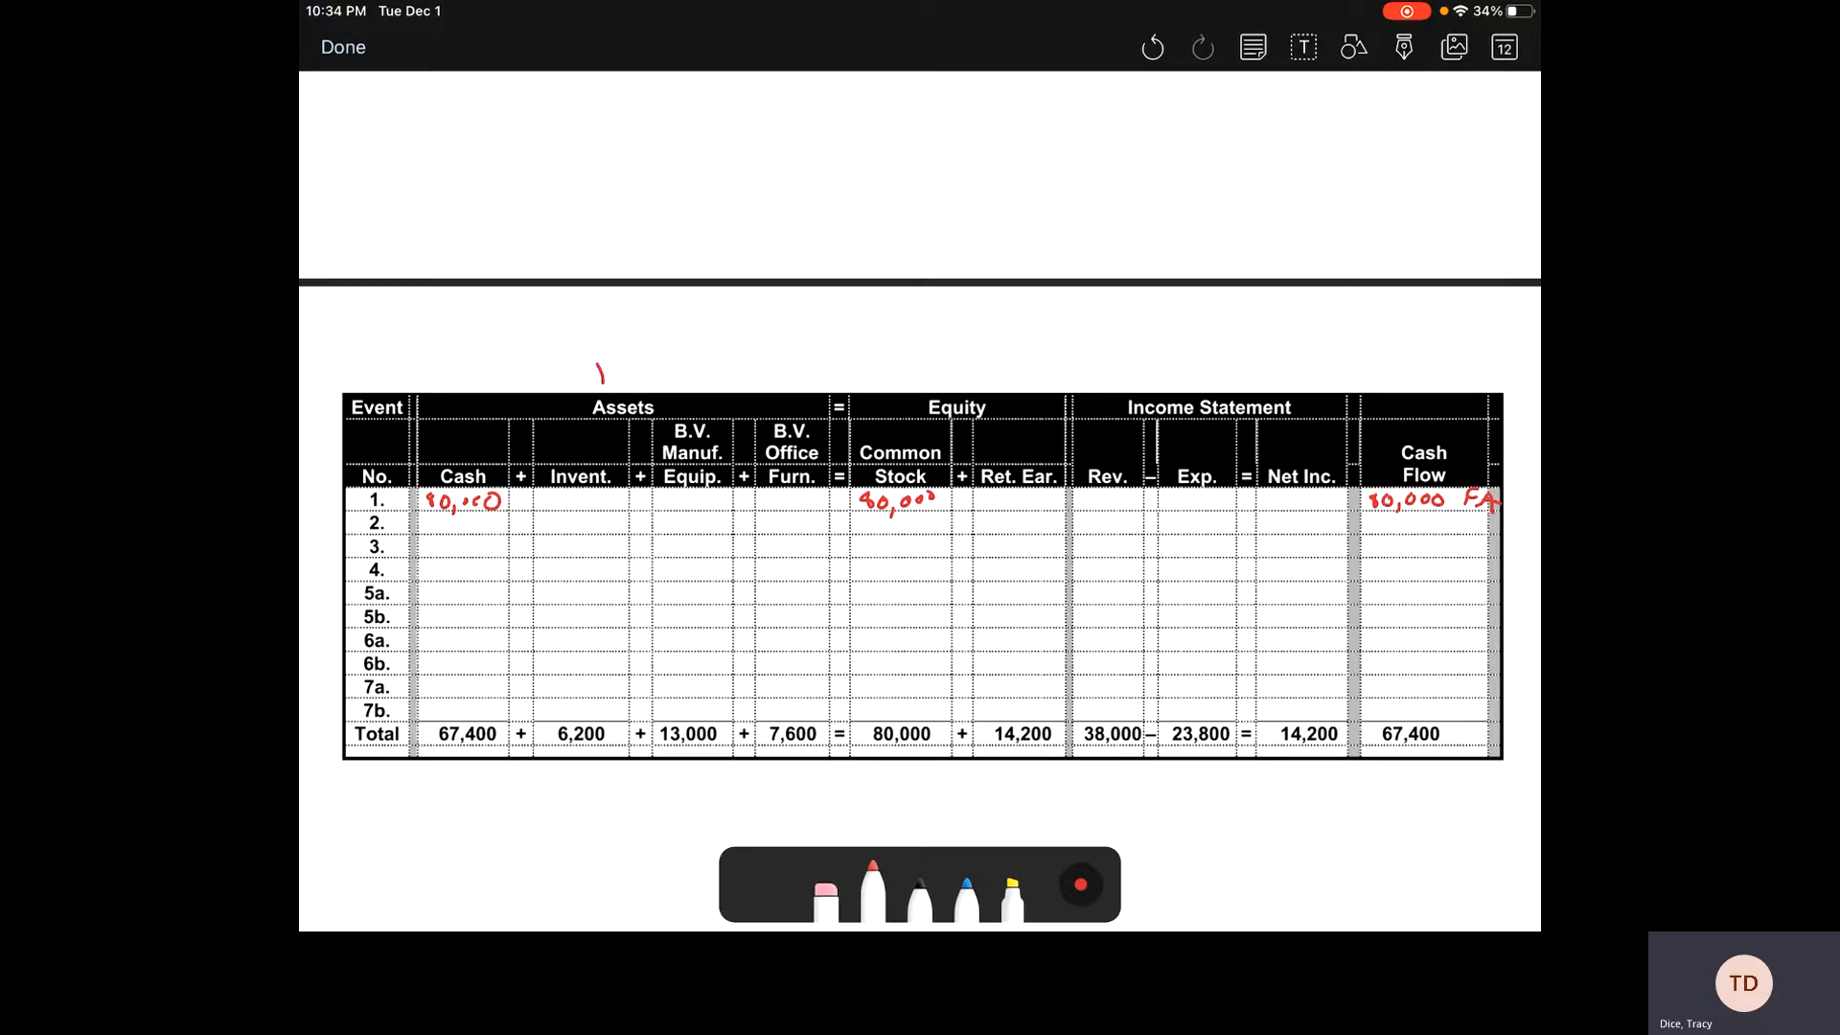
Step: Label the table Balance Sheet and enter (9200) Cash, 9200 Inventory and (9200) OA cash flow for event 2
left_click_drag(592, 358, 692, 364)
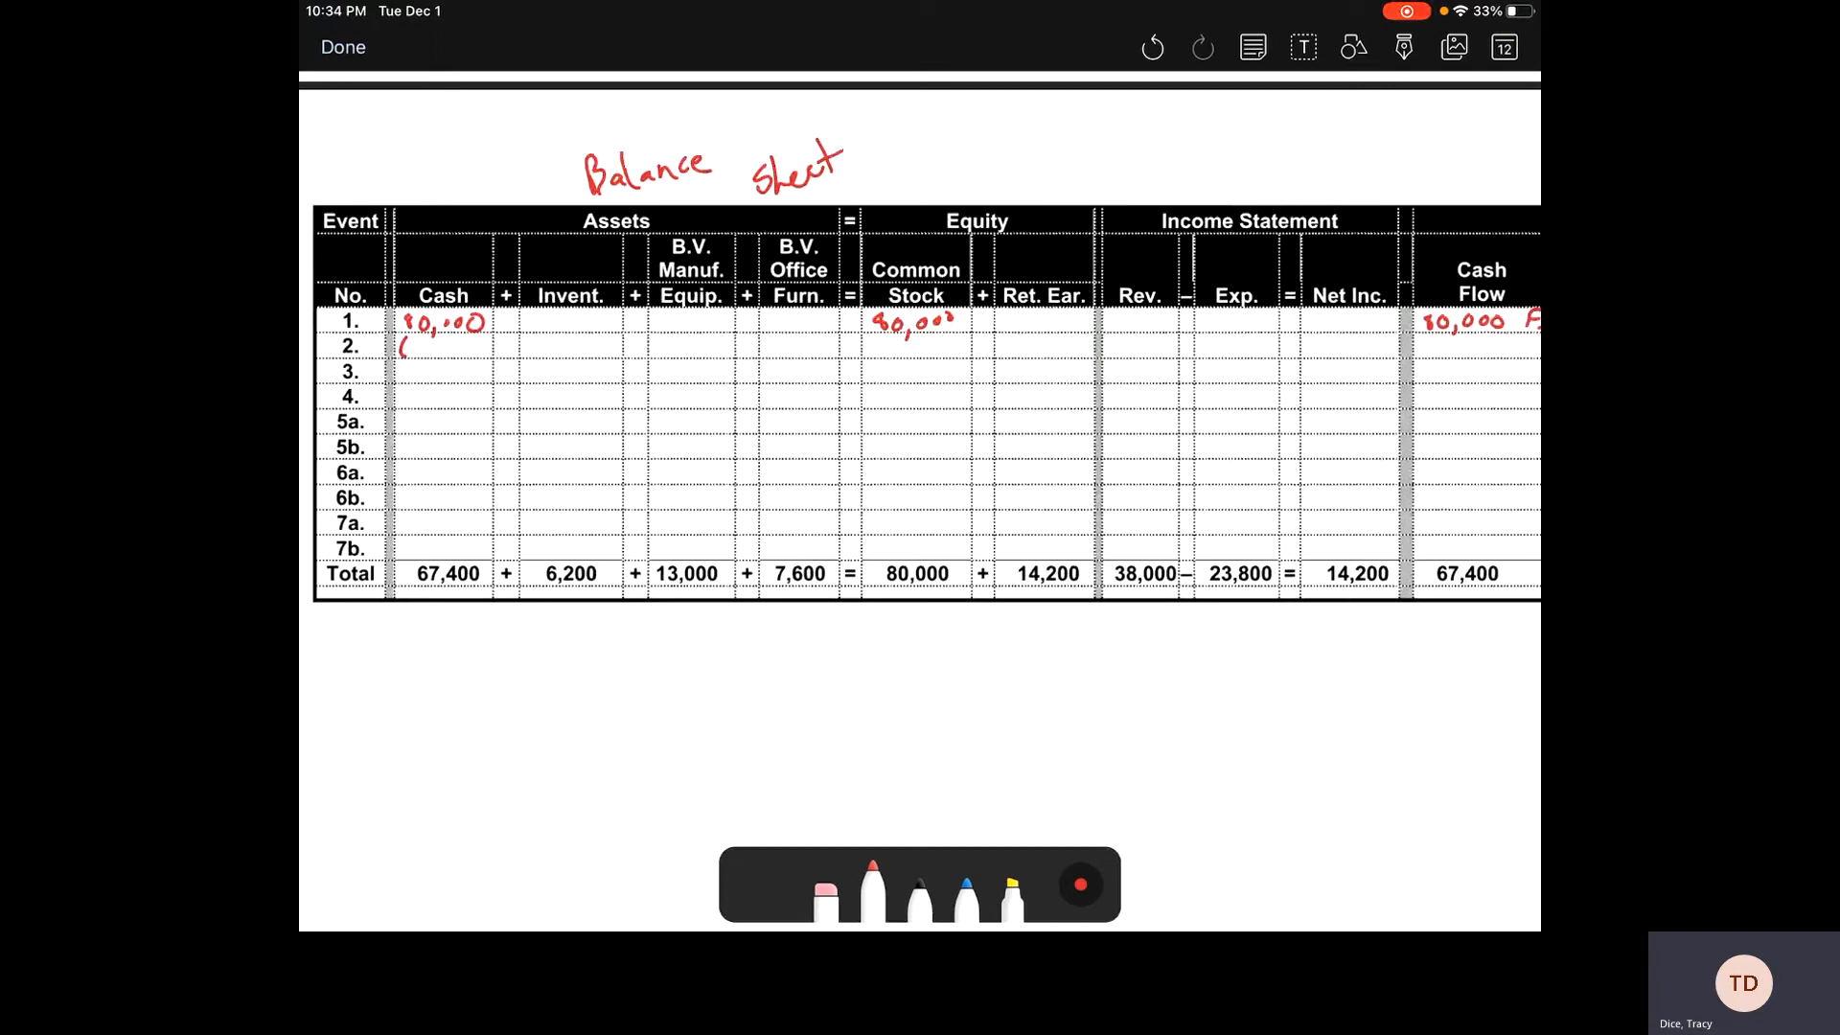
type("9200)")
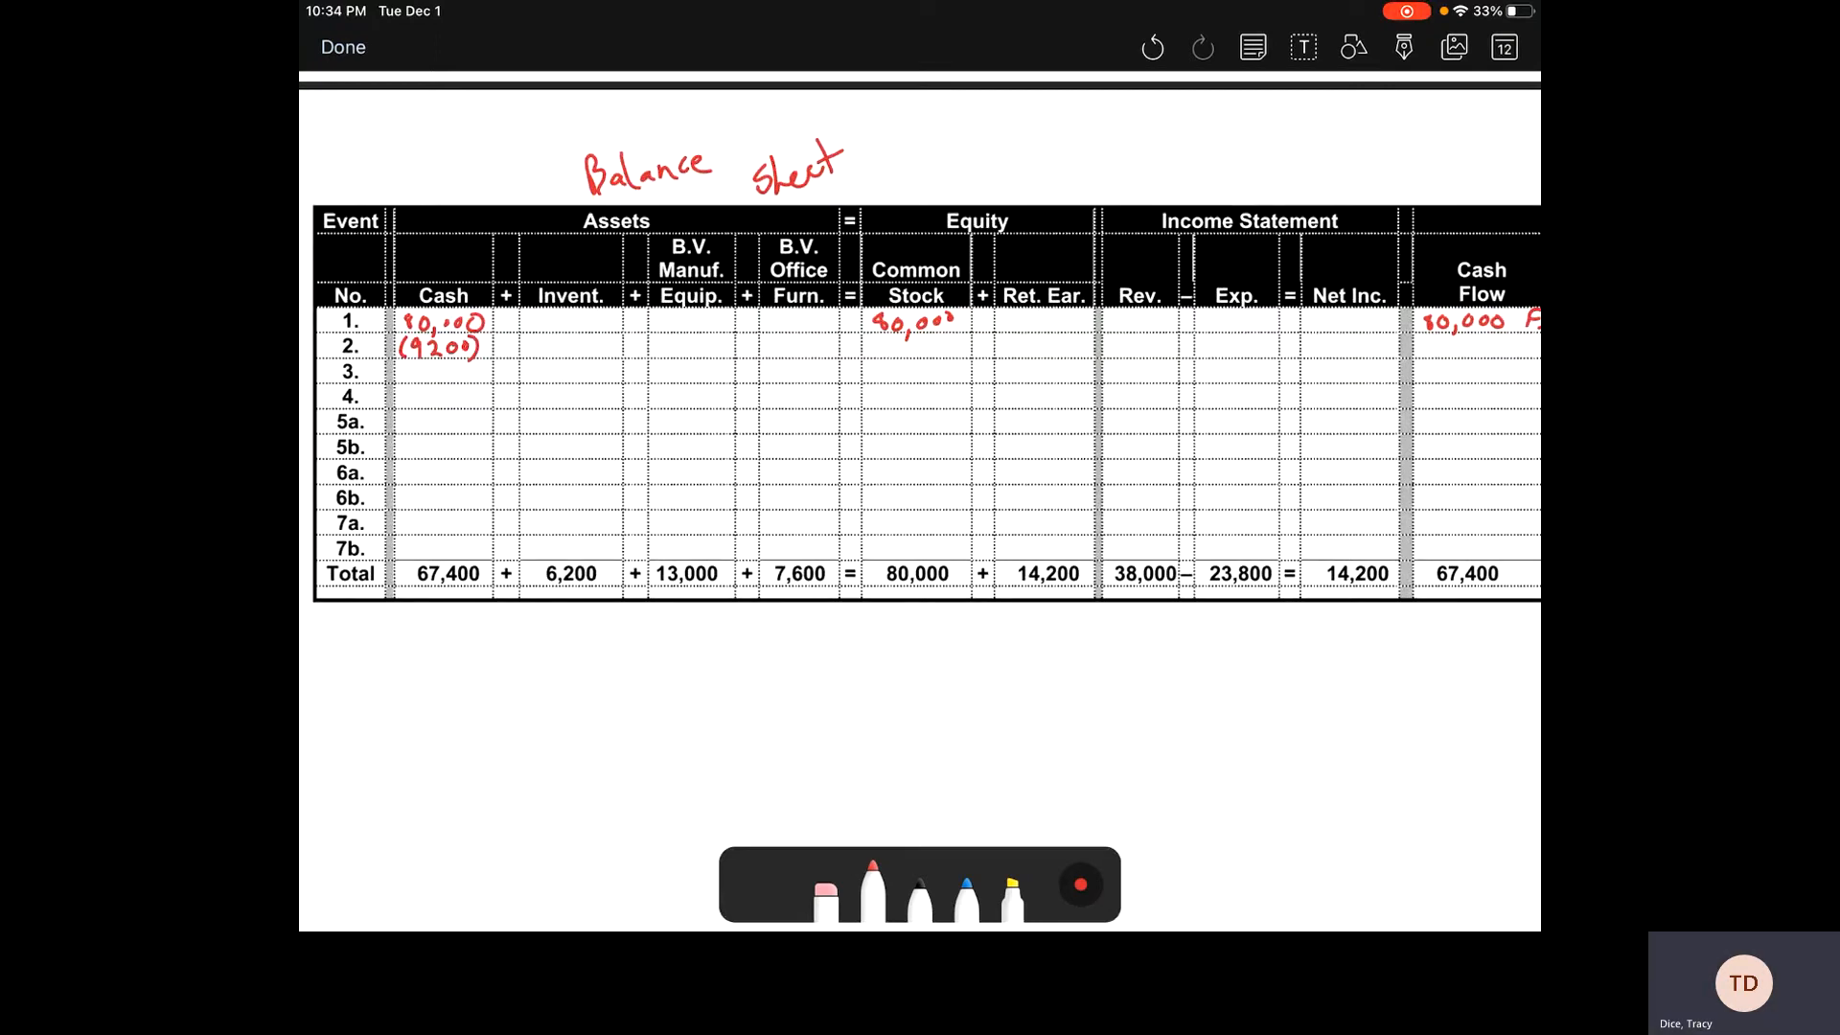
type("92")
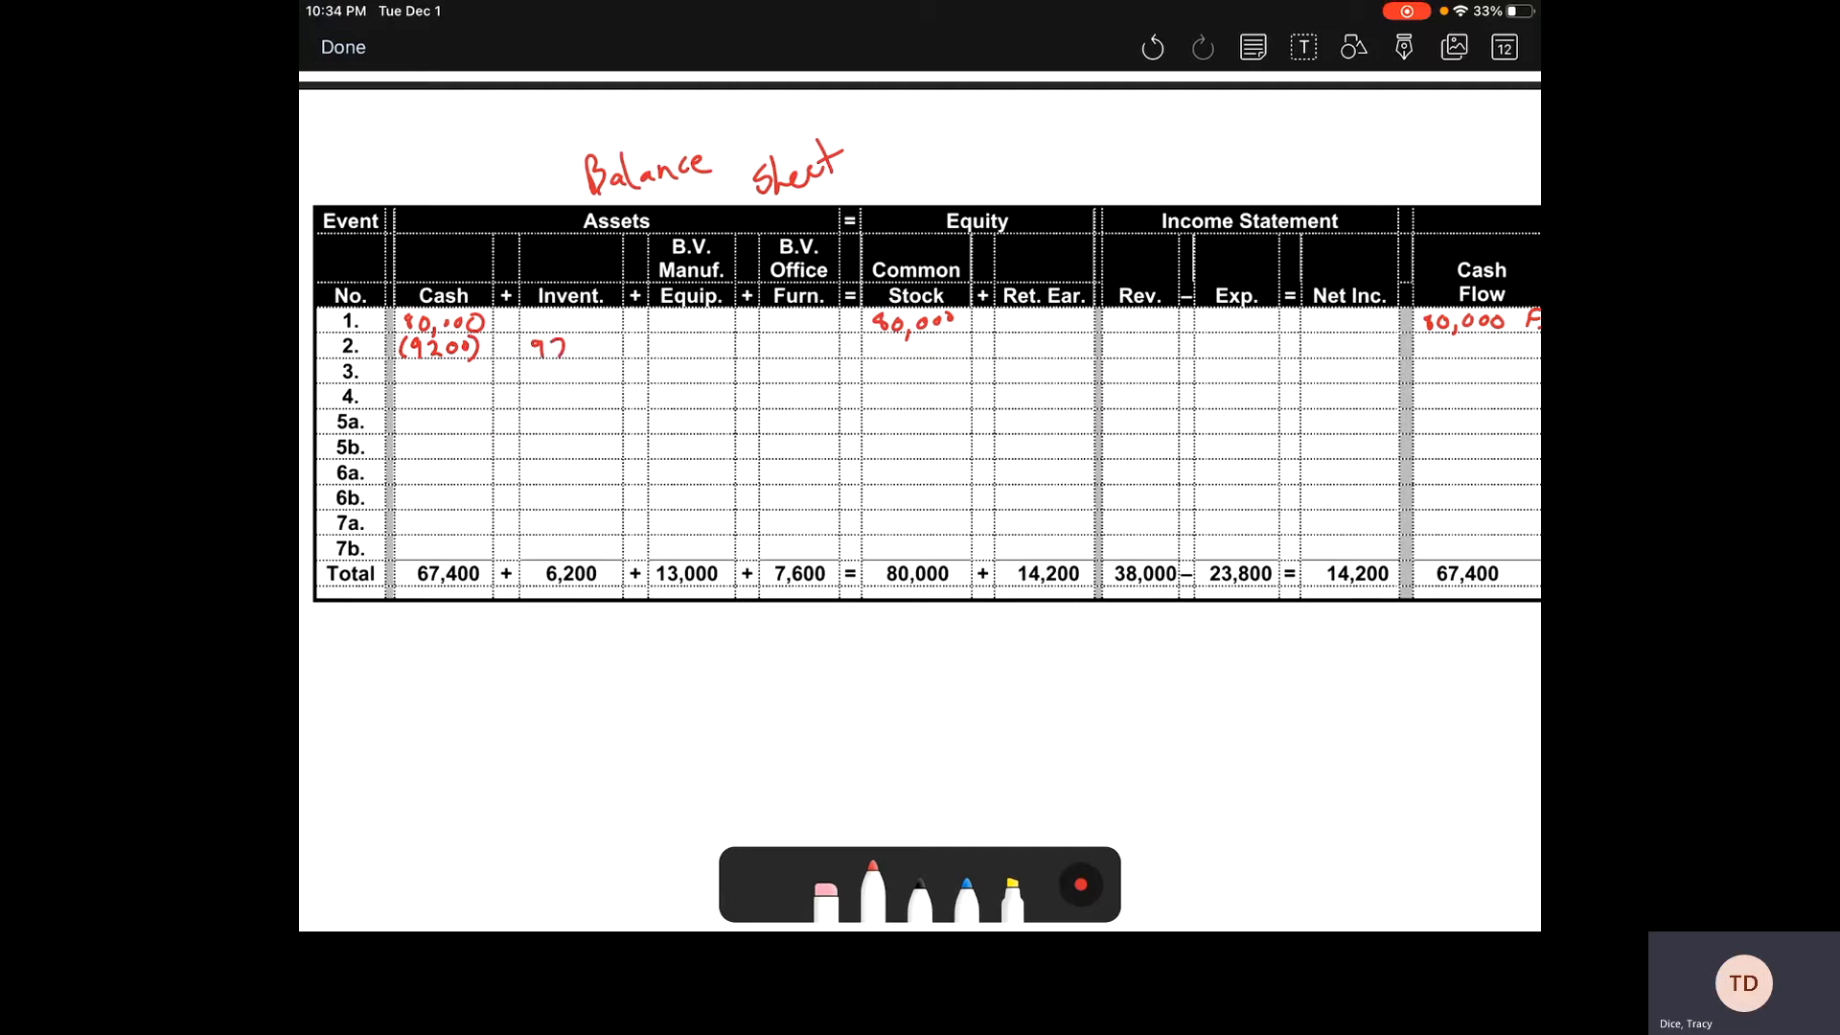
type("9200")
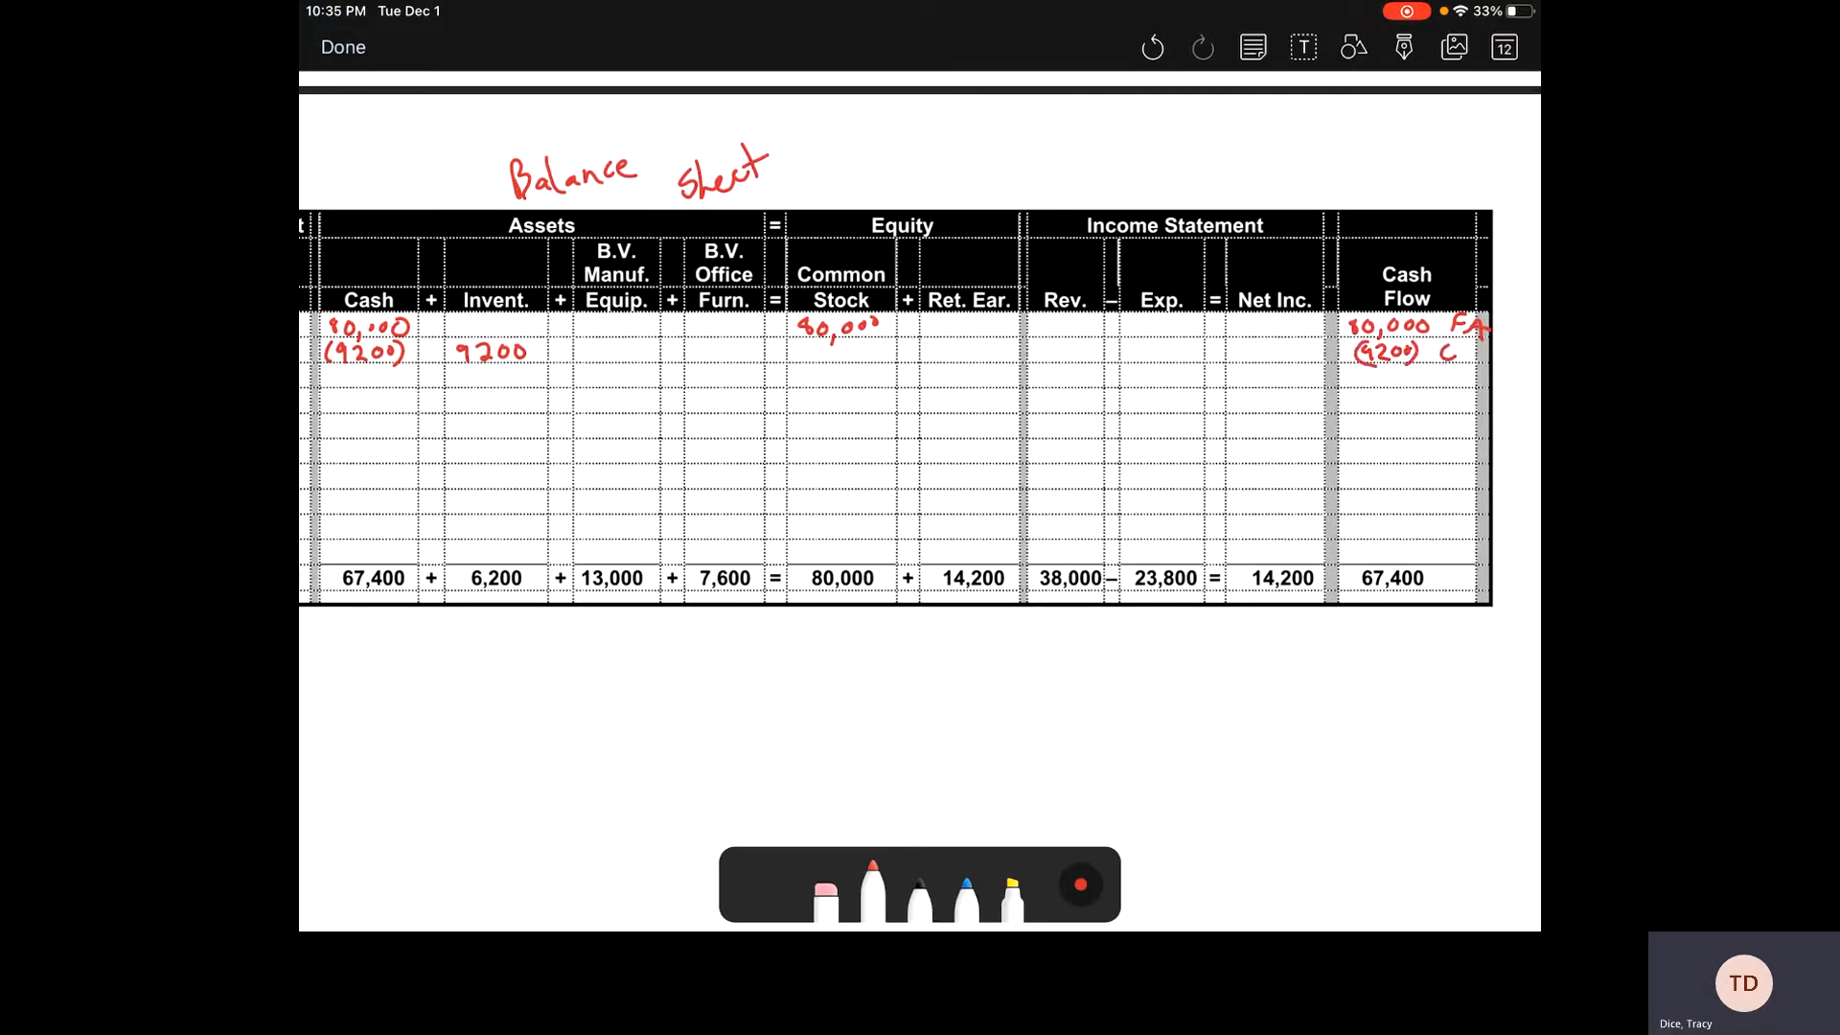
type("OA")
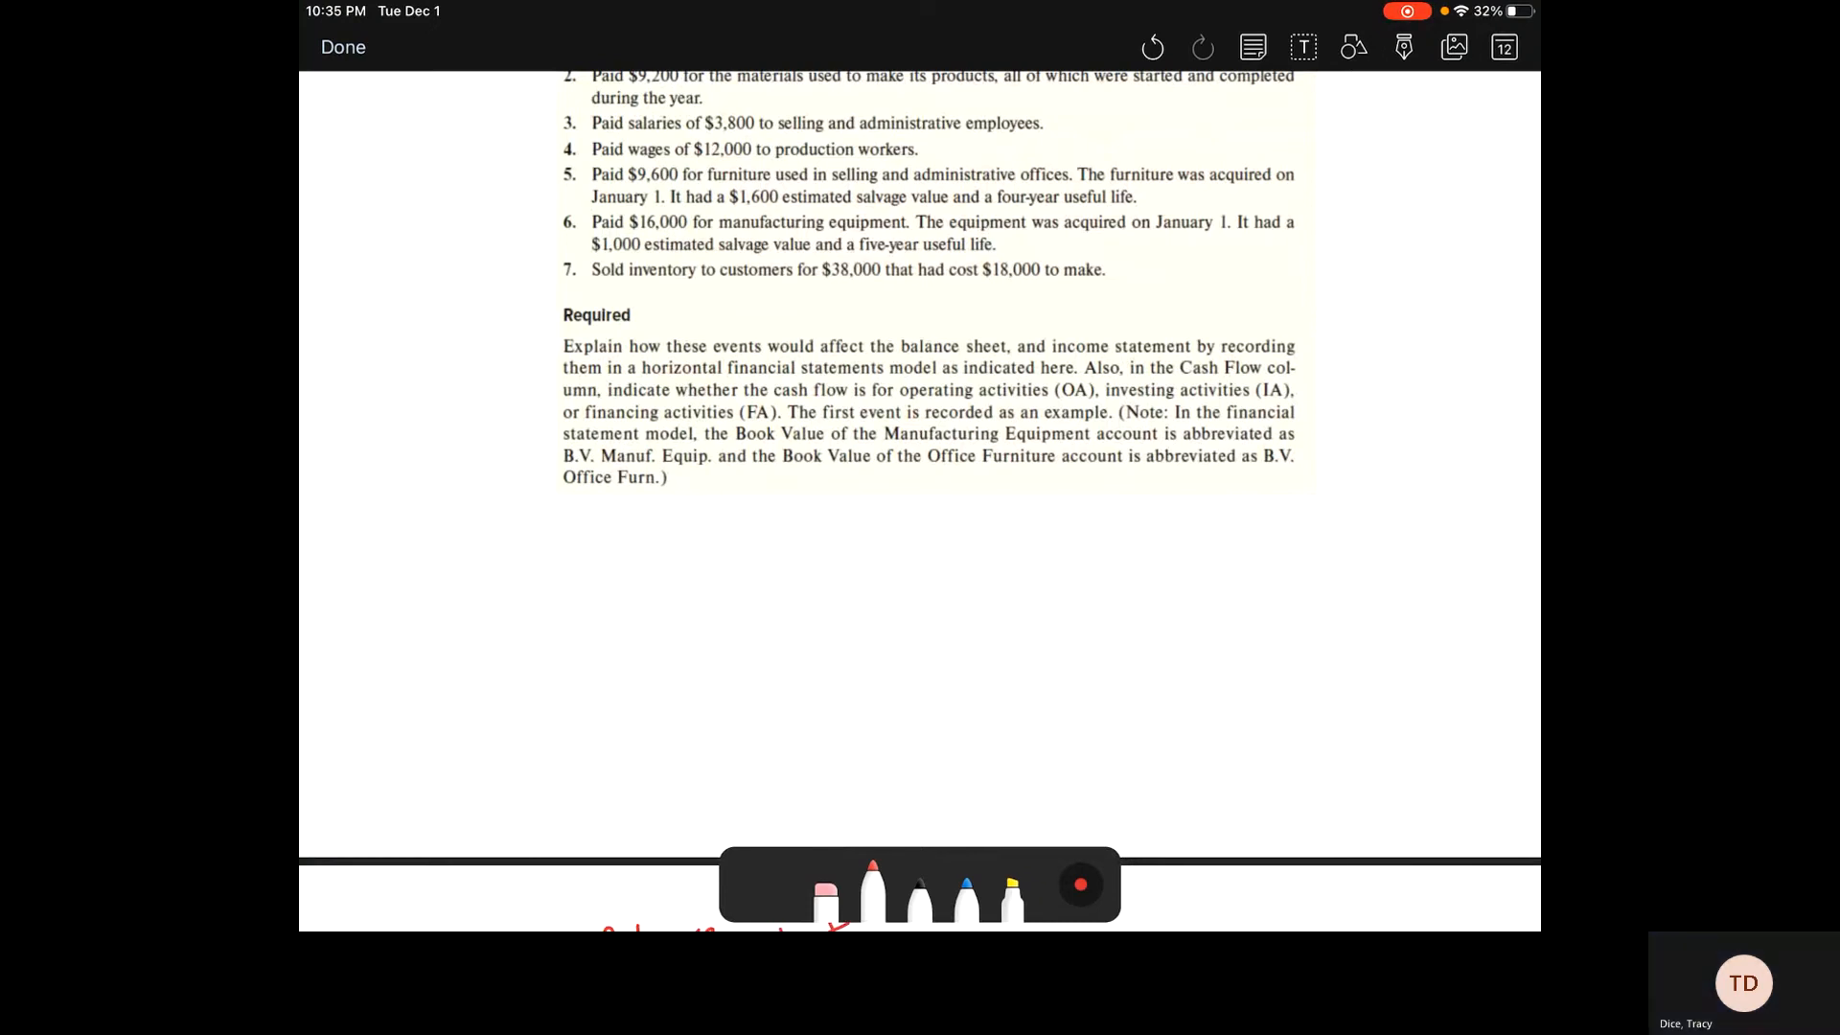
Step: Enter (3800) Cash and Ret. Ear., −3800 expense and (3800) net income for event 3
scroll("down", 3)
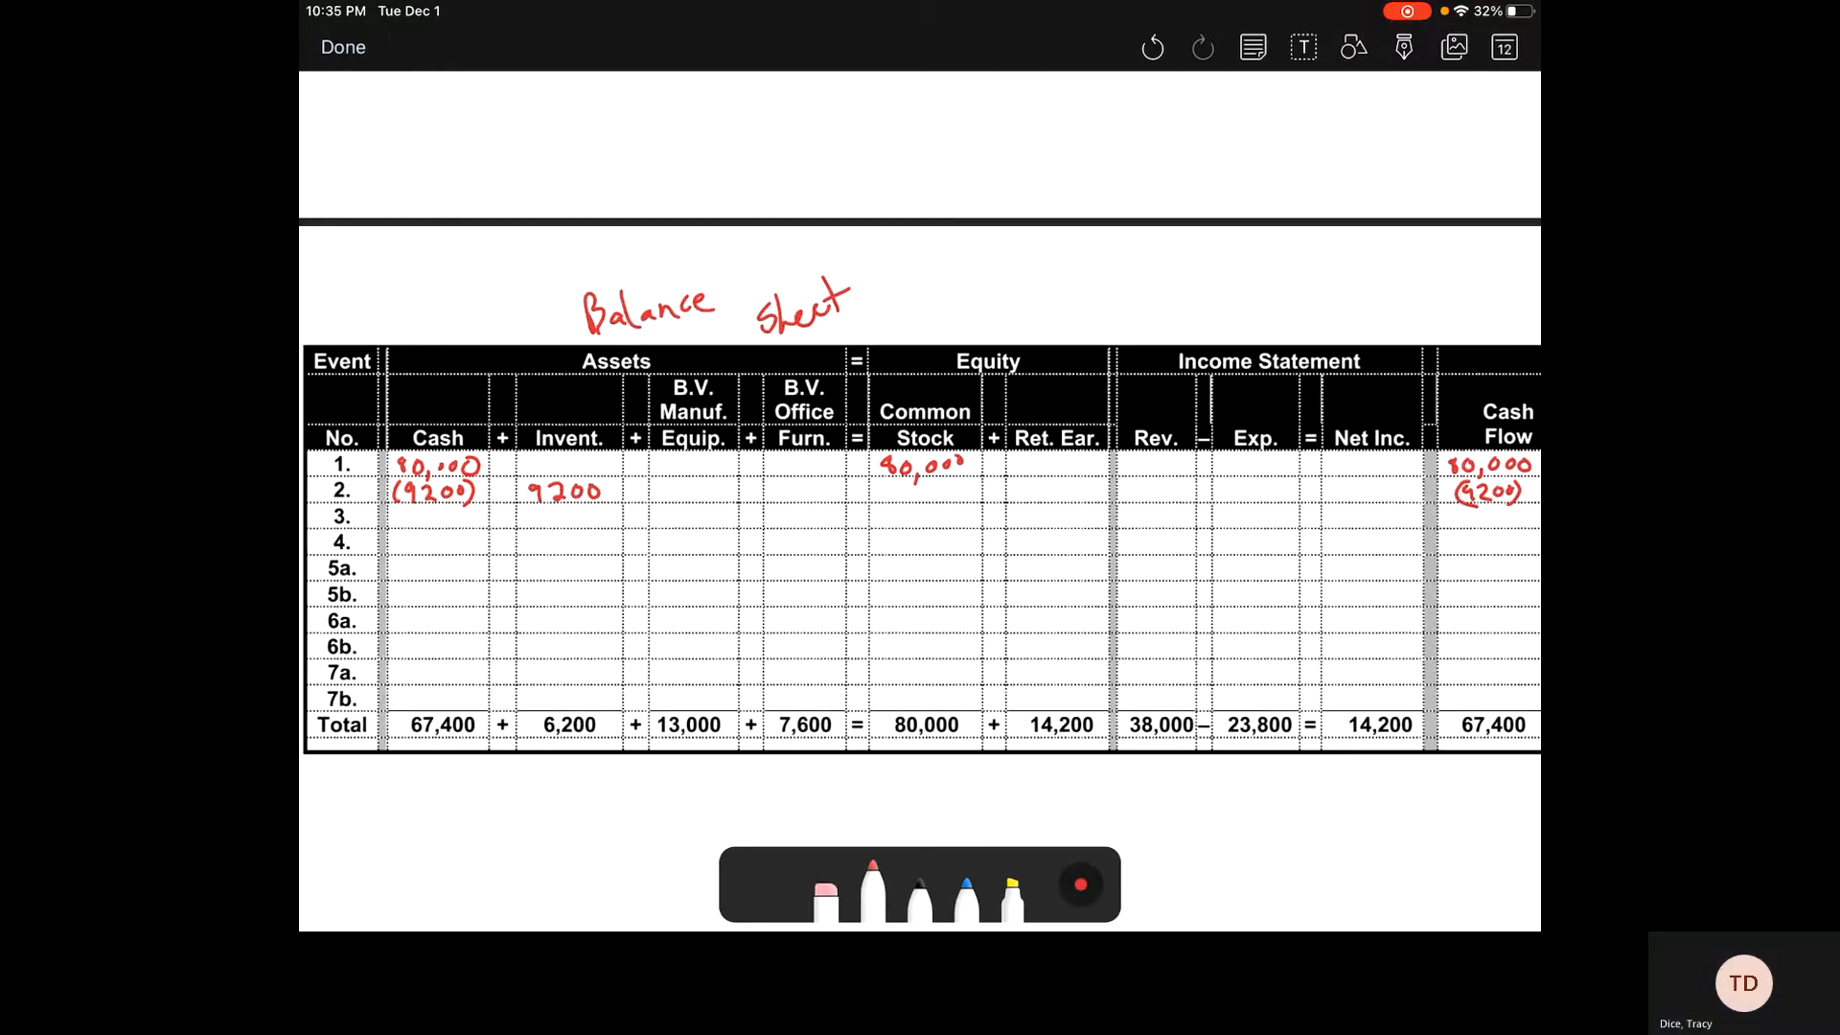
type("(350")
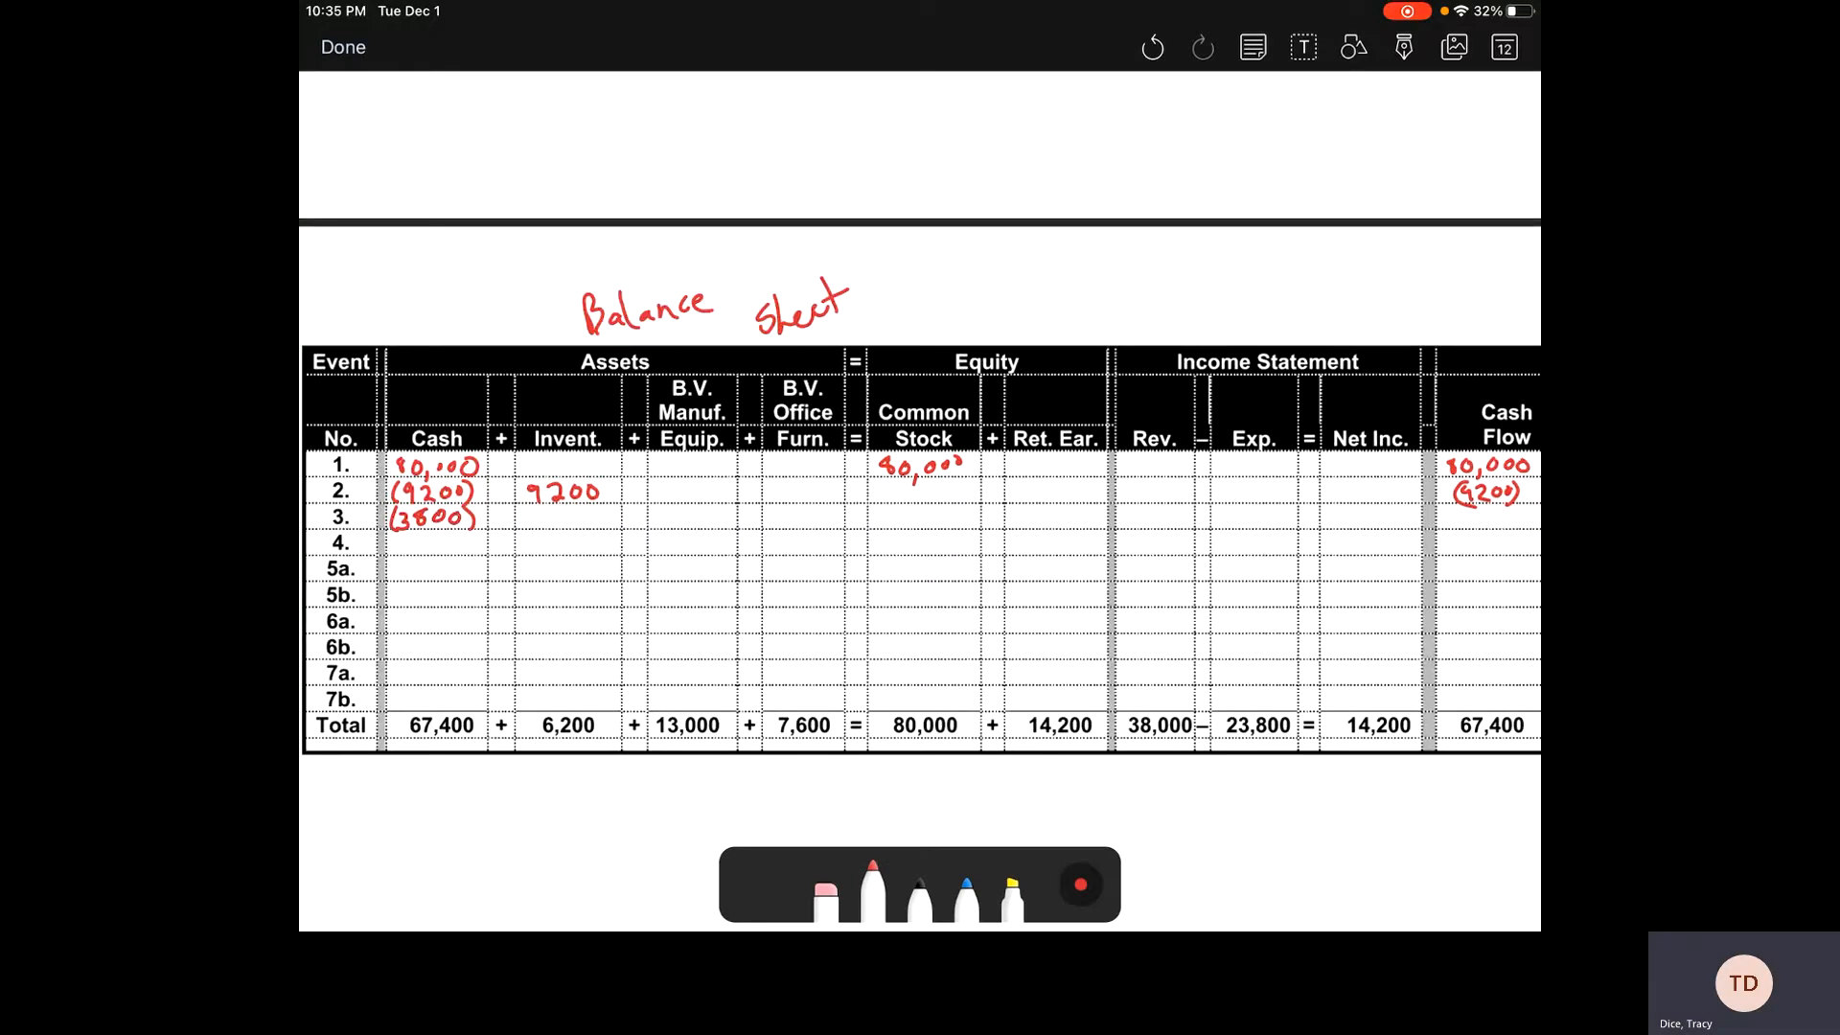
type("()5")
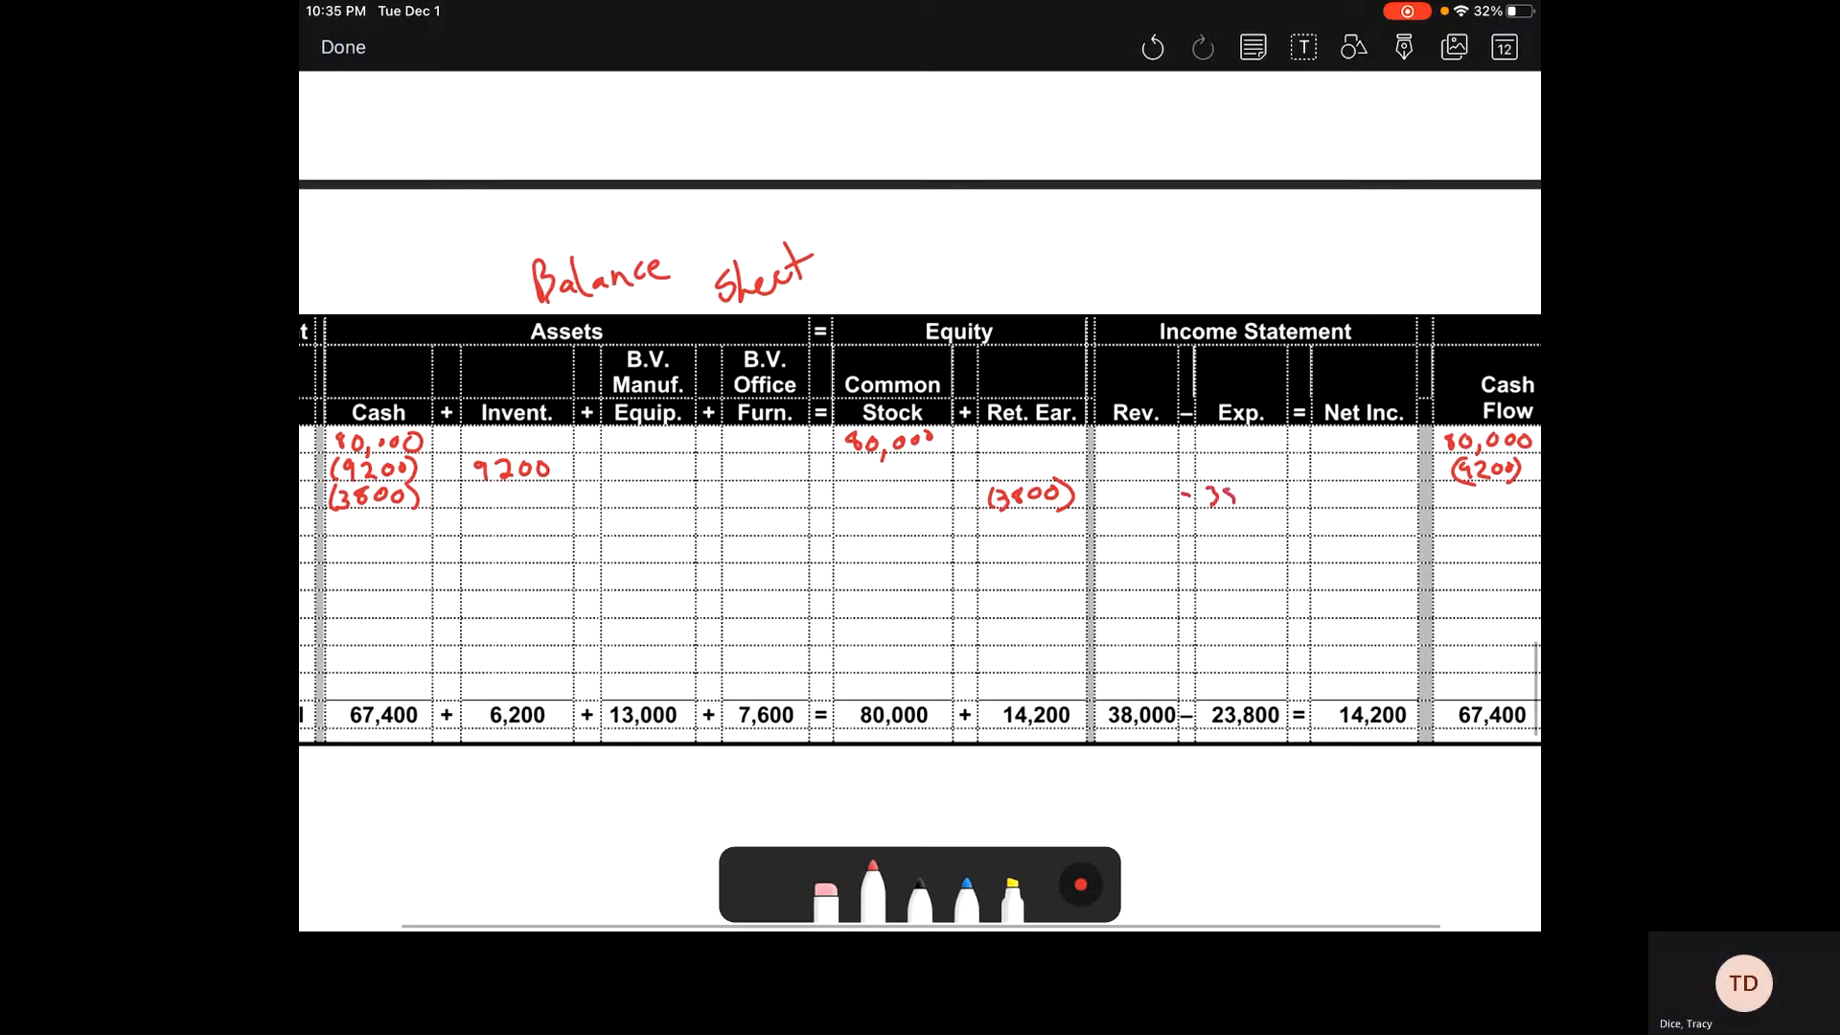
left_click_drag(1196, 493, 1303, 495)
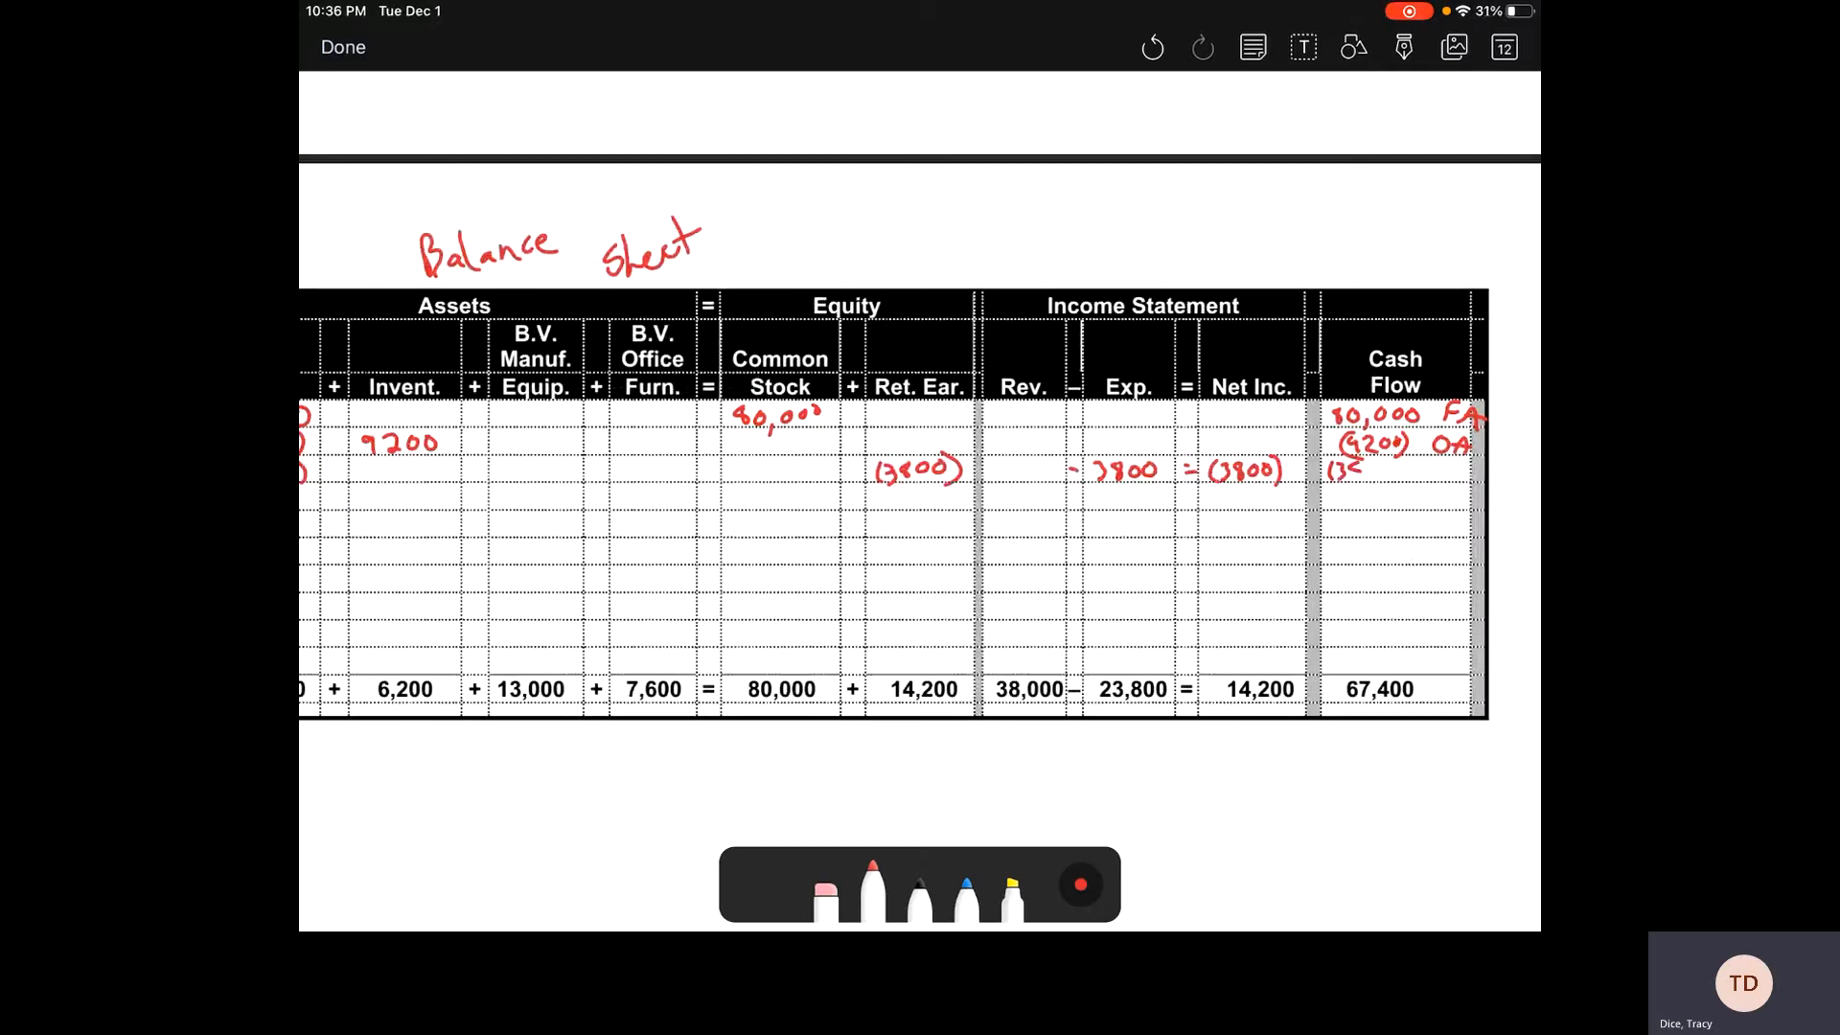
type("(3800) OA")
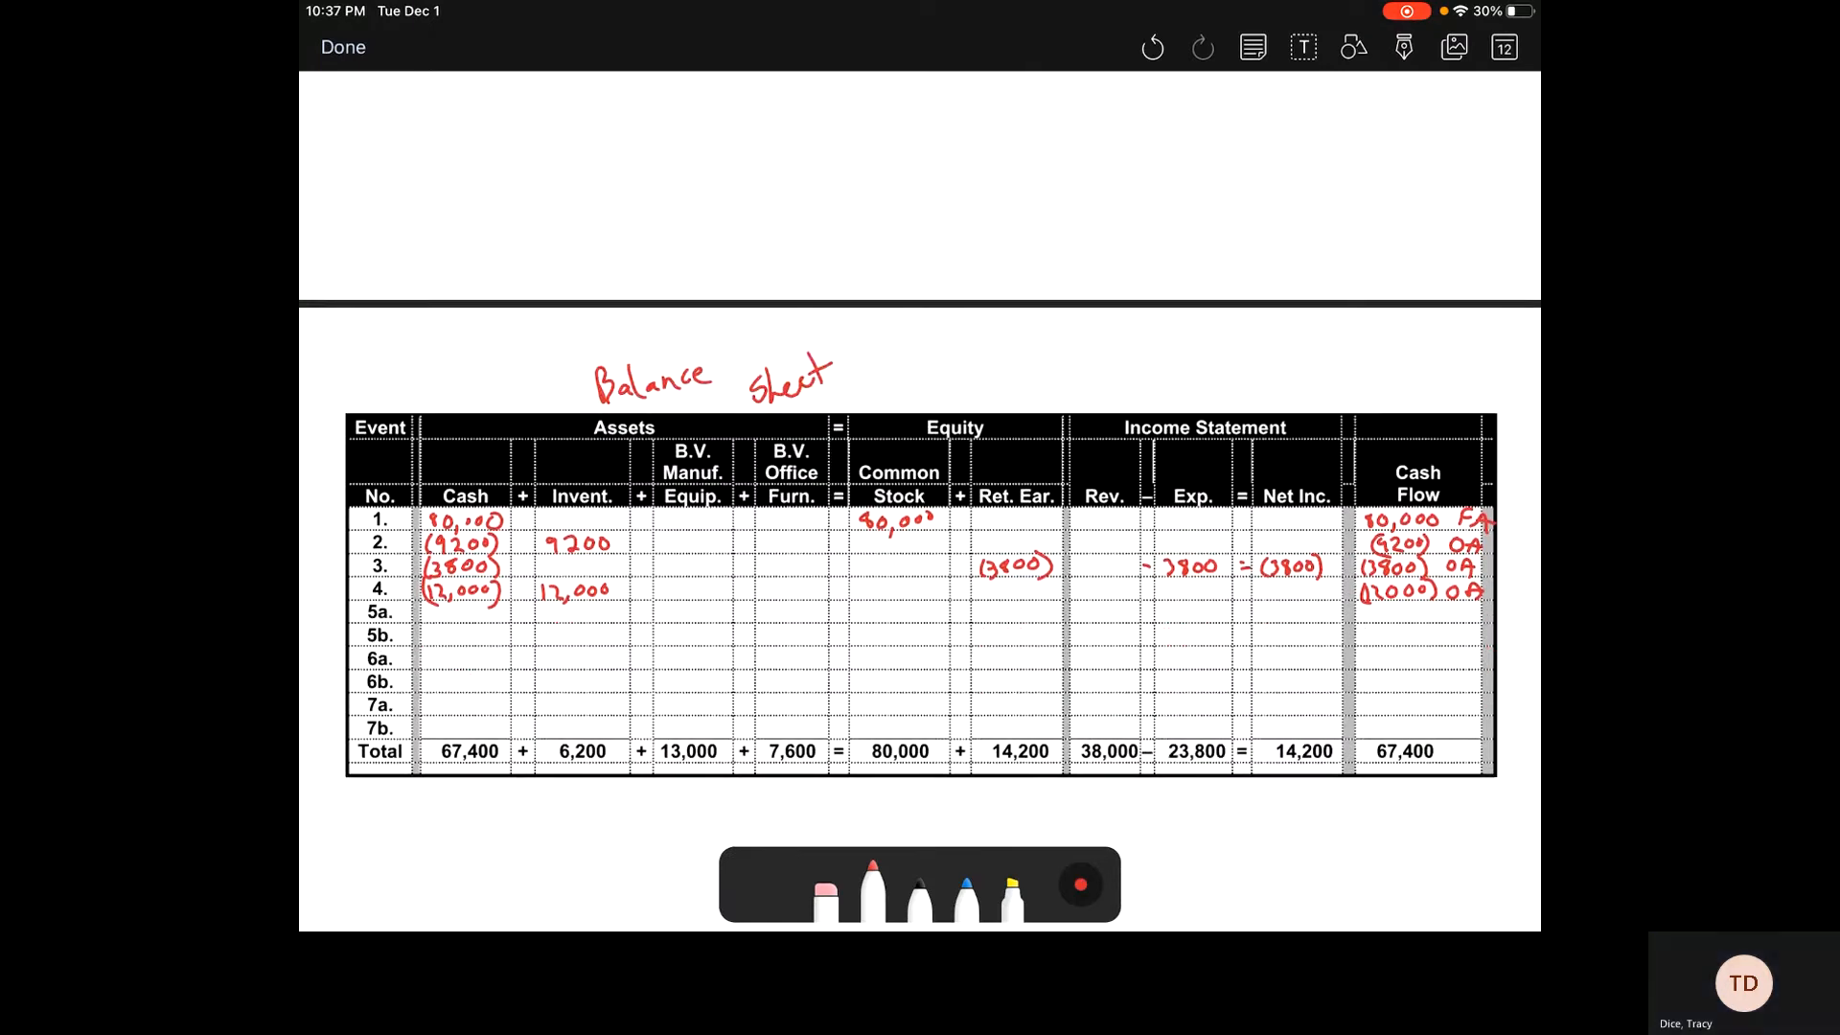
Step: Enter (9600) Cash, 9600 Office Furn. and (9,600) IA cash flow for event 5a
type("16")
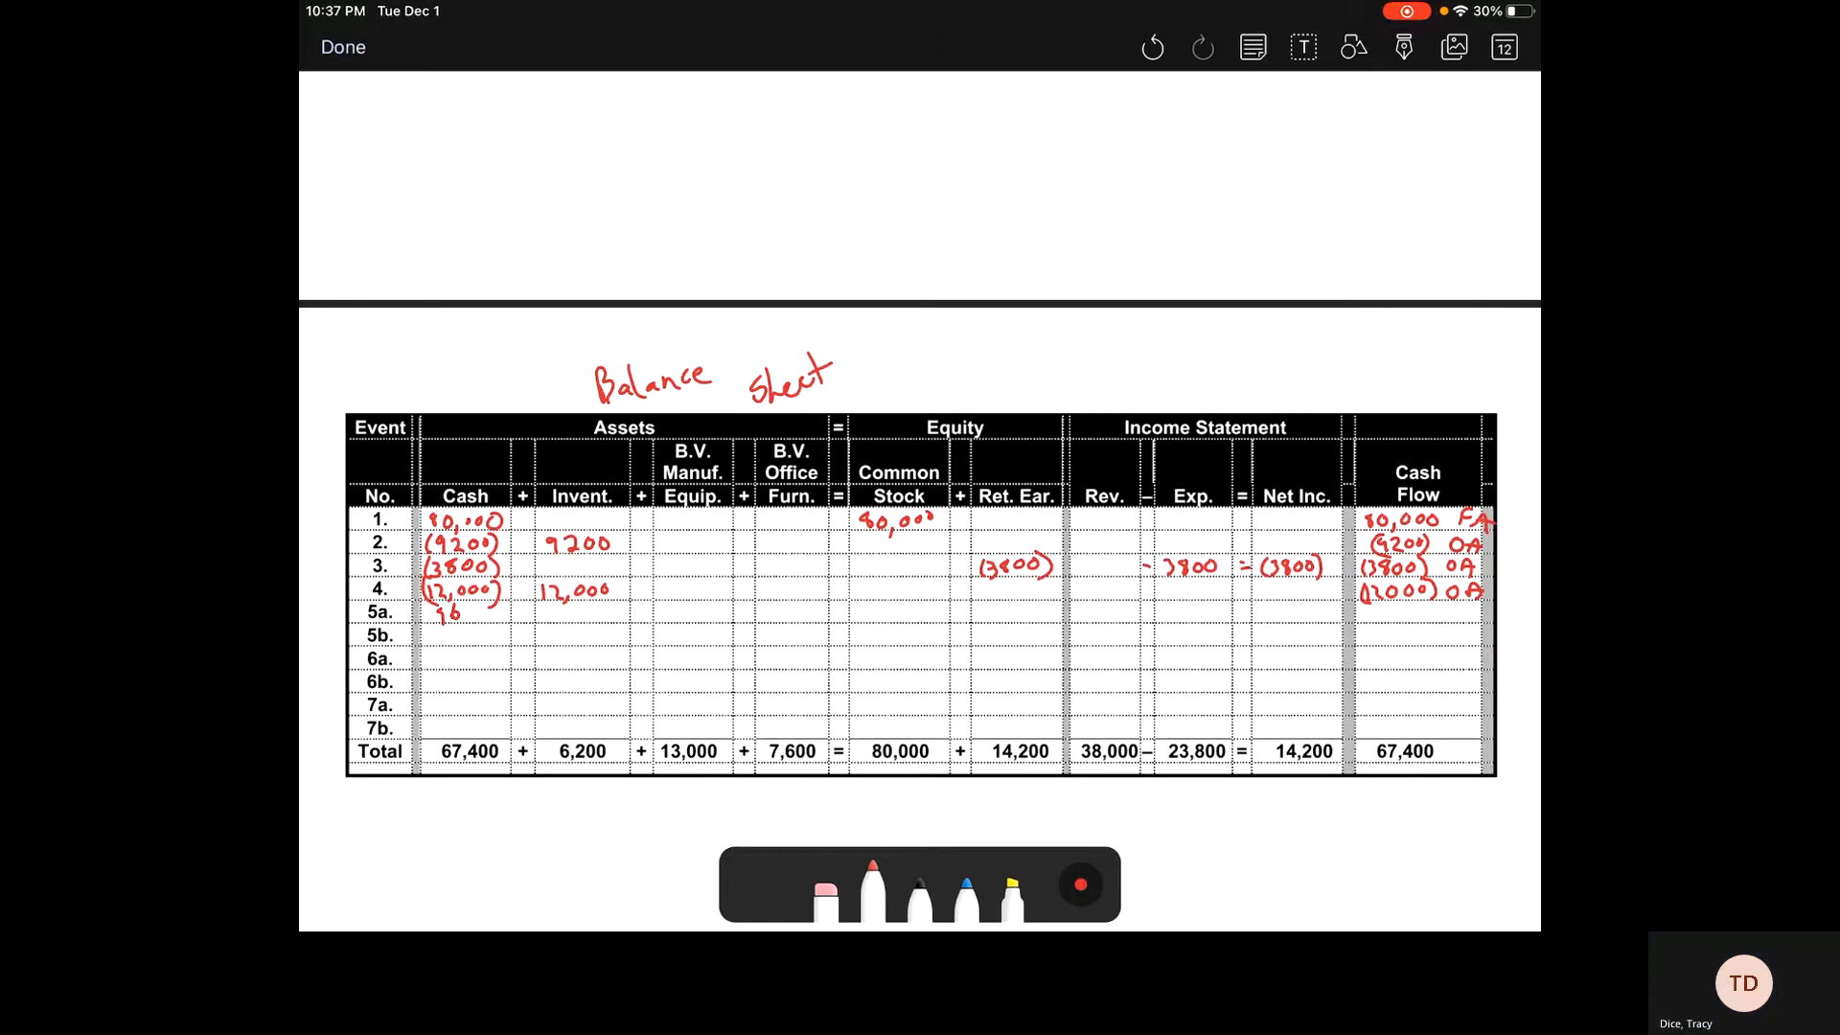
type("(1600)")
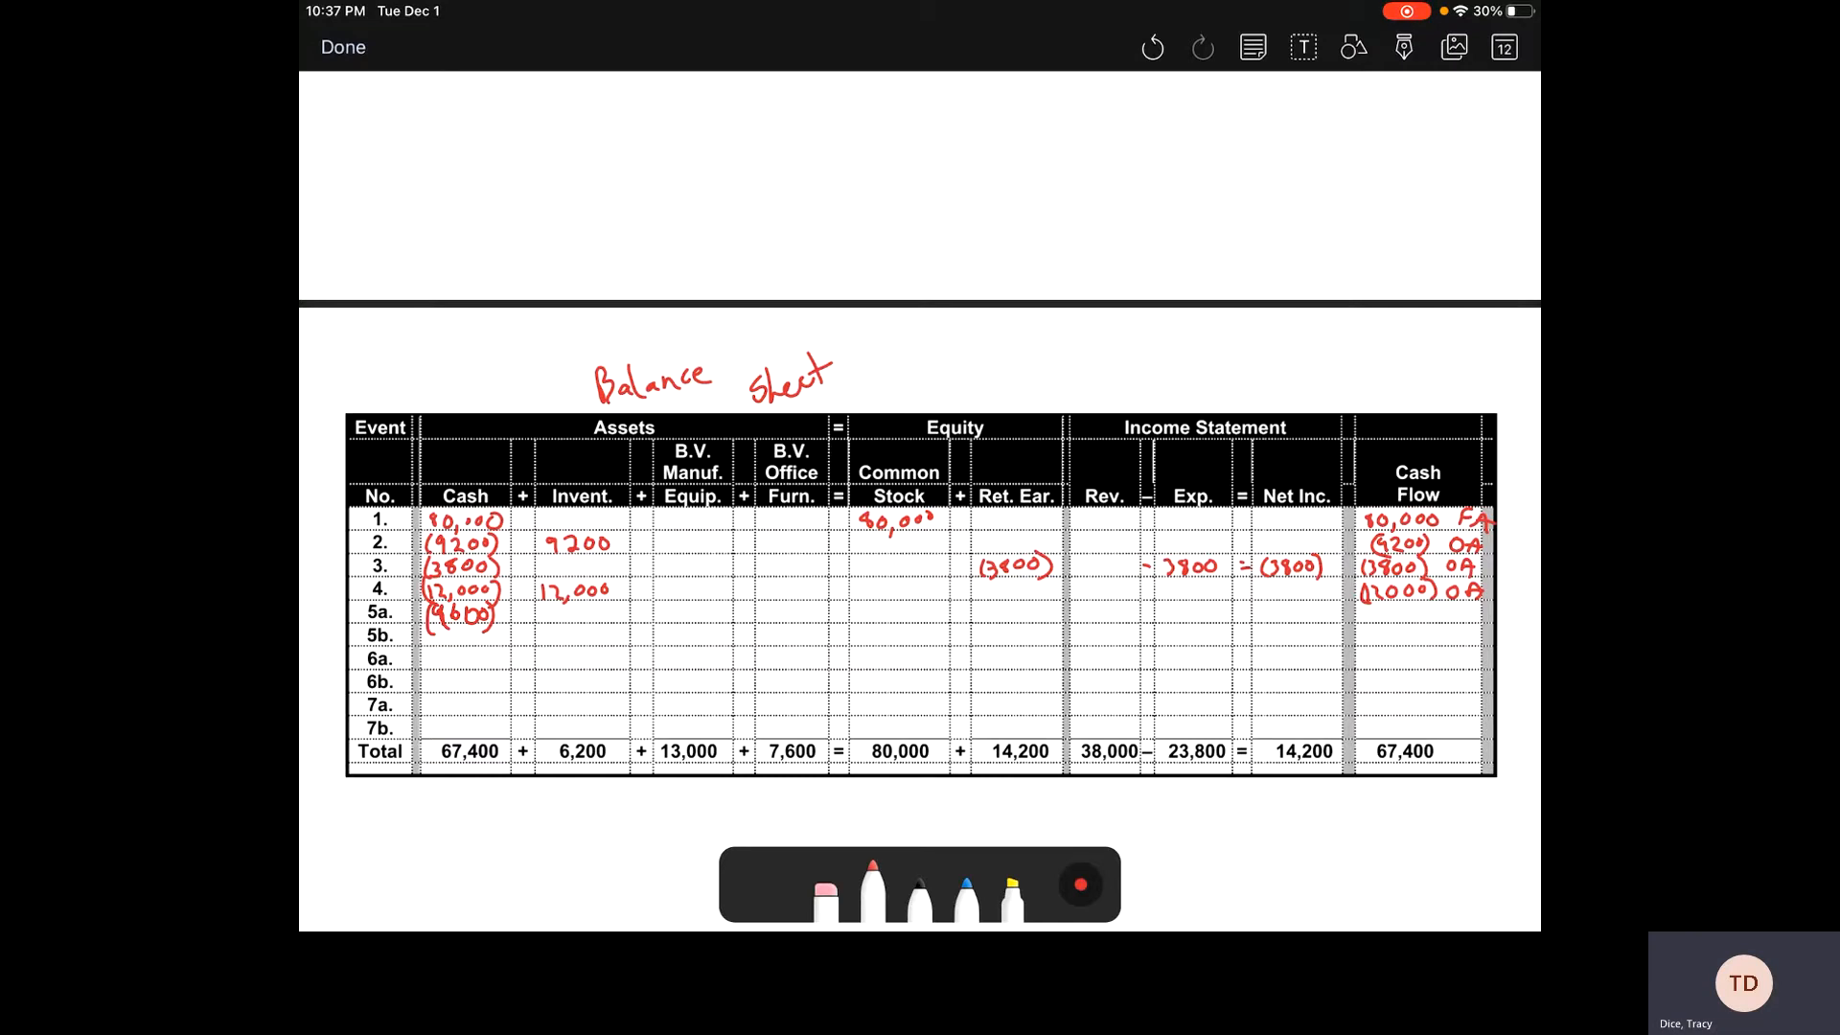
left_click(765, 610)
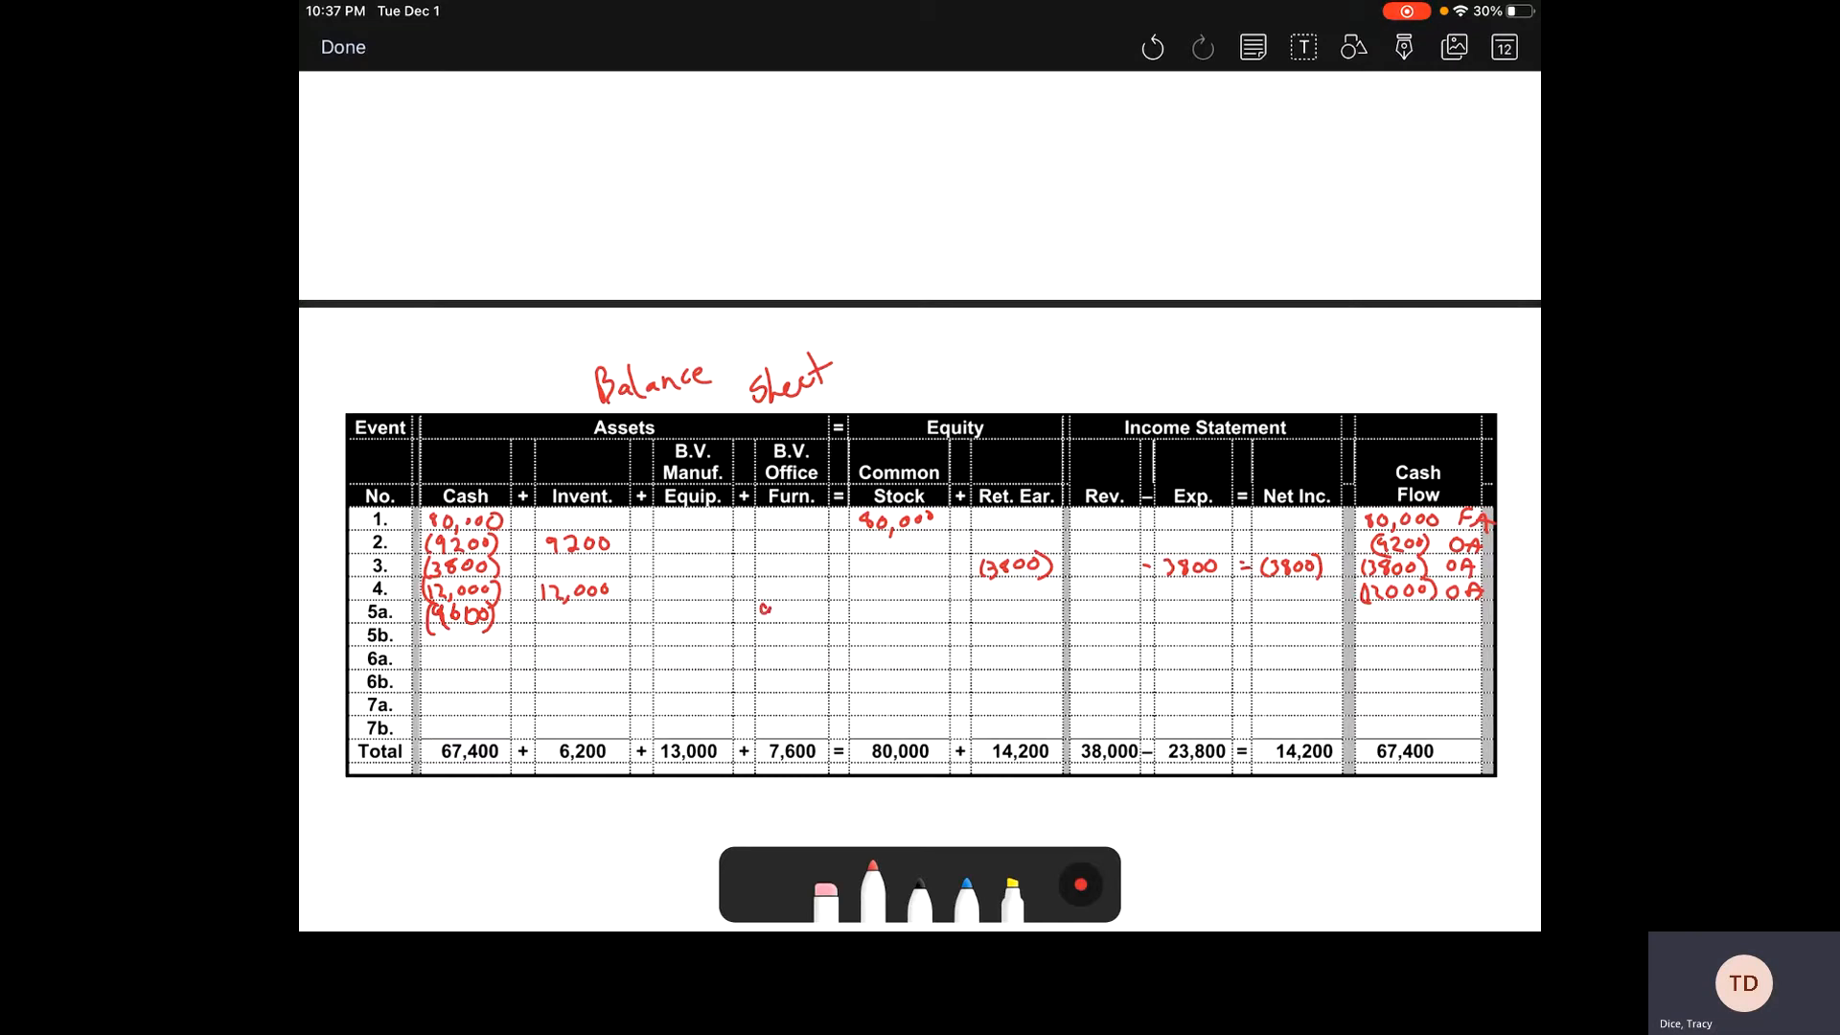
type("9600")
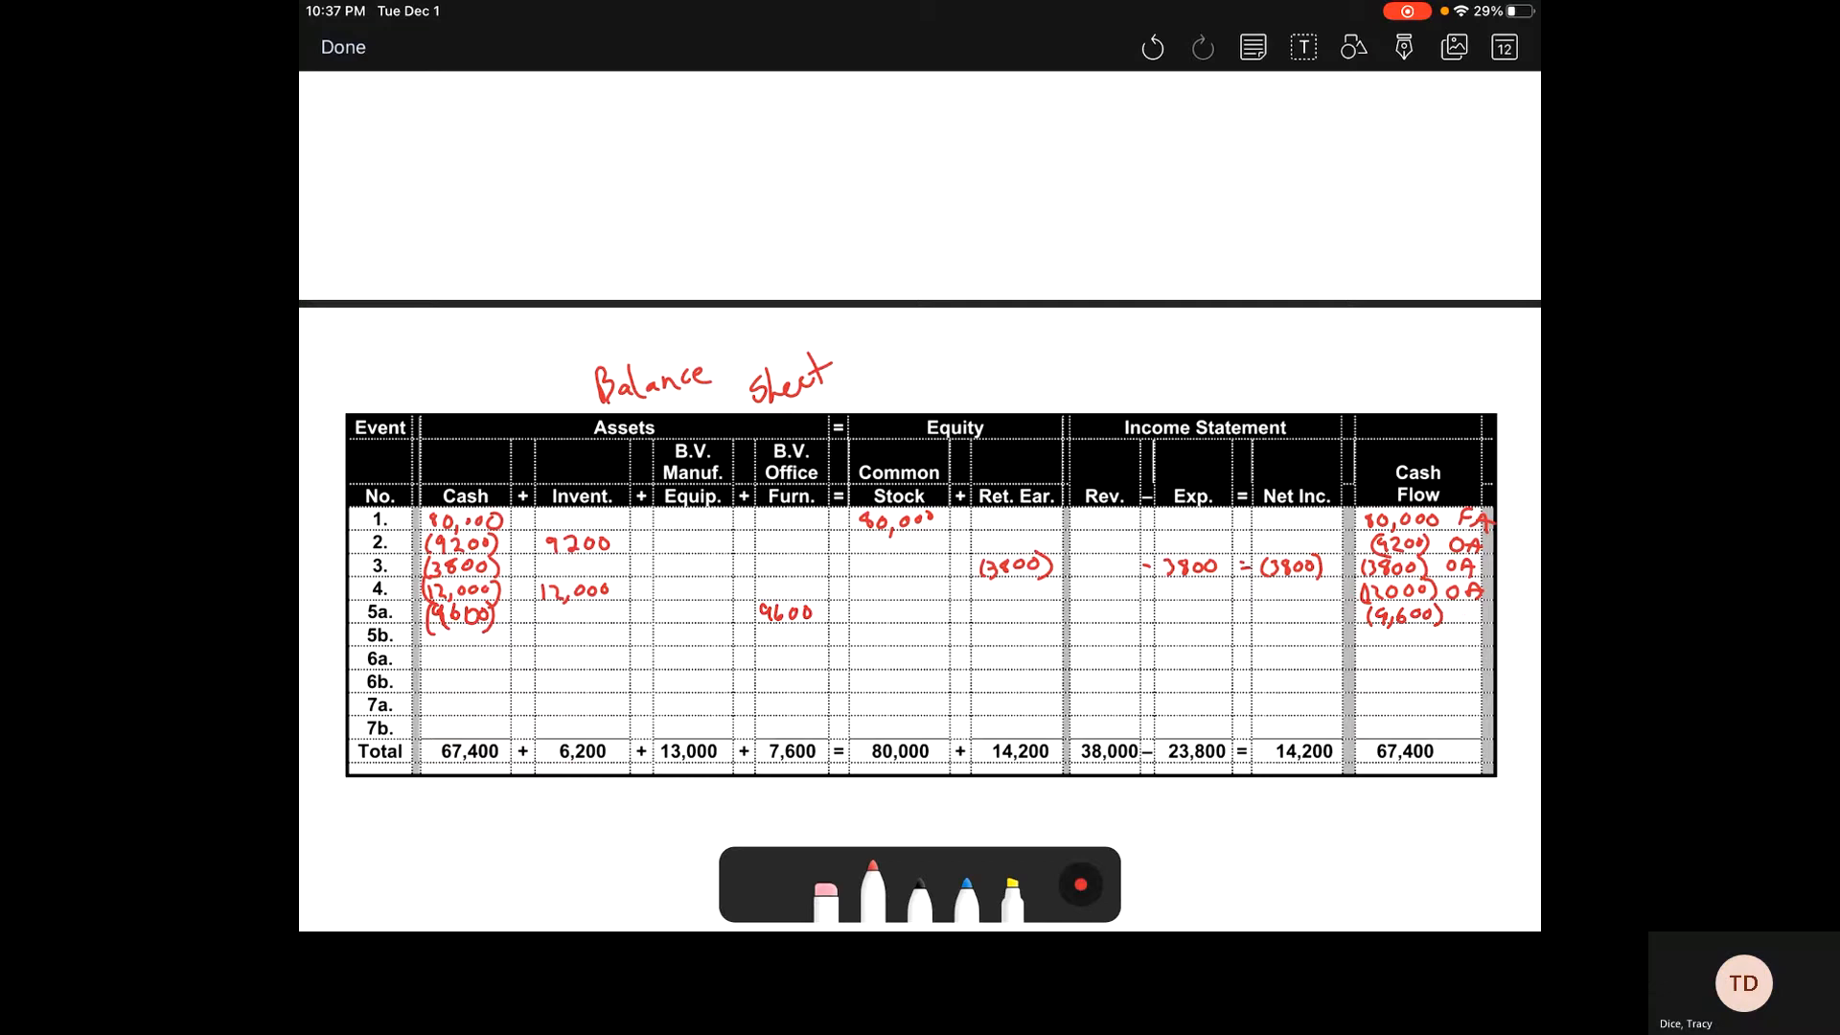
type("IA")
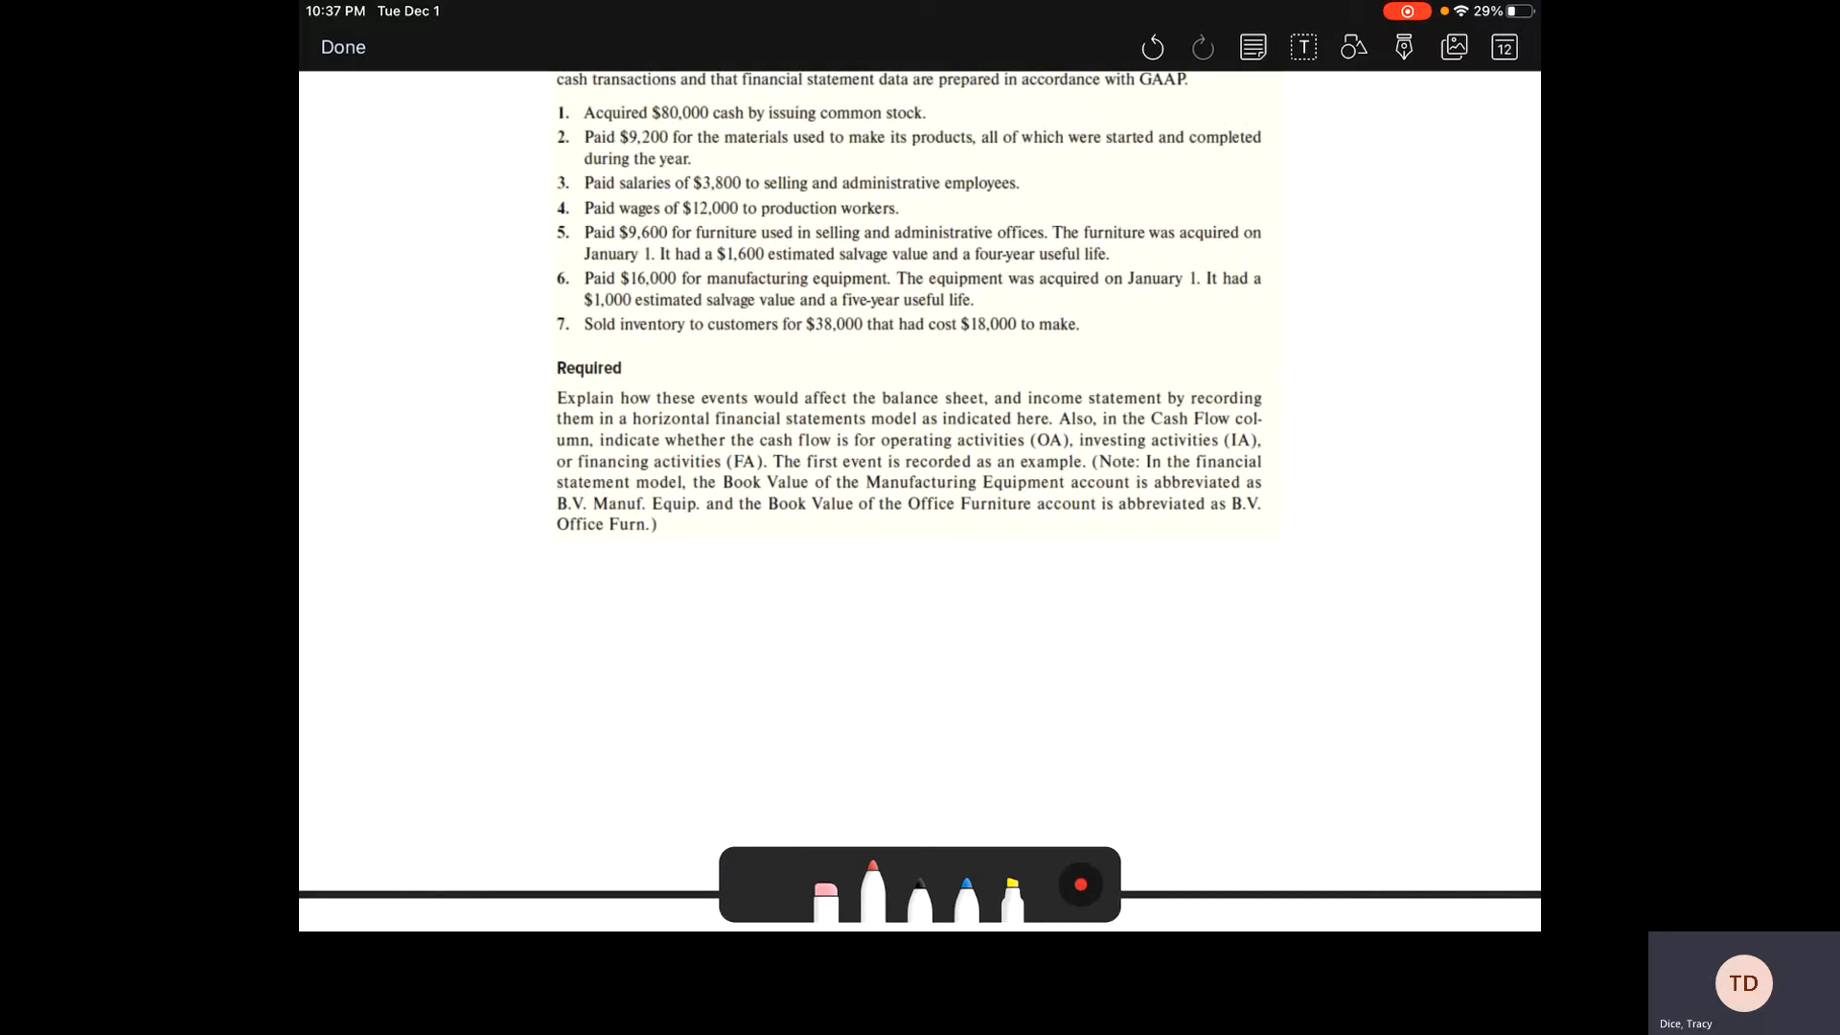
Step: Underline the $1,600 salvage value and January 1 date in event 5 and start 9600−1600 beside it
left_click_drag(723, 266, 768, 265)
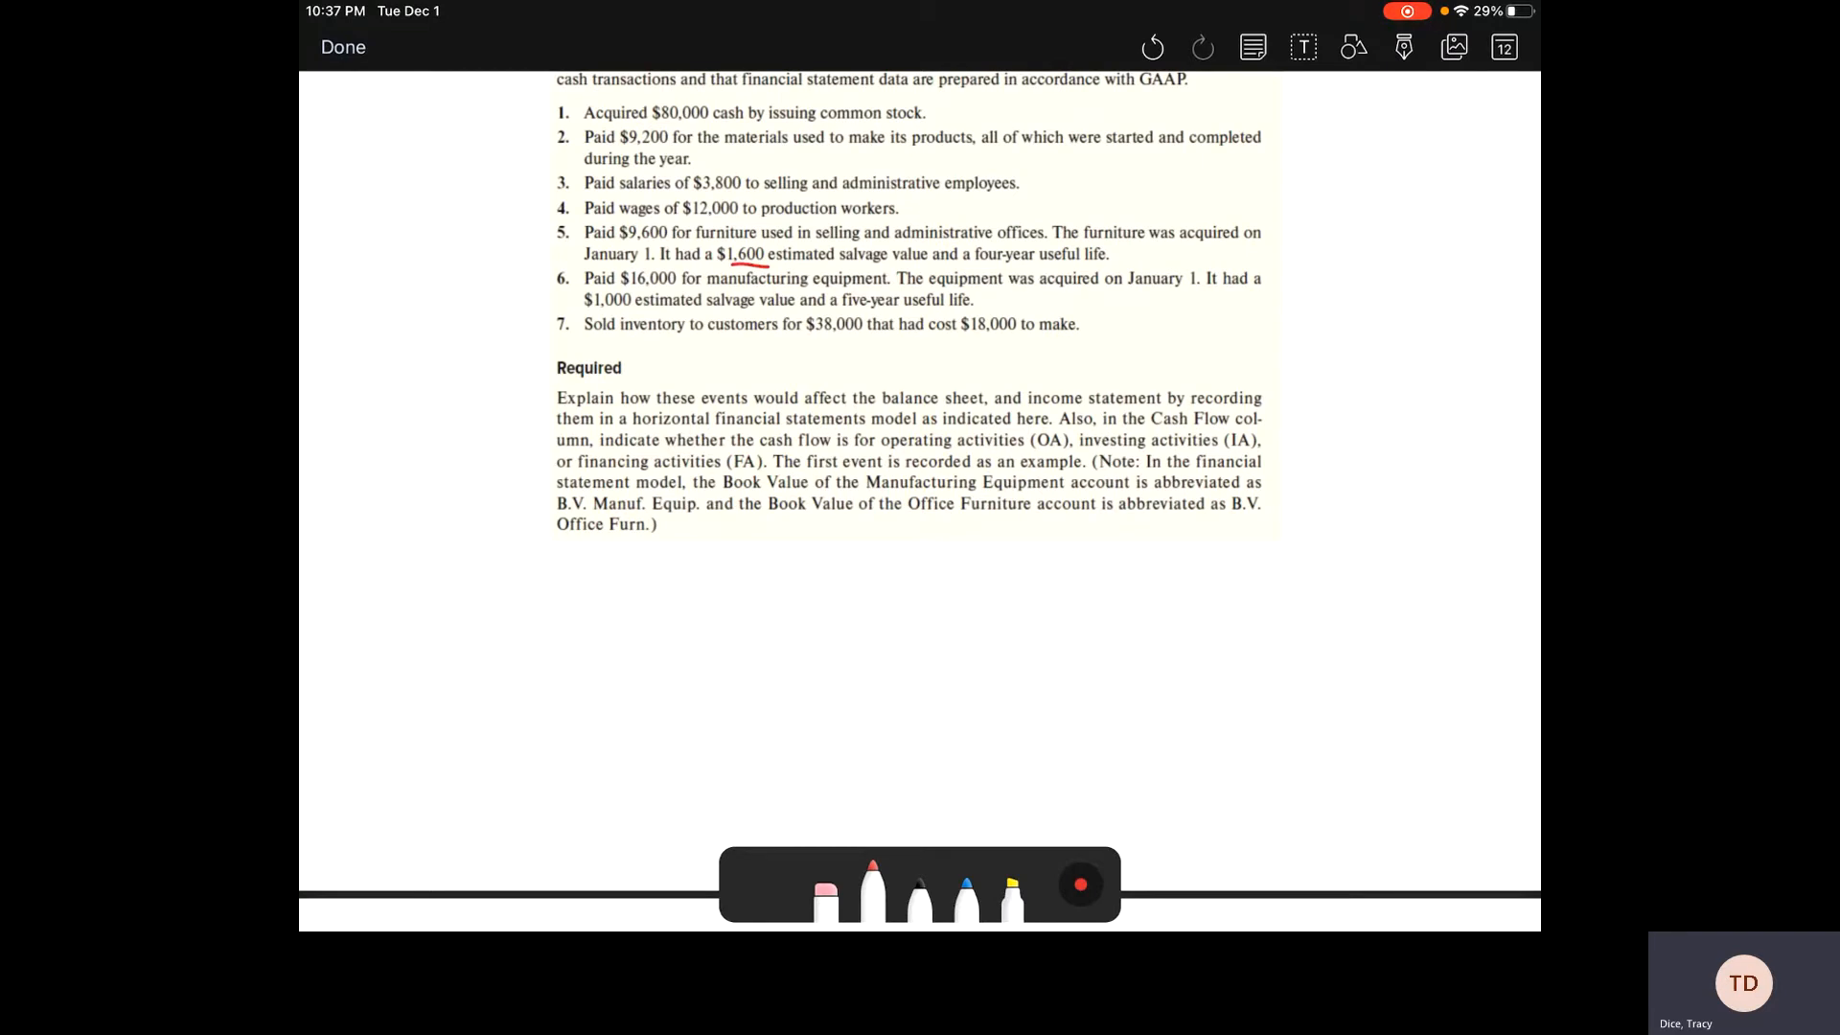
left_click_drag(543, 256, 566, 256)
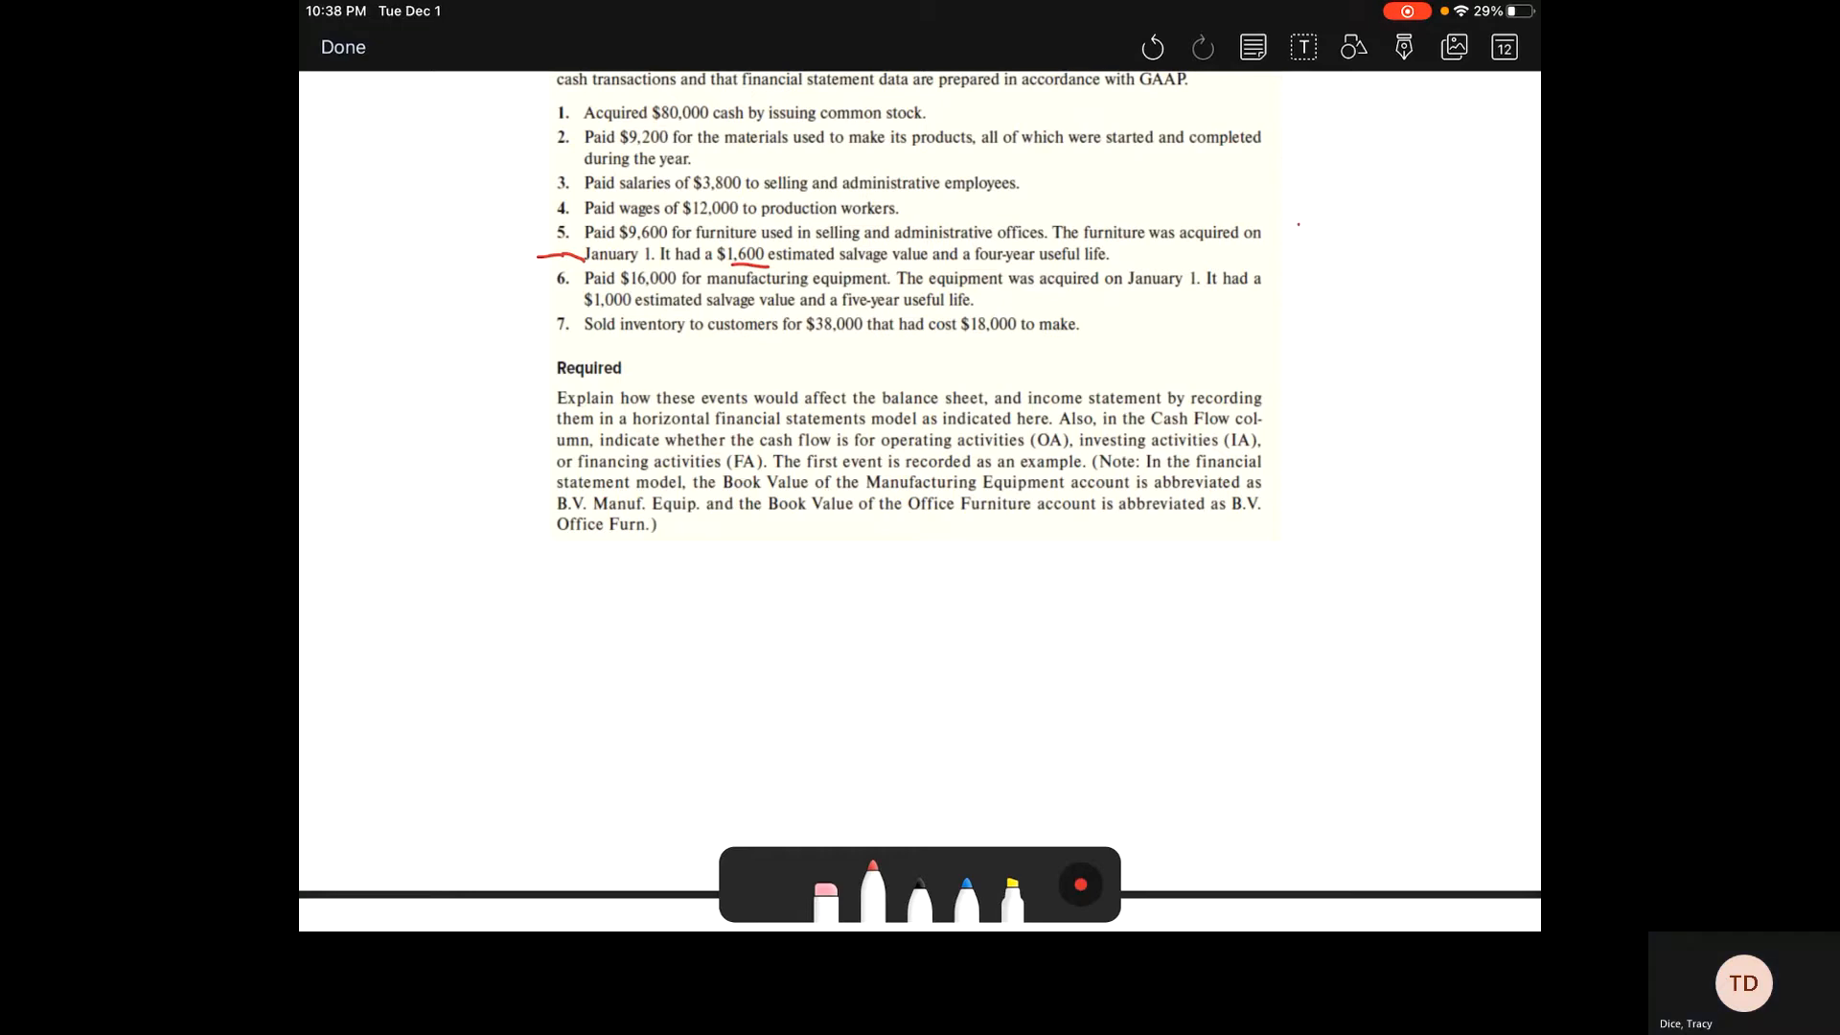
left_click_drag(1291, 229, 1349, 235)
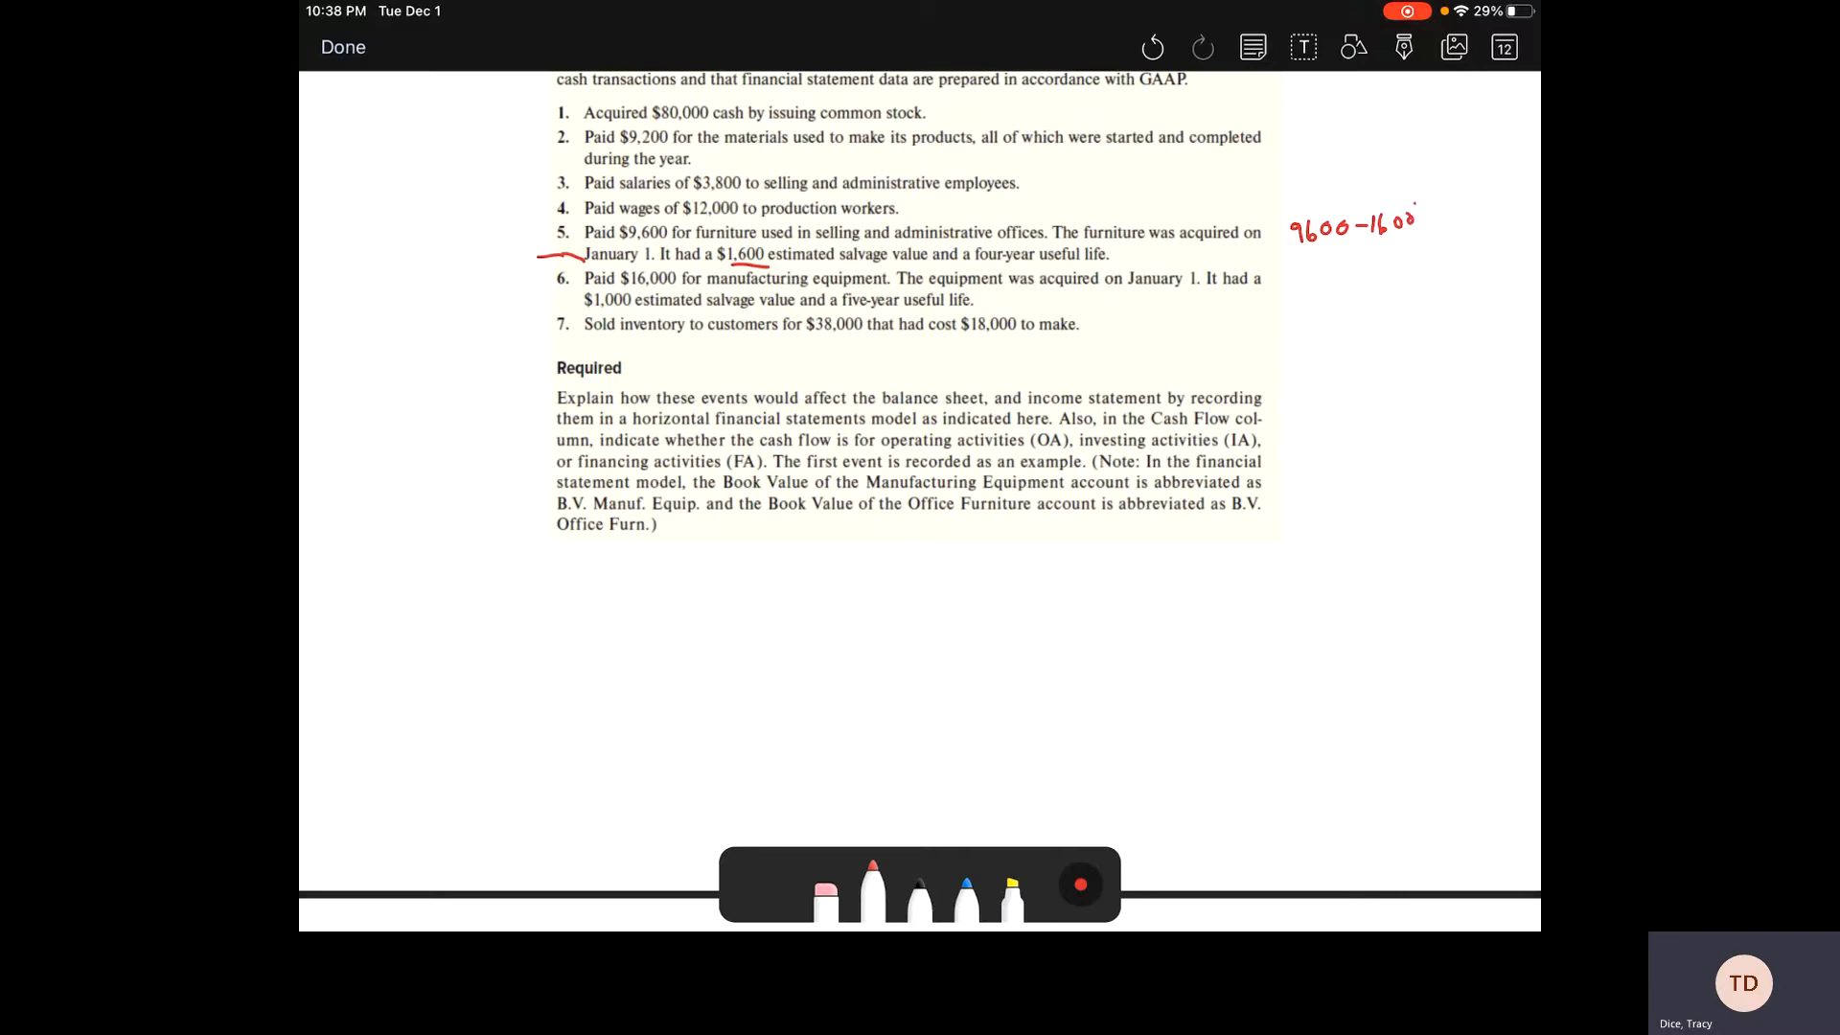
Step: Complete (9600−1600)÷4 = 2000 in the margin and write (2000) in Office Furn. row 5b
left_click_drag(1288, 223, 1420, 223)
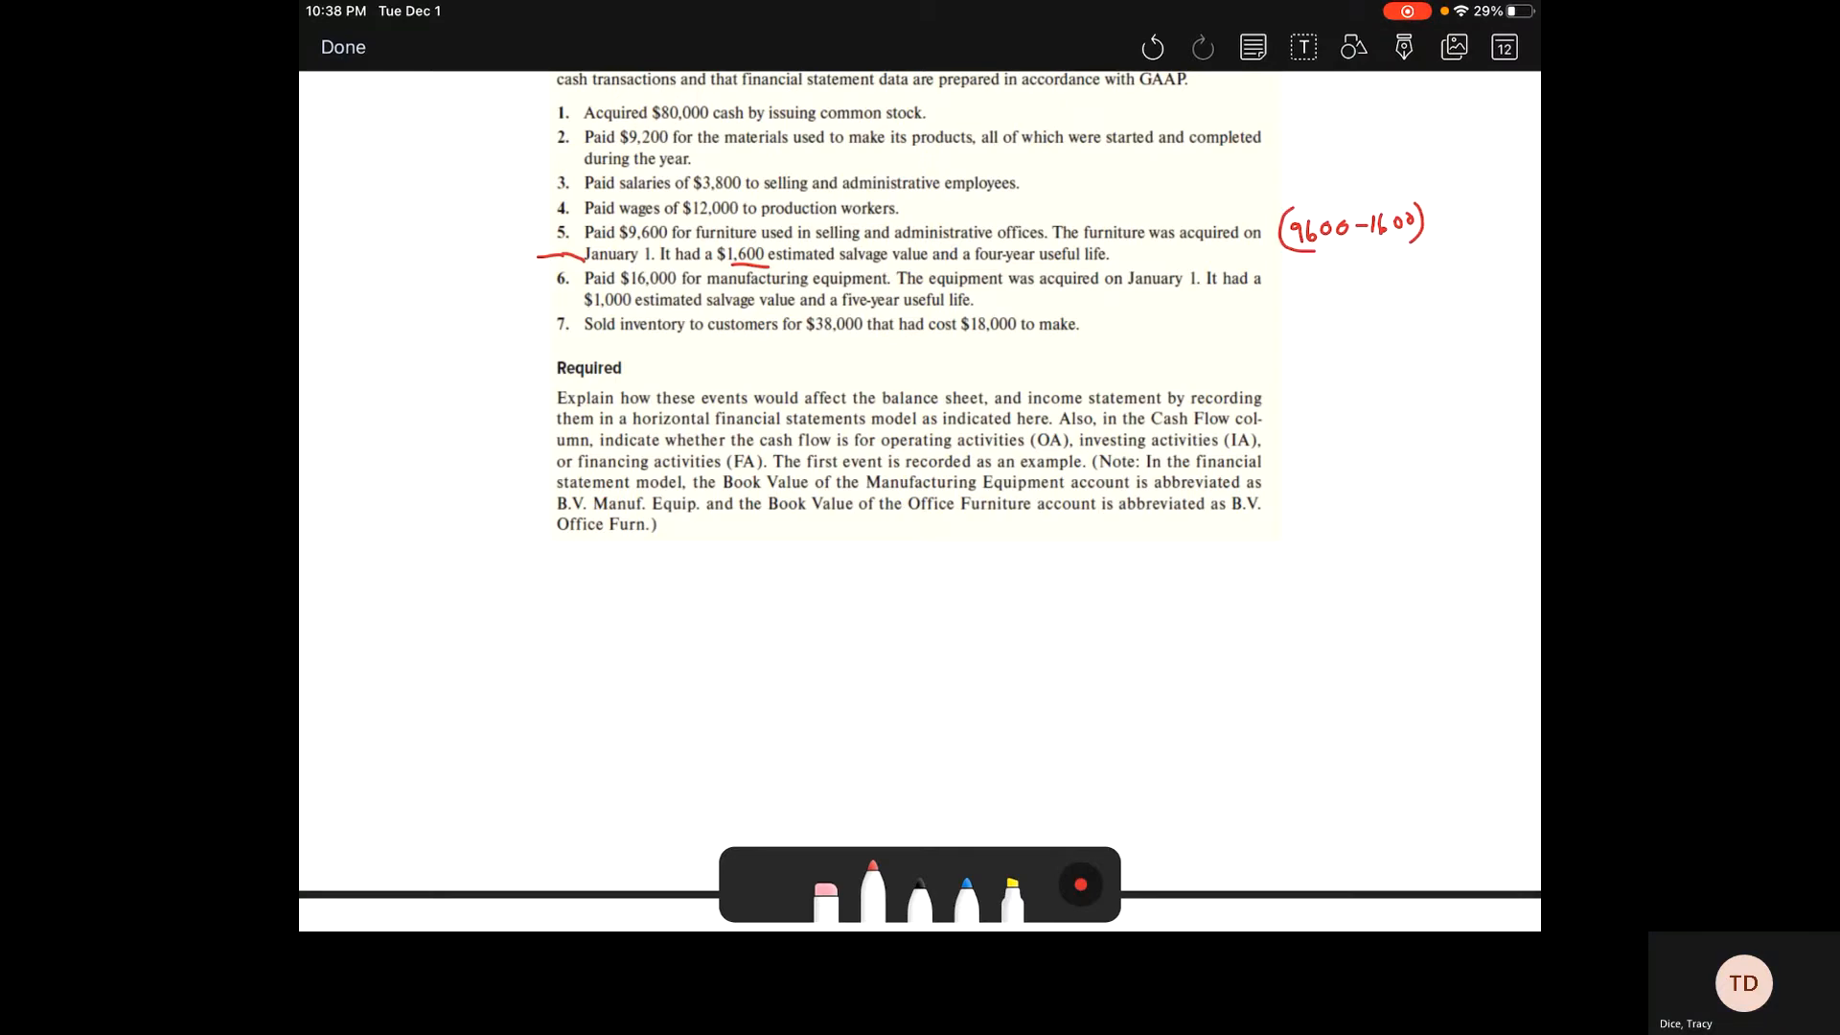
type("÷4")
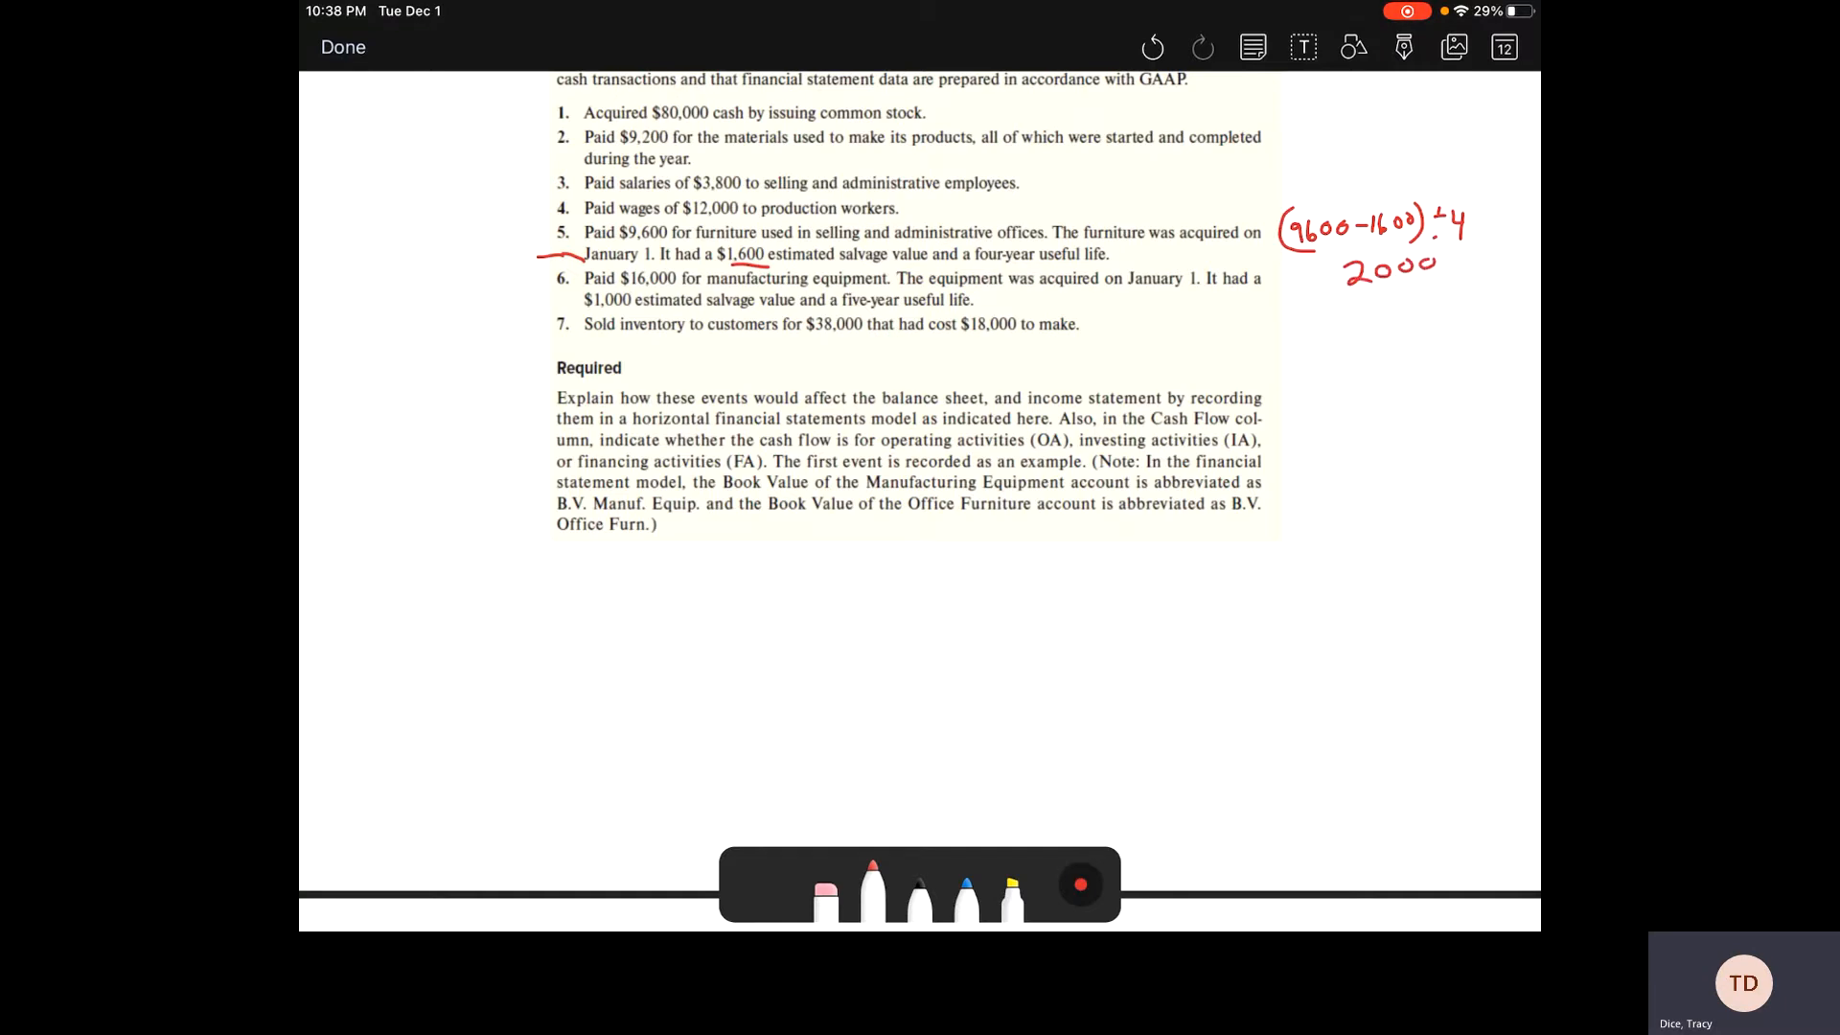
scroll("down", 3)
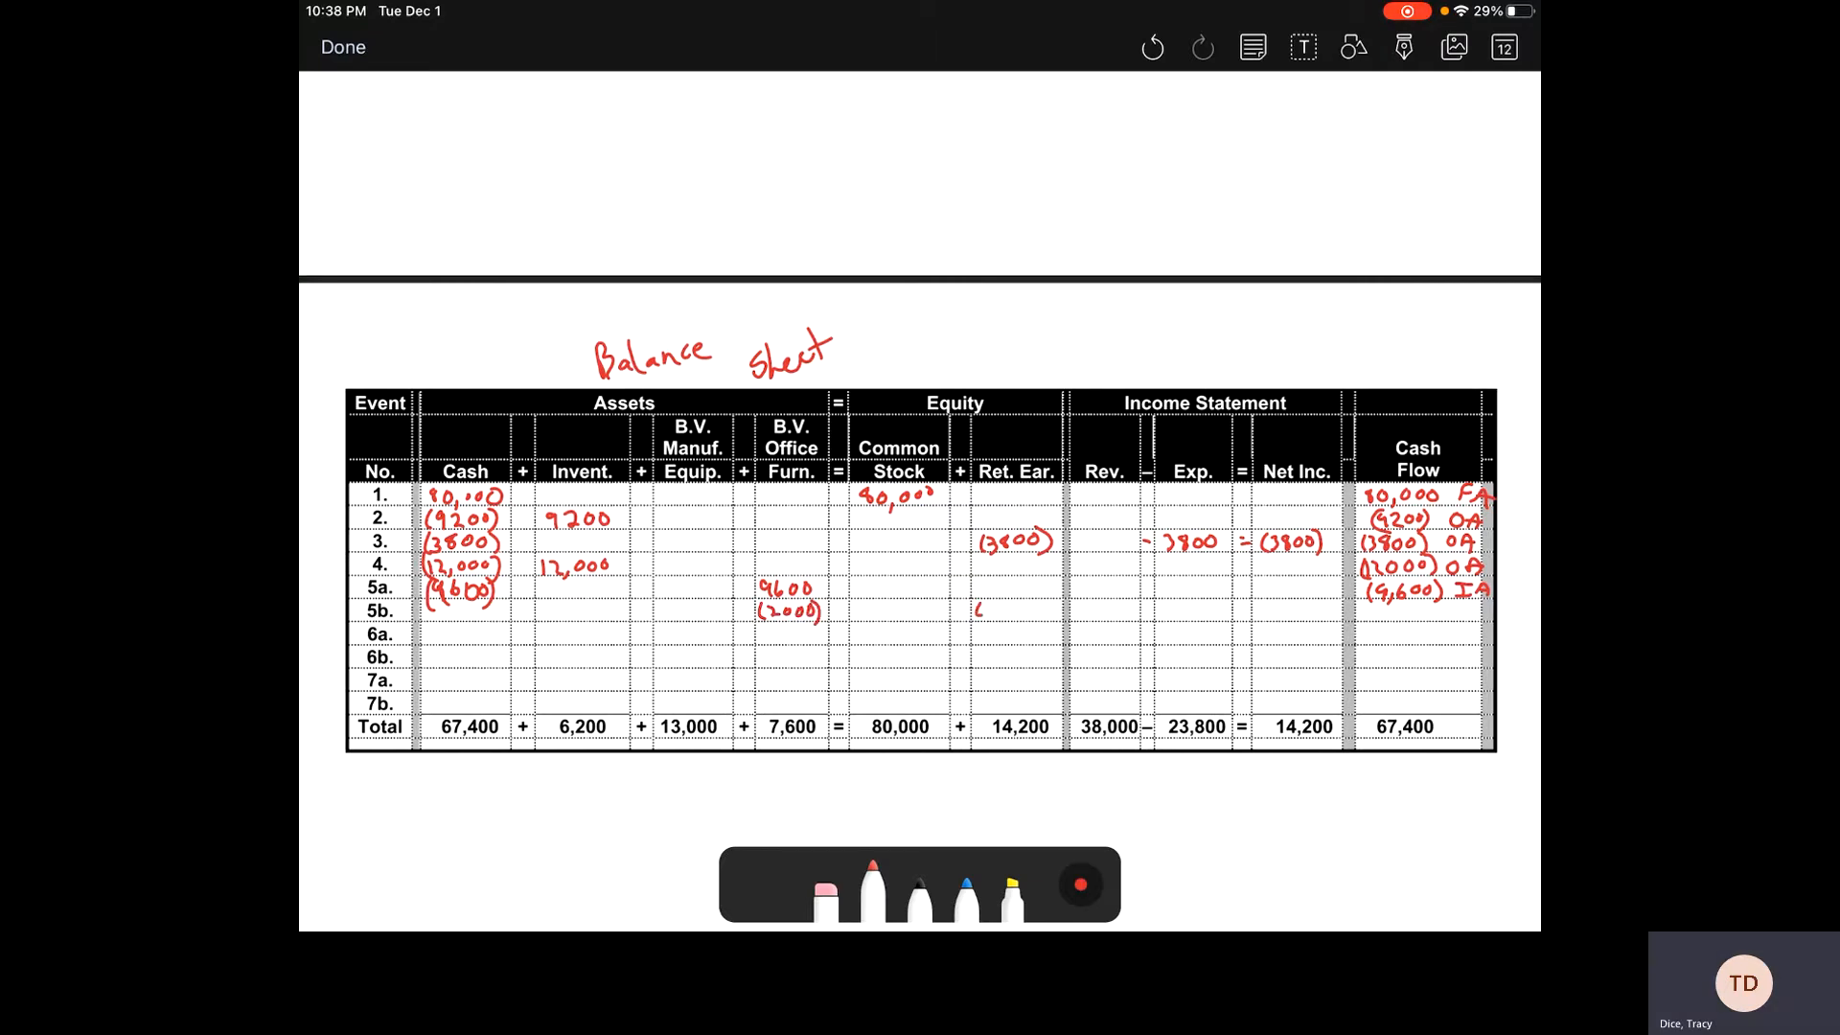
Step: Enter (2000) Ret. Ear., −2000 expense and (2000) net income for event 5b
type("(2000)")
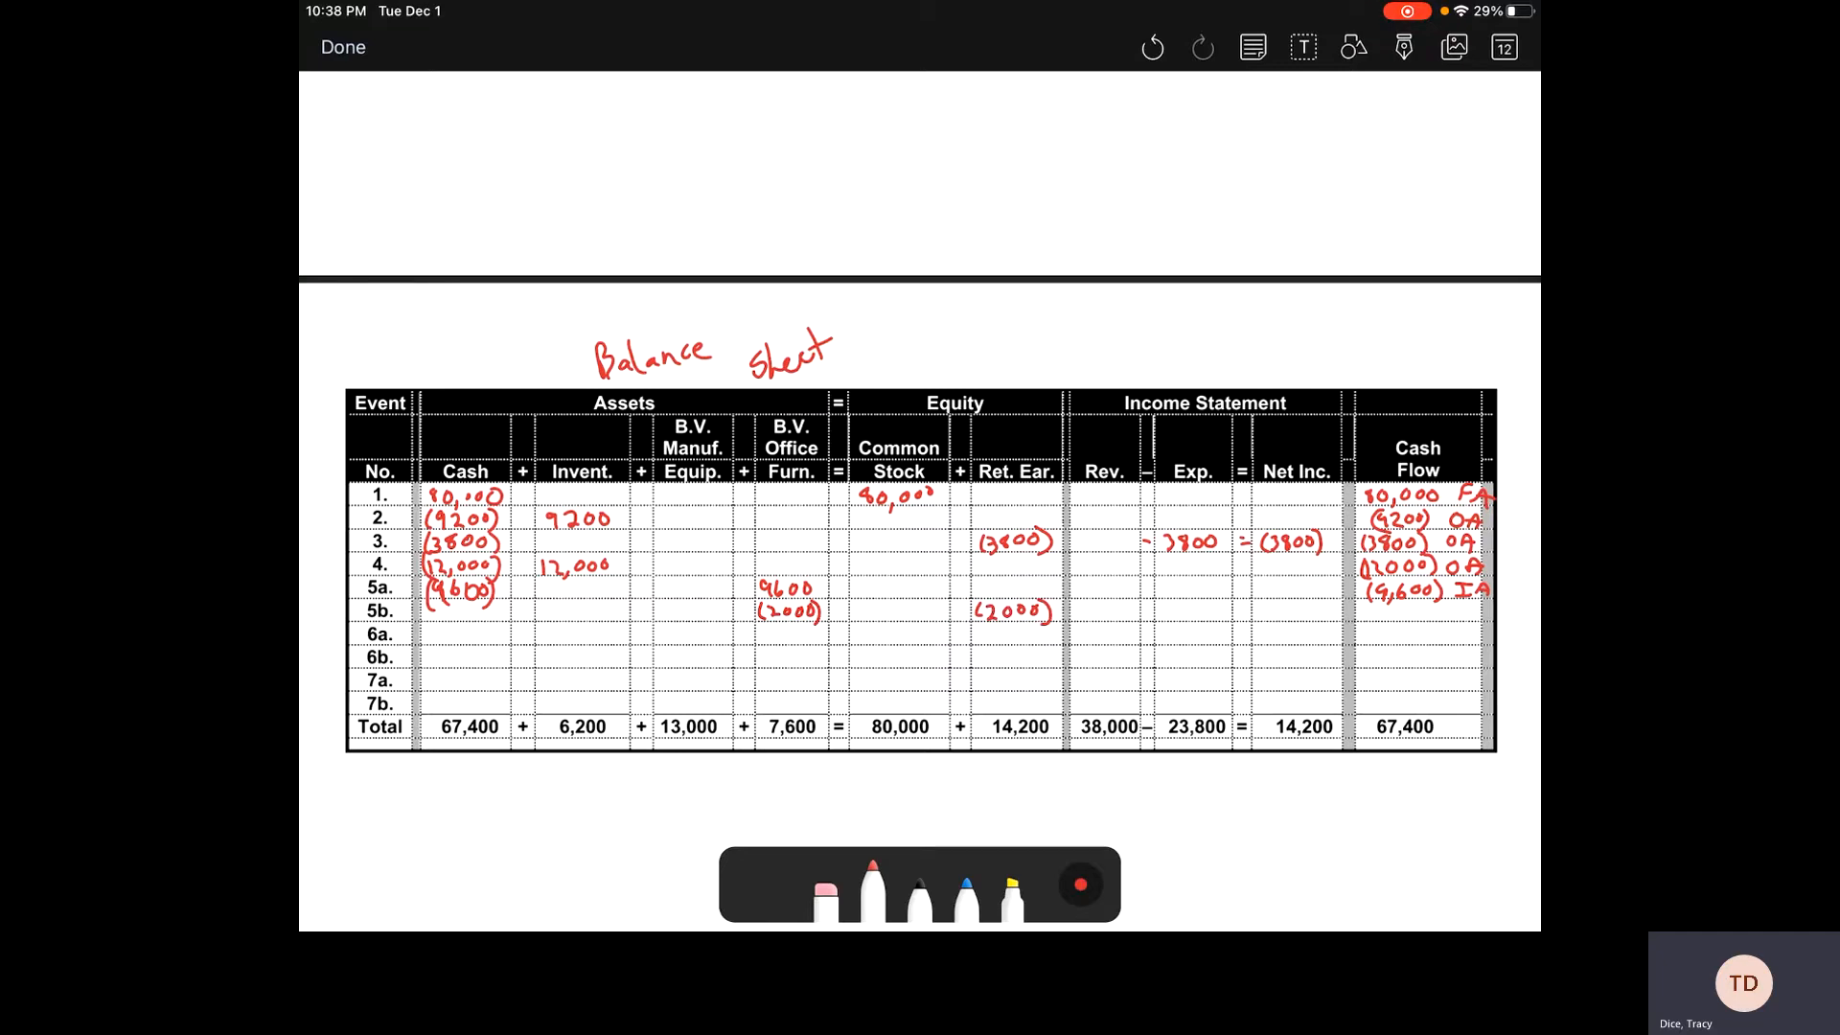
left_click_drag(1148, 609, 1197, 610)
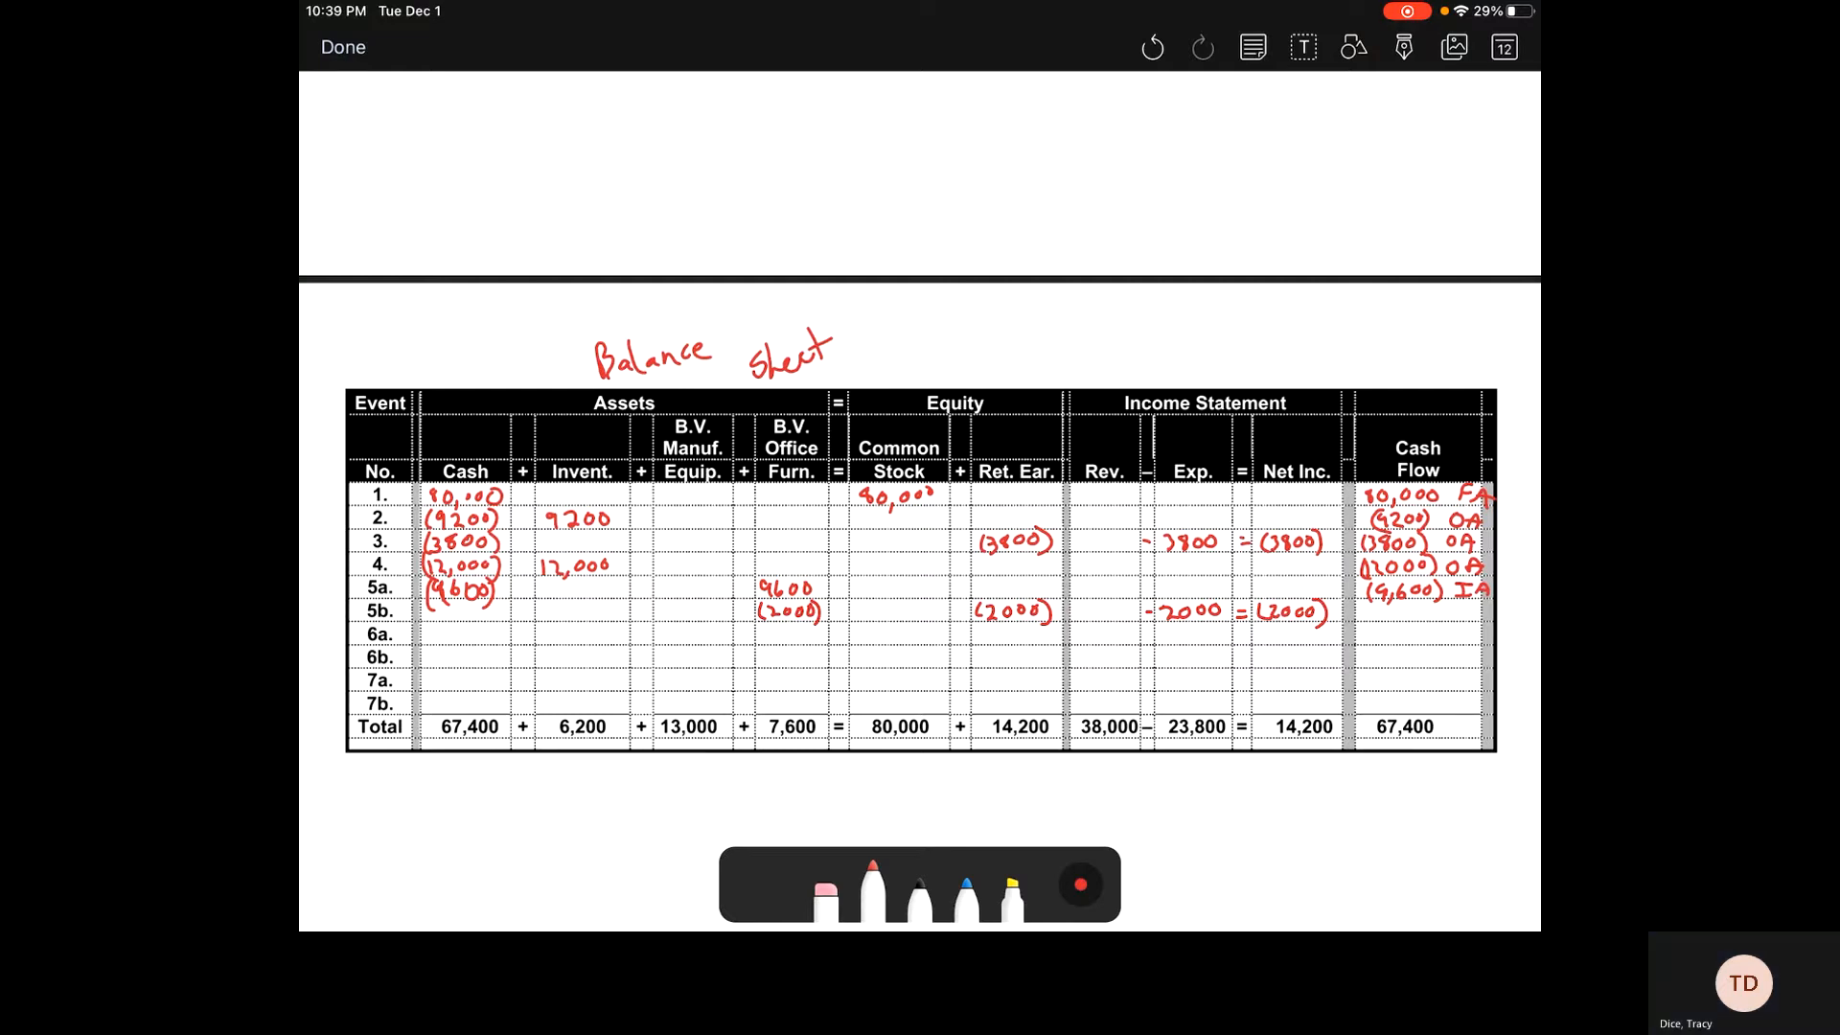
scroll("down", 3)
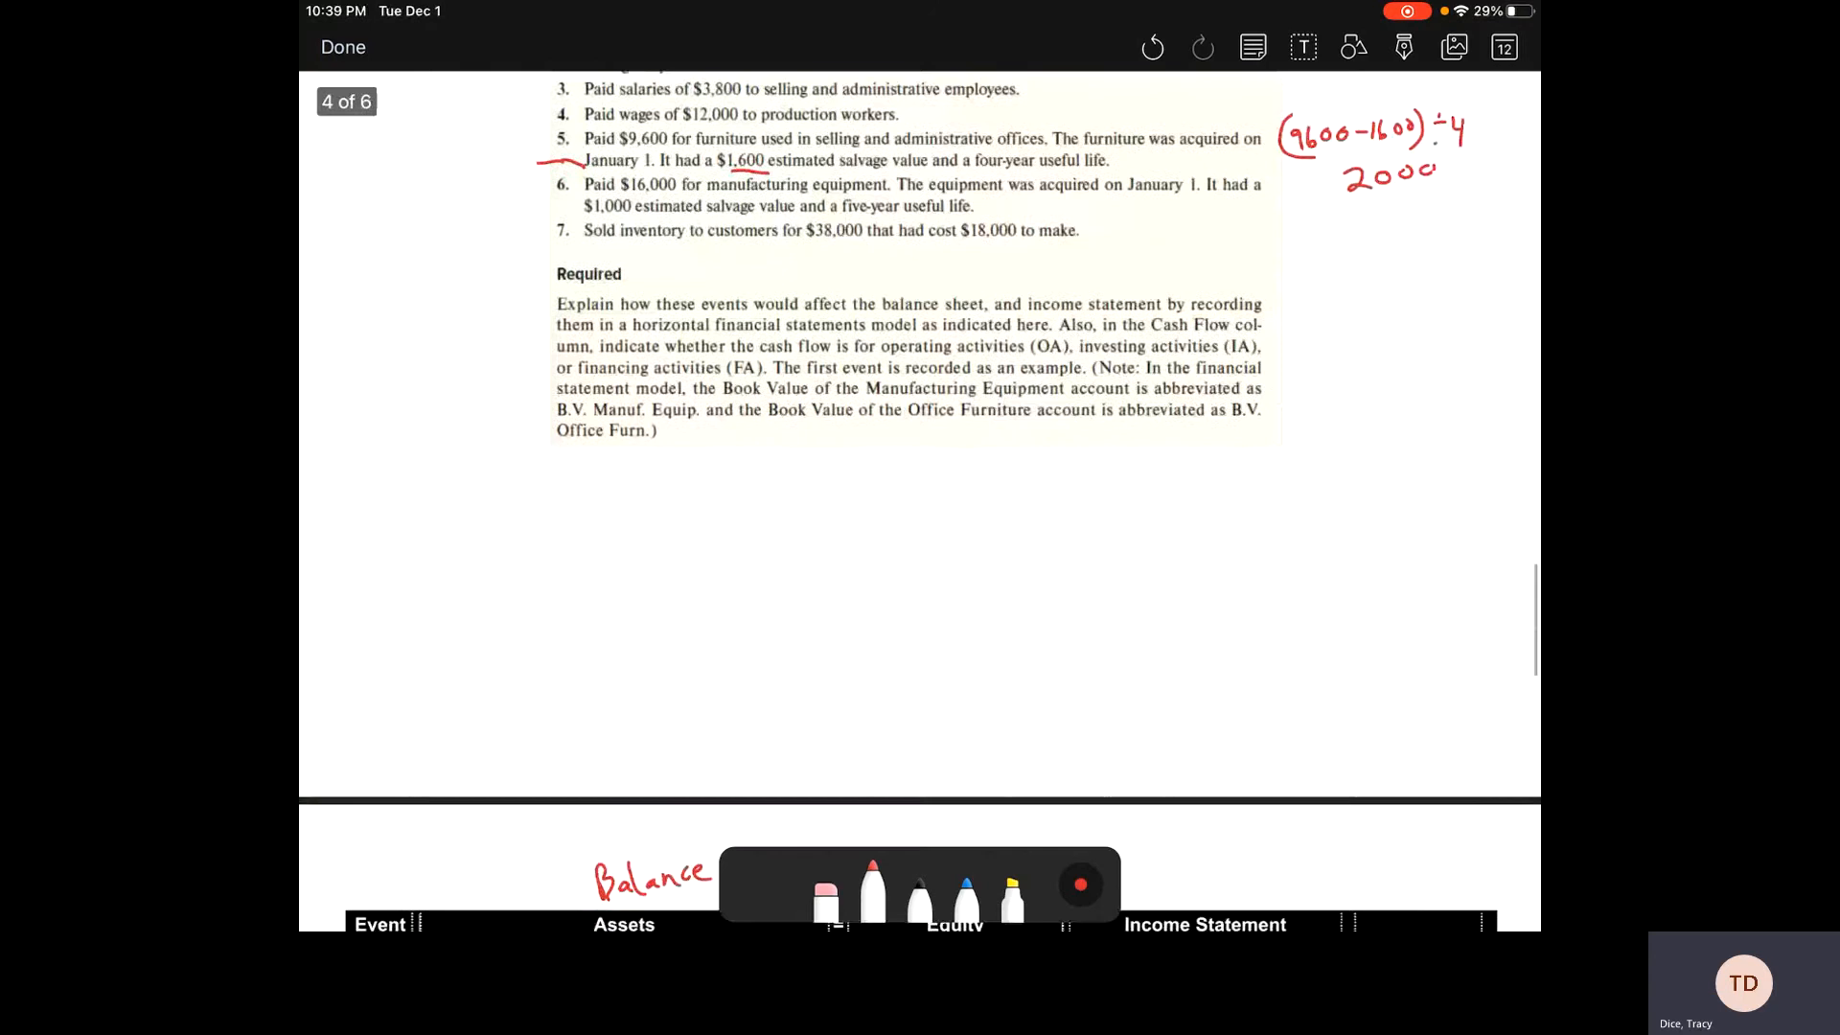
Step: Underline $16,000, manufacturing equipment and January 1 in event 6
scroll("down", 3)
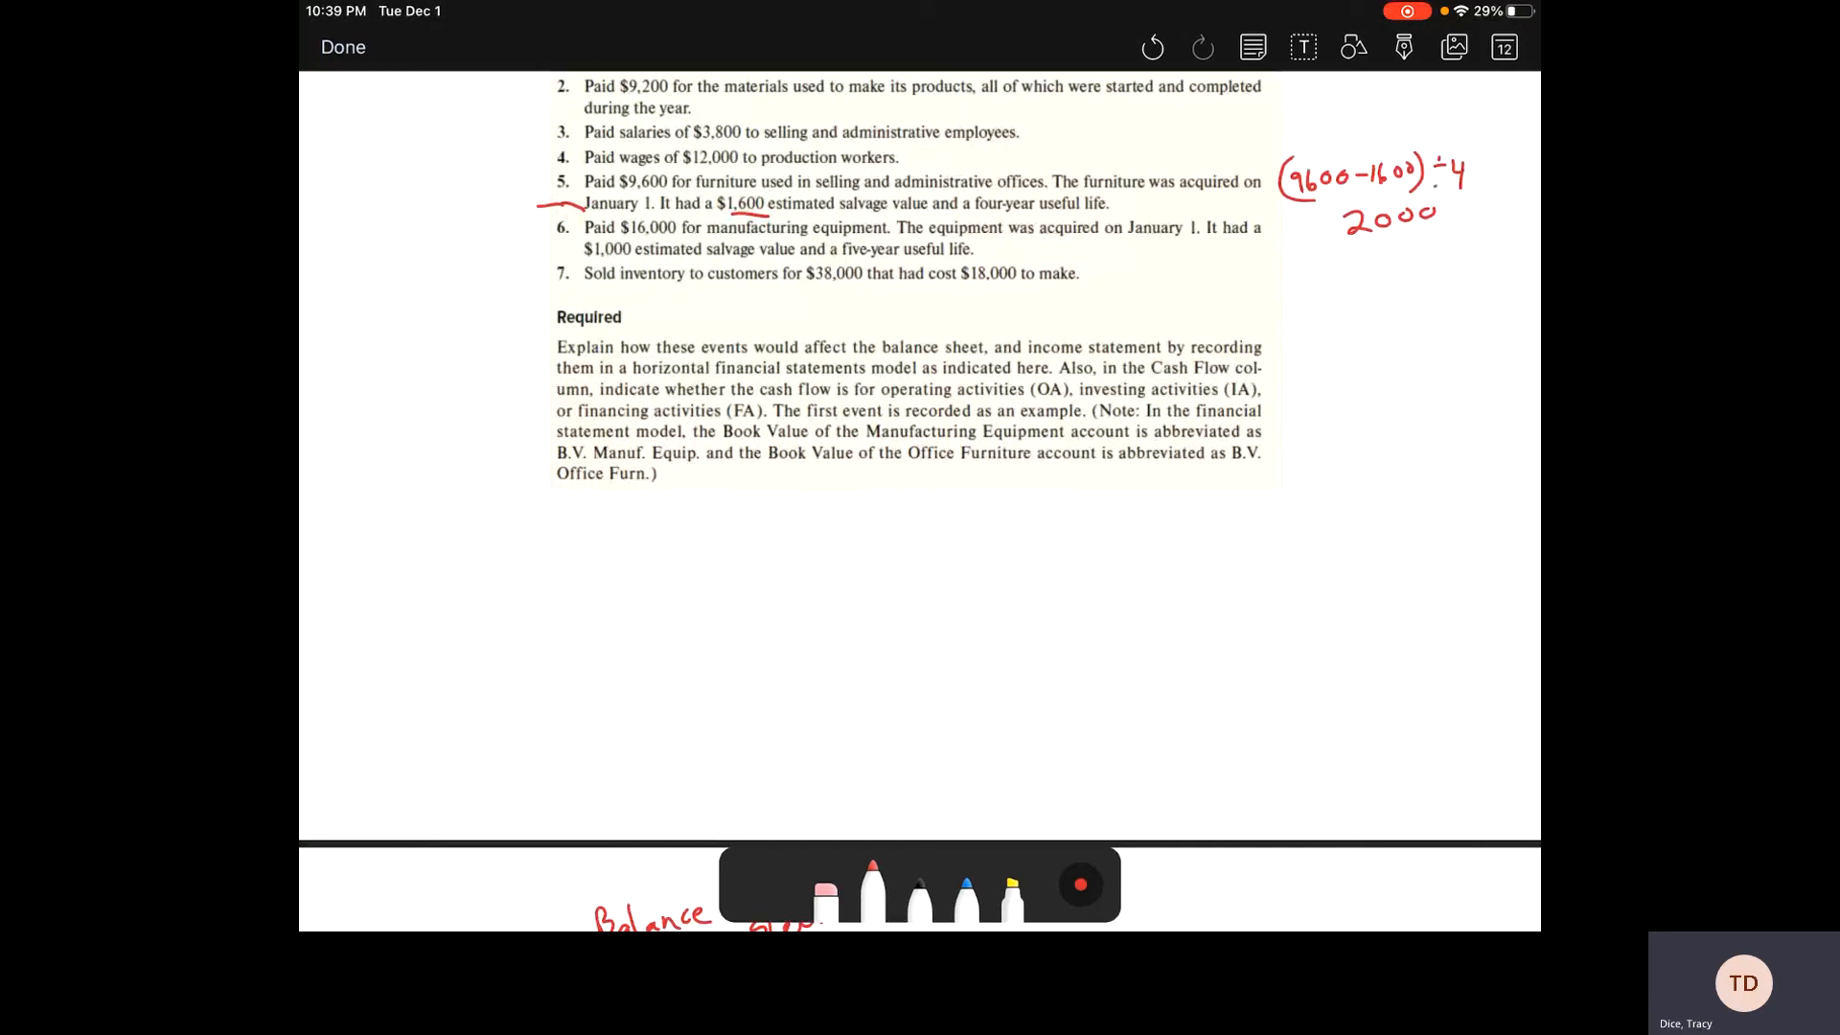
left_click_drag(633, 240, 866, 240)
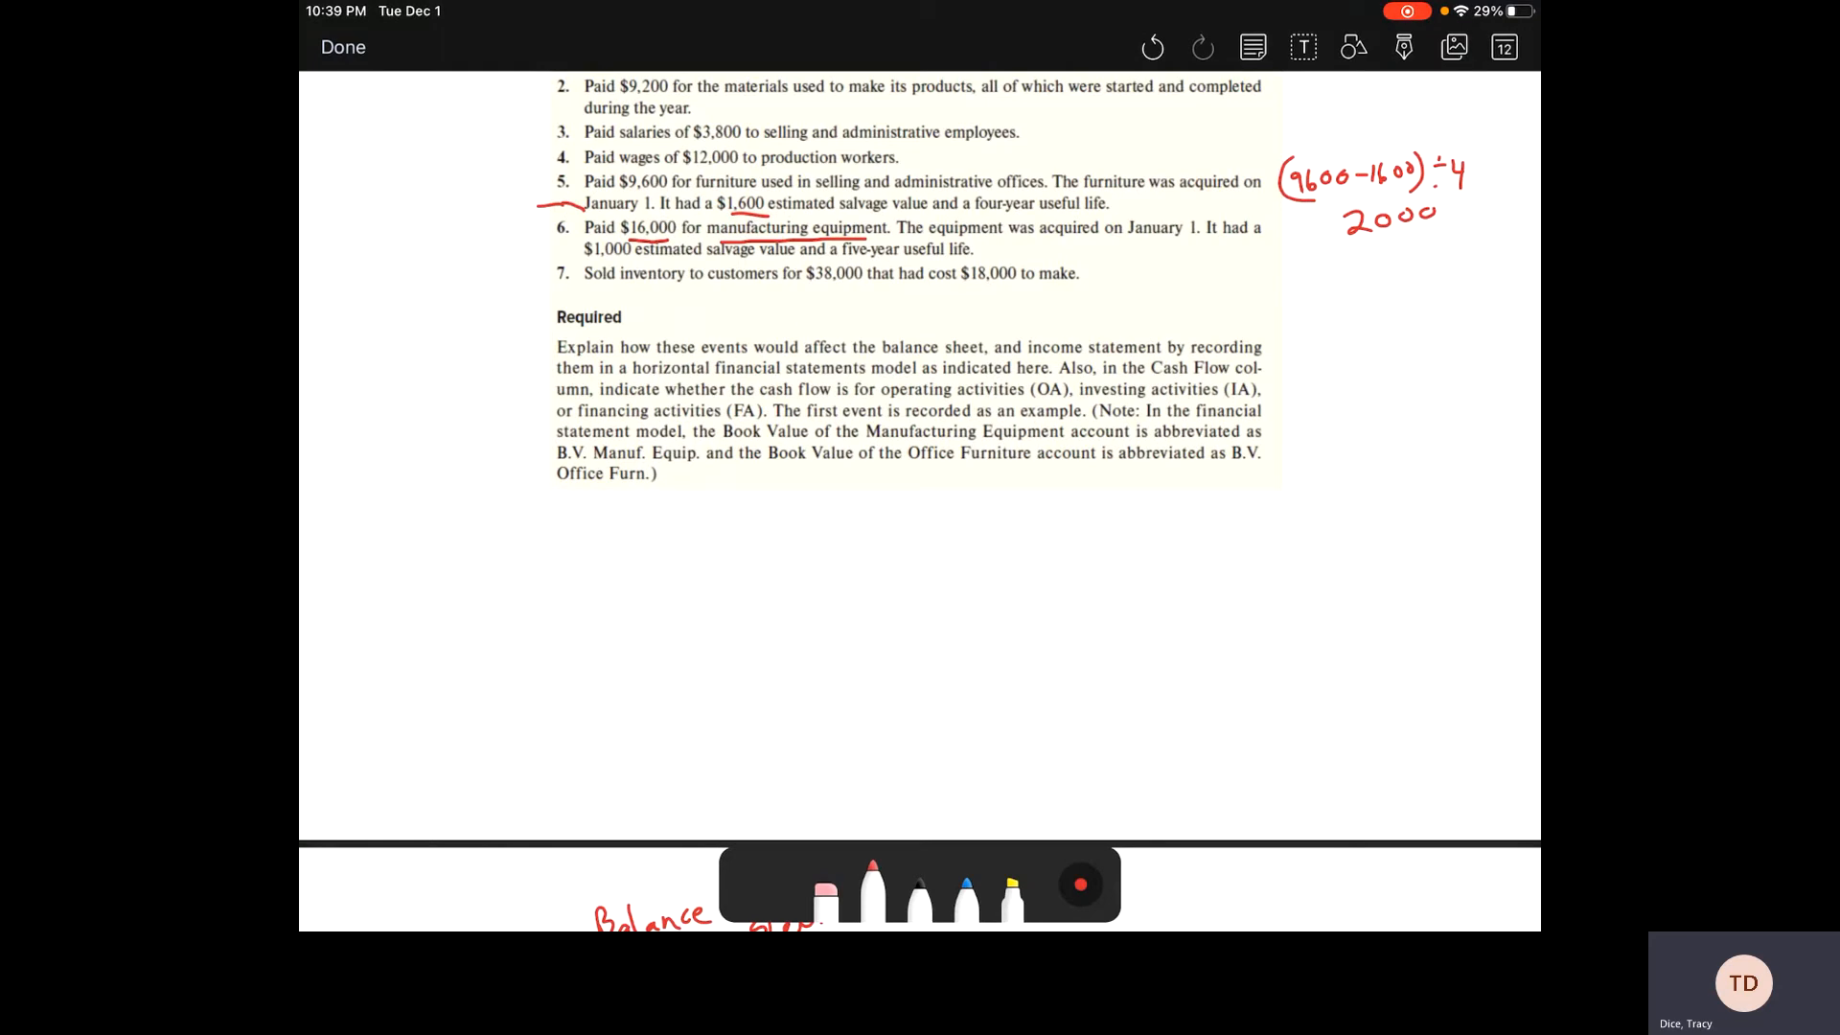
left_click_drag(1125, 236, 1196, 239)
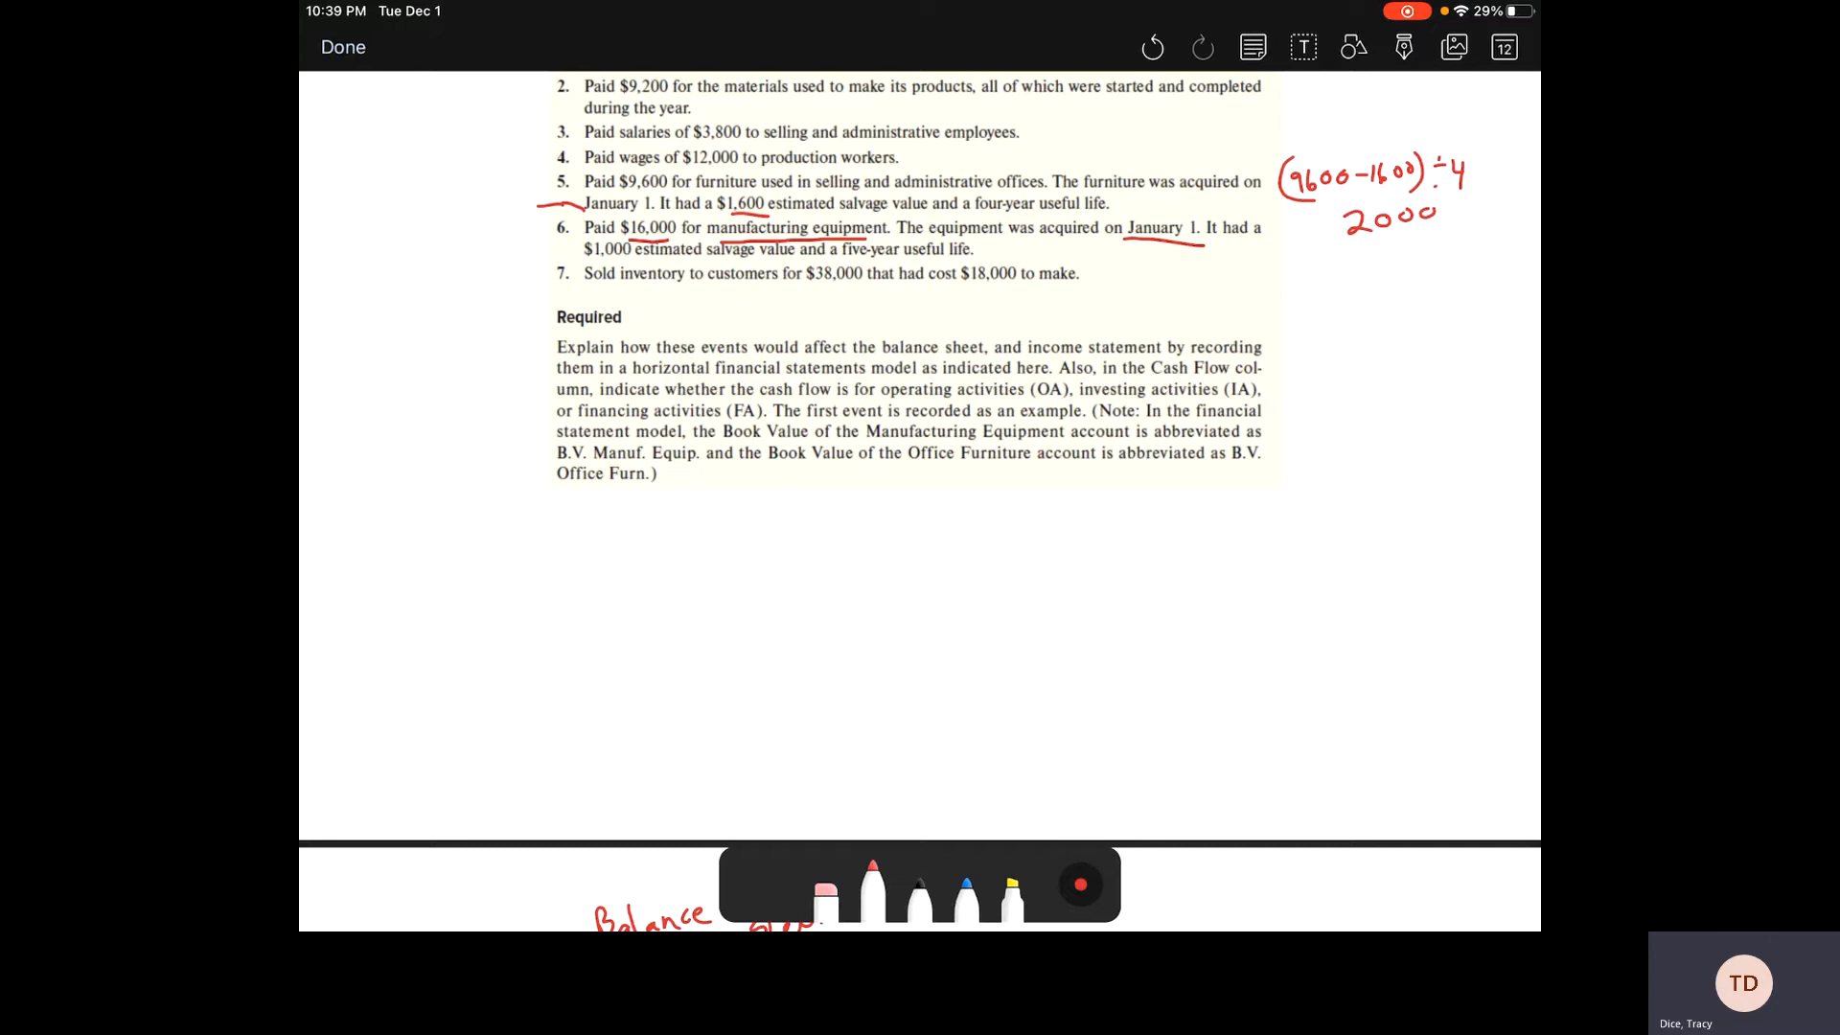
scroll("down", 3)
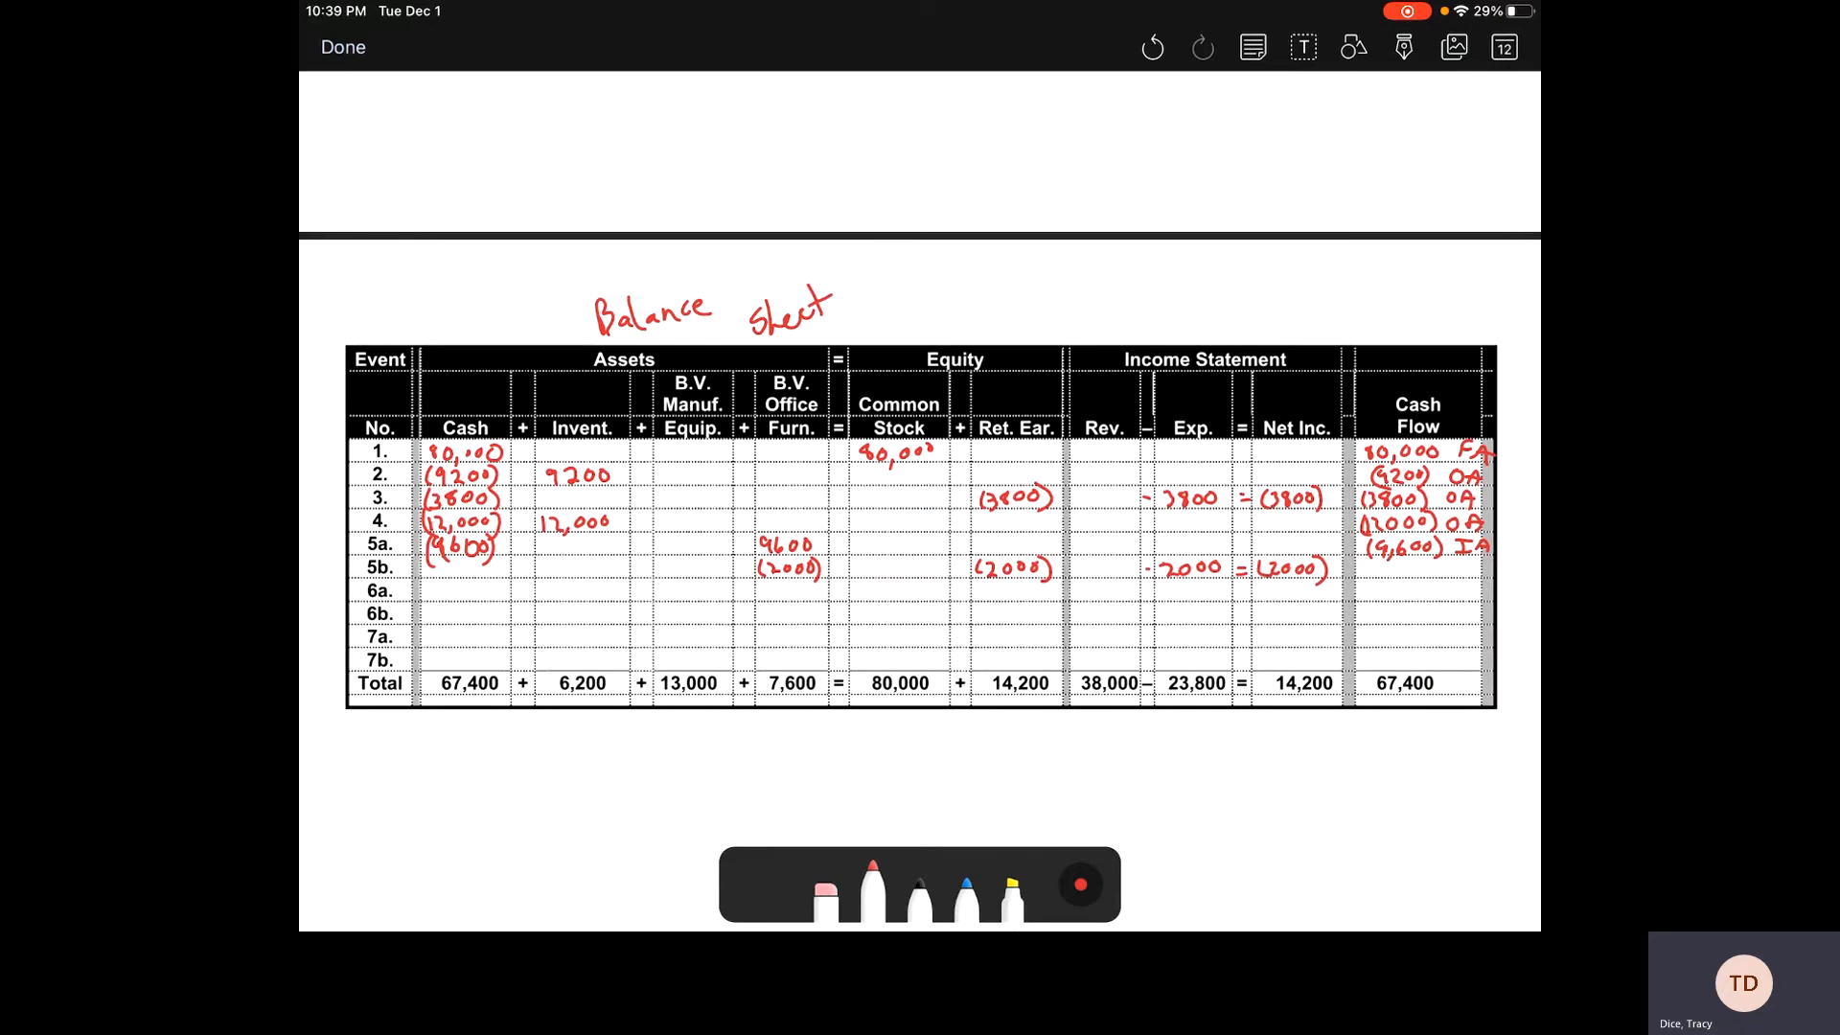
Step: Enter (16,000) Cash, 16,000 Manuf. Equip. and (16,000) IA cash flow for event 6a, erasing a mistaken 38,000
type("38(")
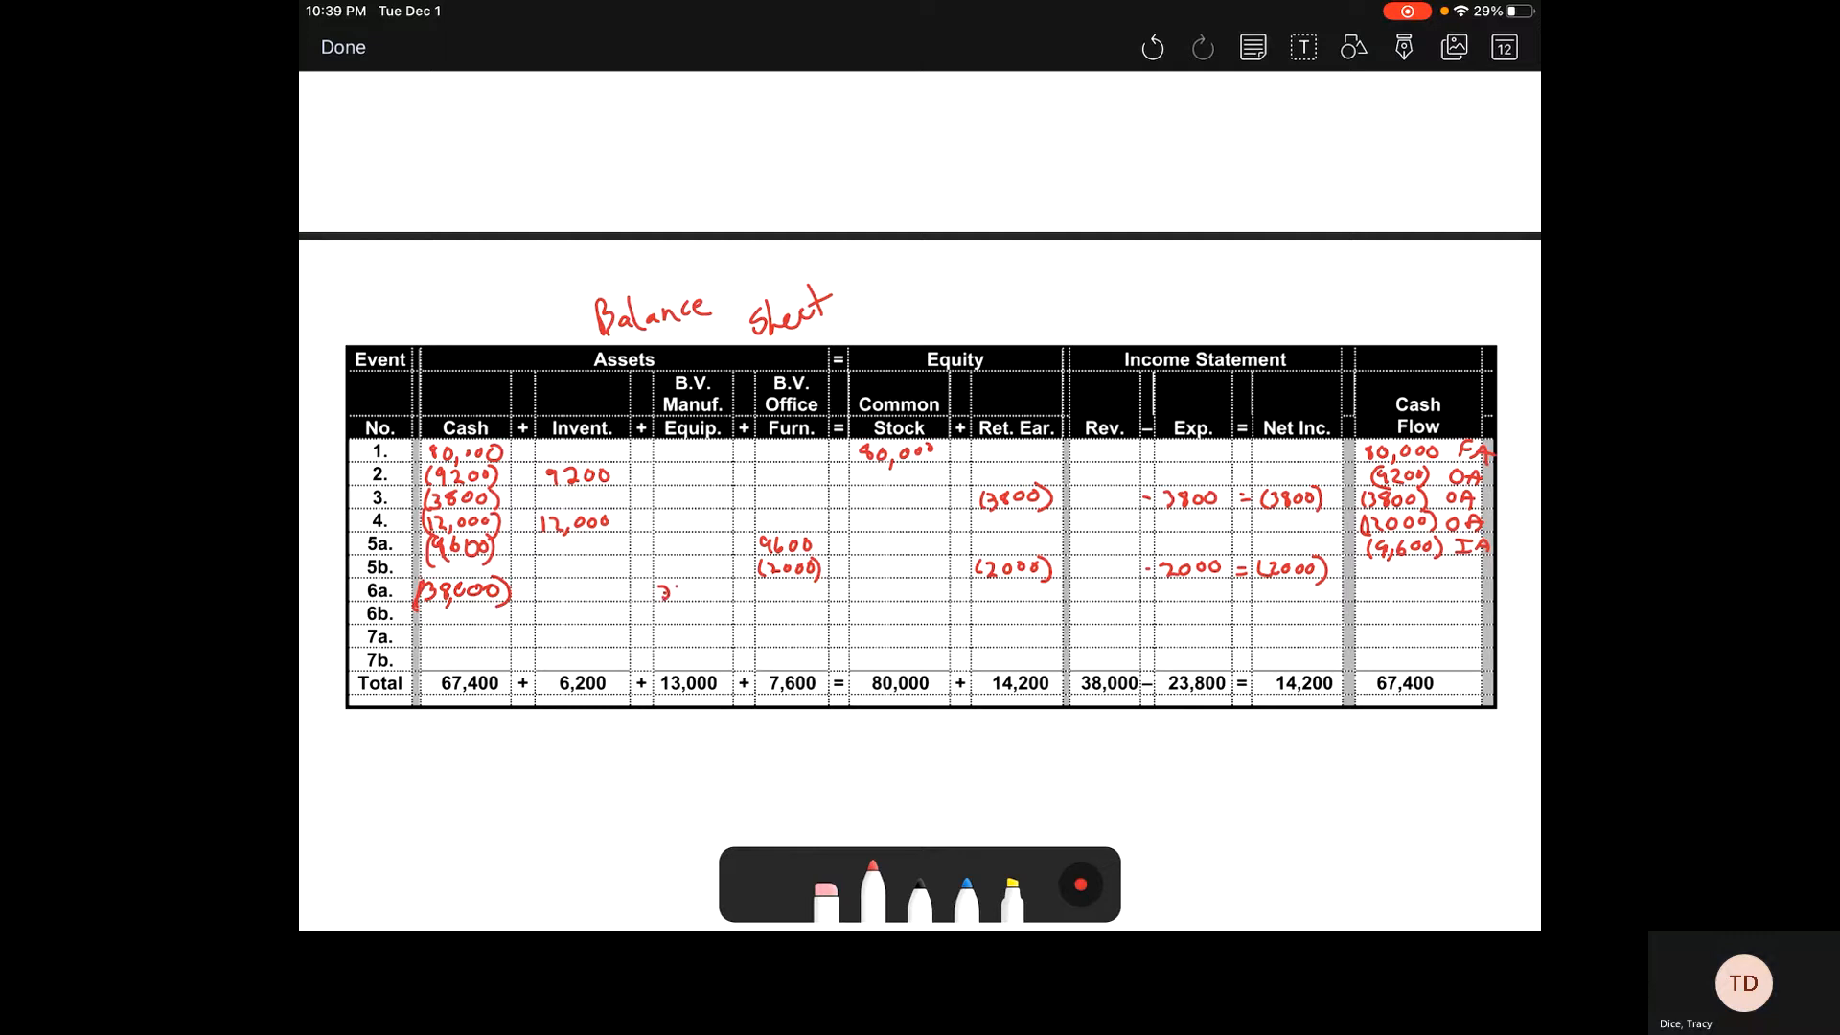
type("38,000")
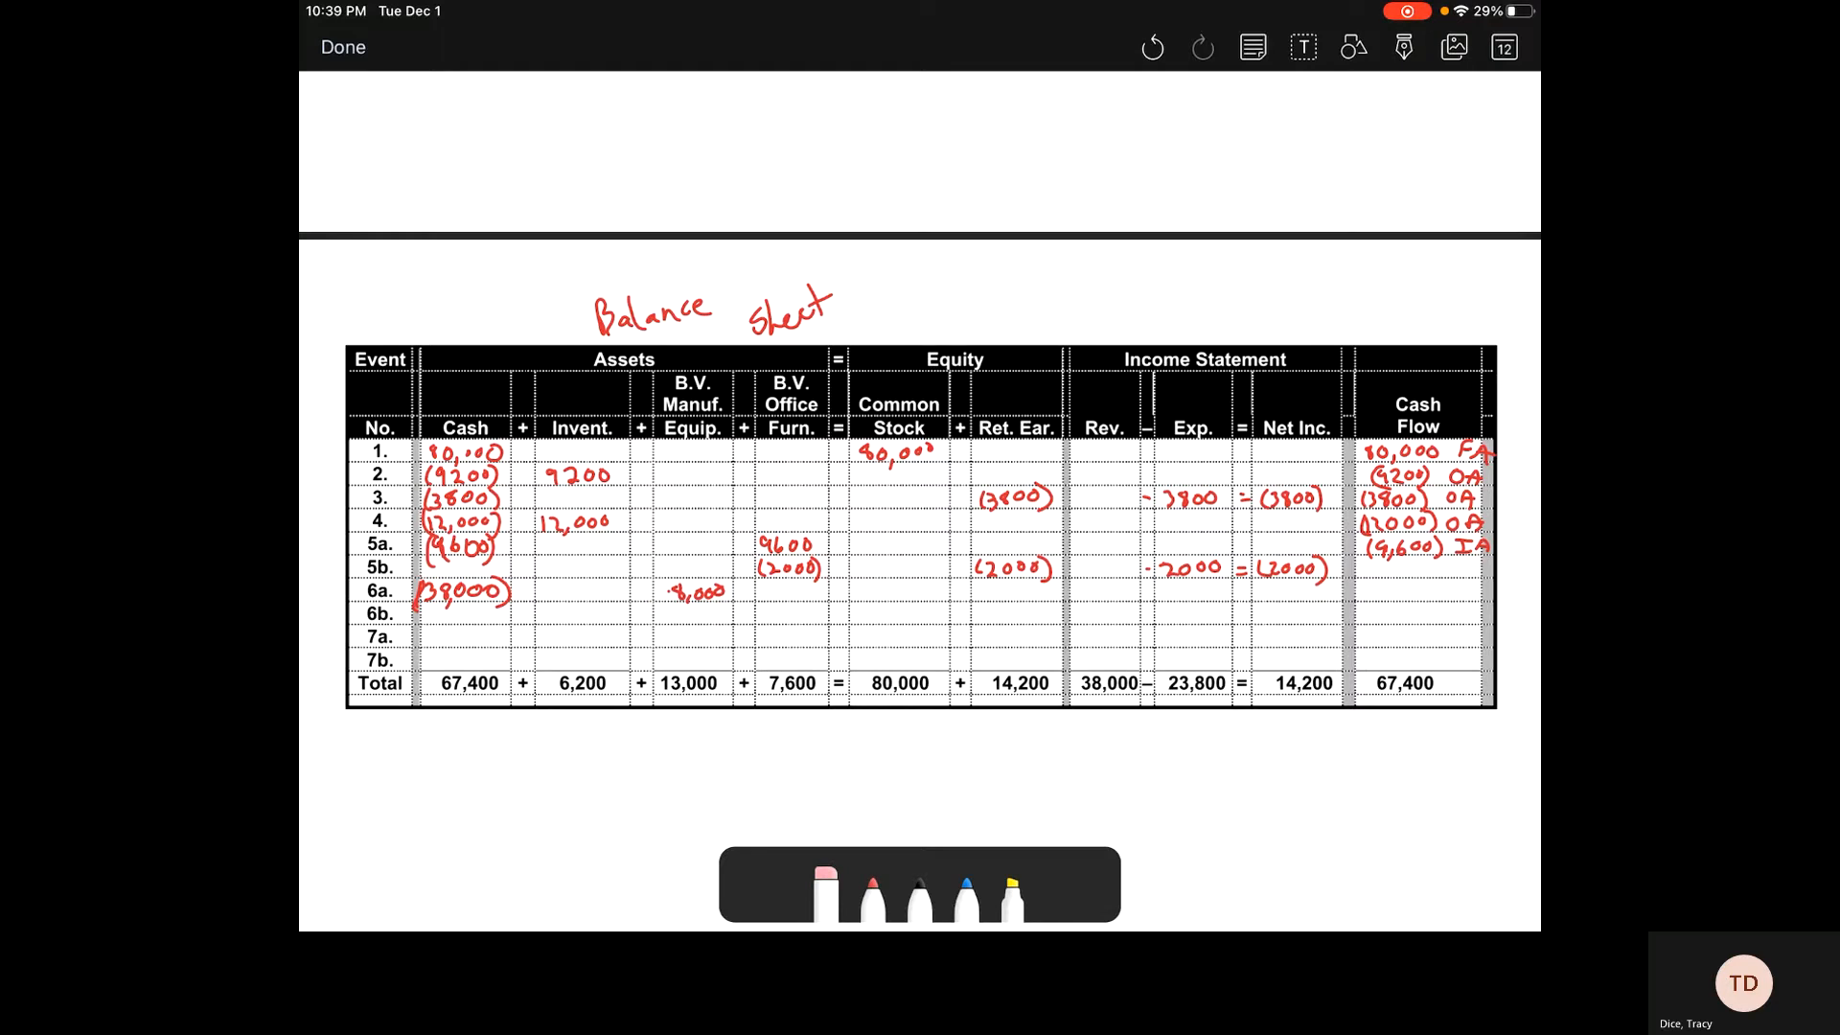
left_click(871, 882)
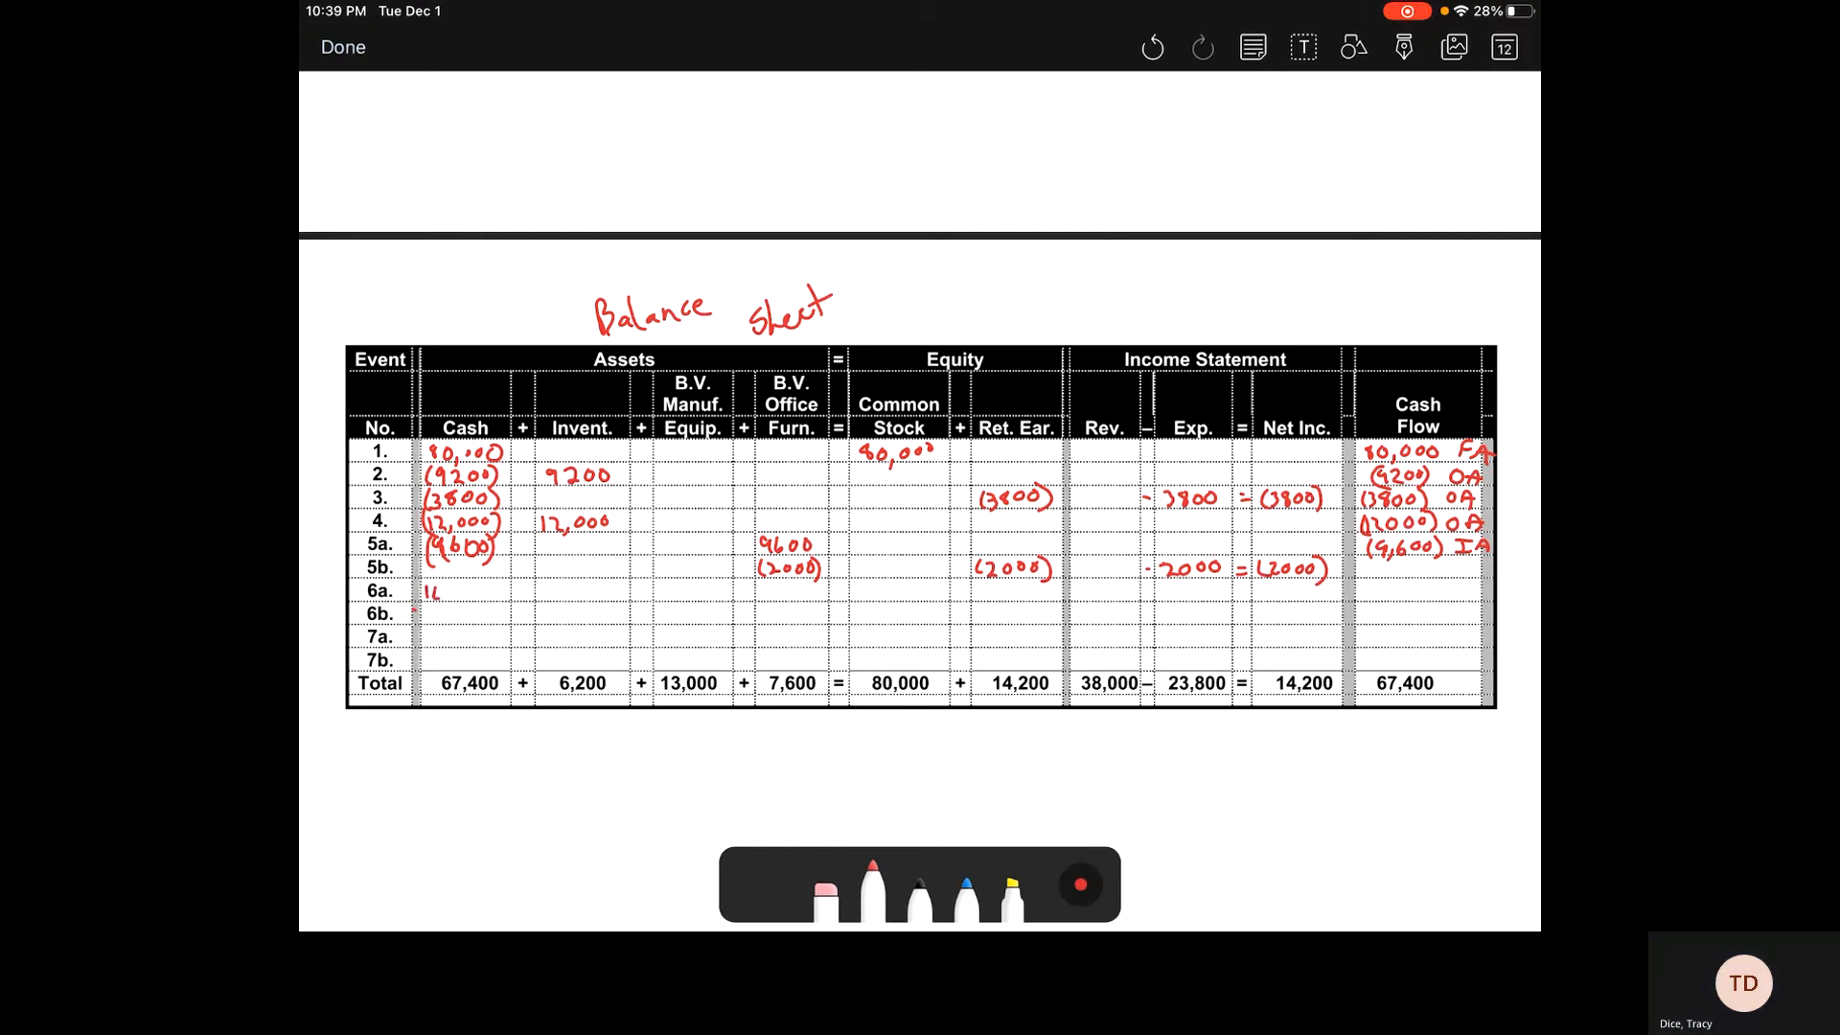
type("16,000)")
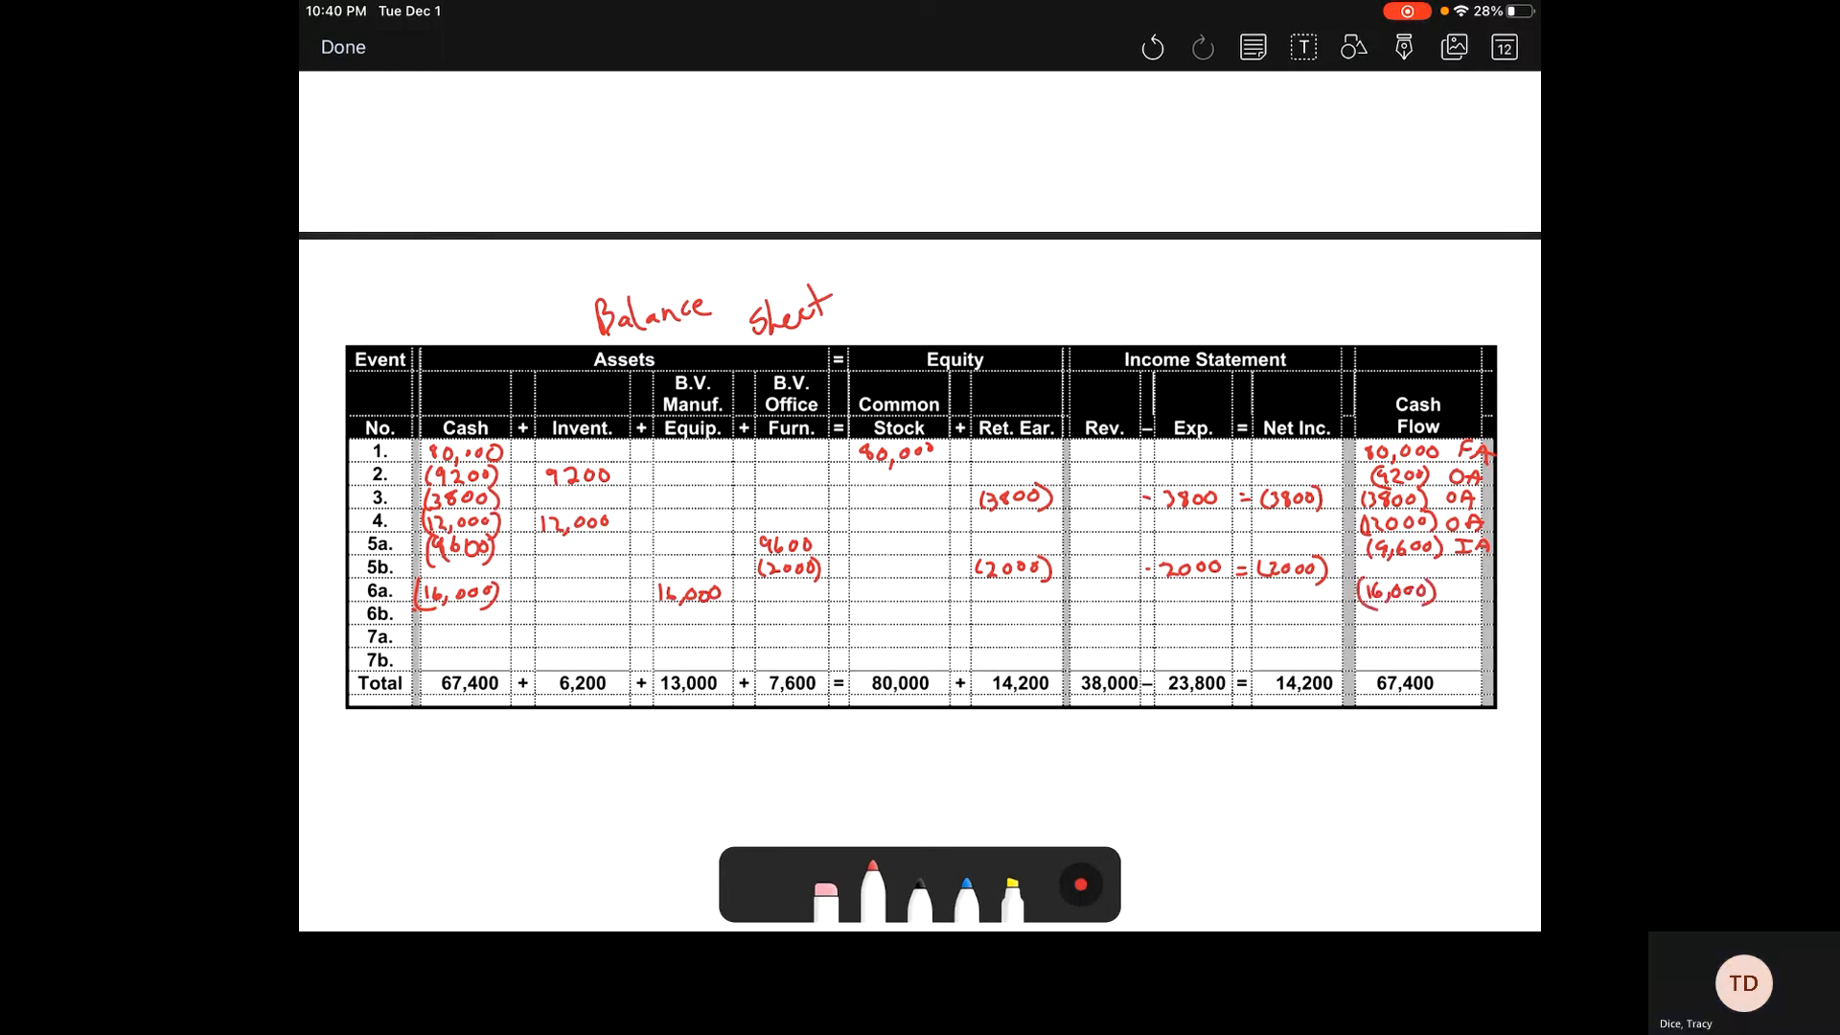
type("IA")
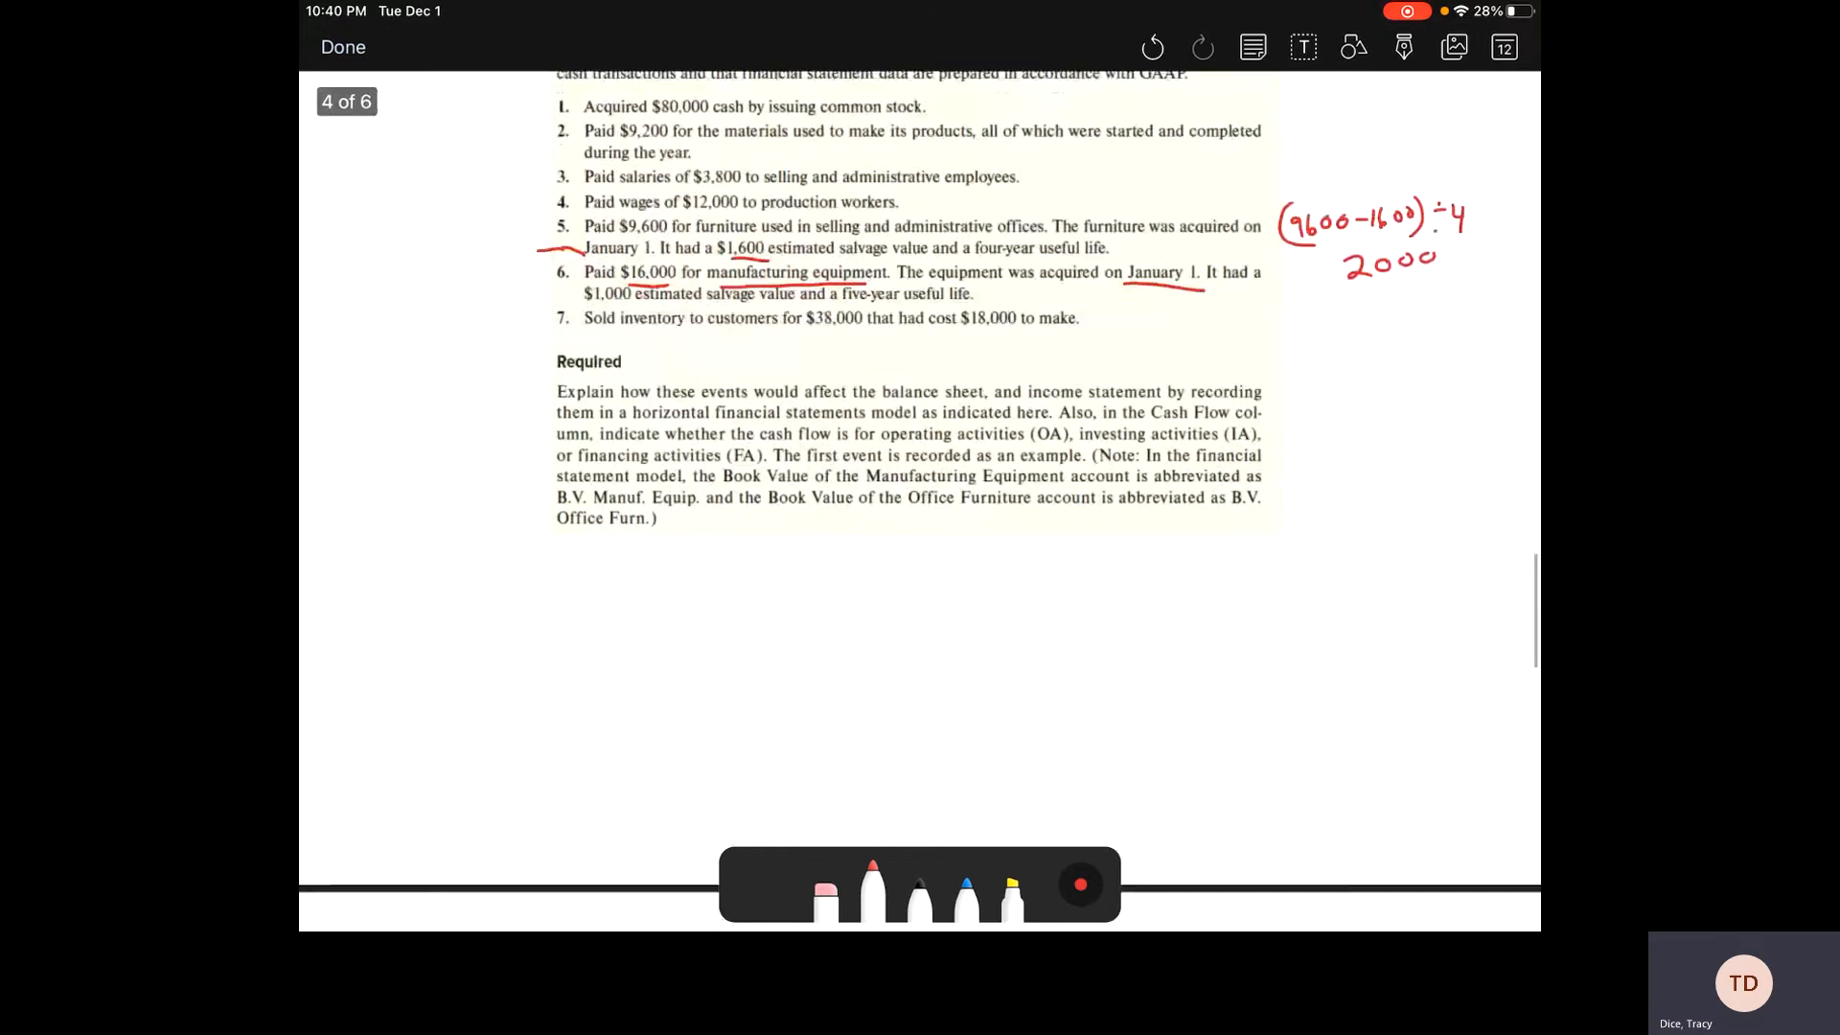
Step: Work out (16,000−1000)÷5 = 3000 depreciation beside event 6
scroll("down", 3)
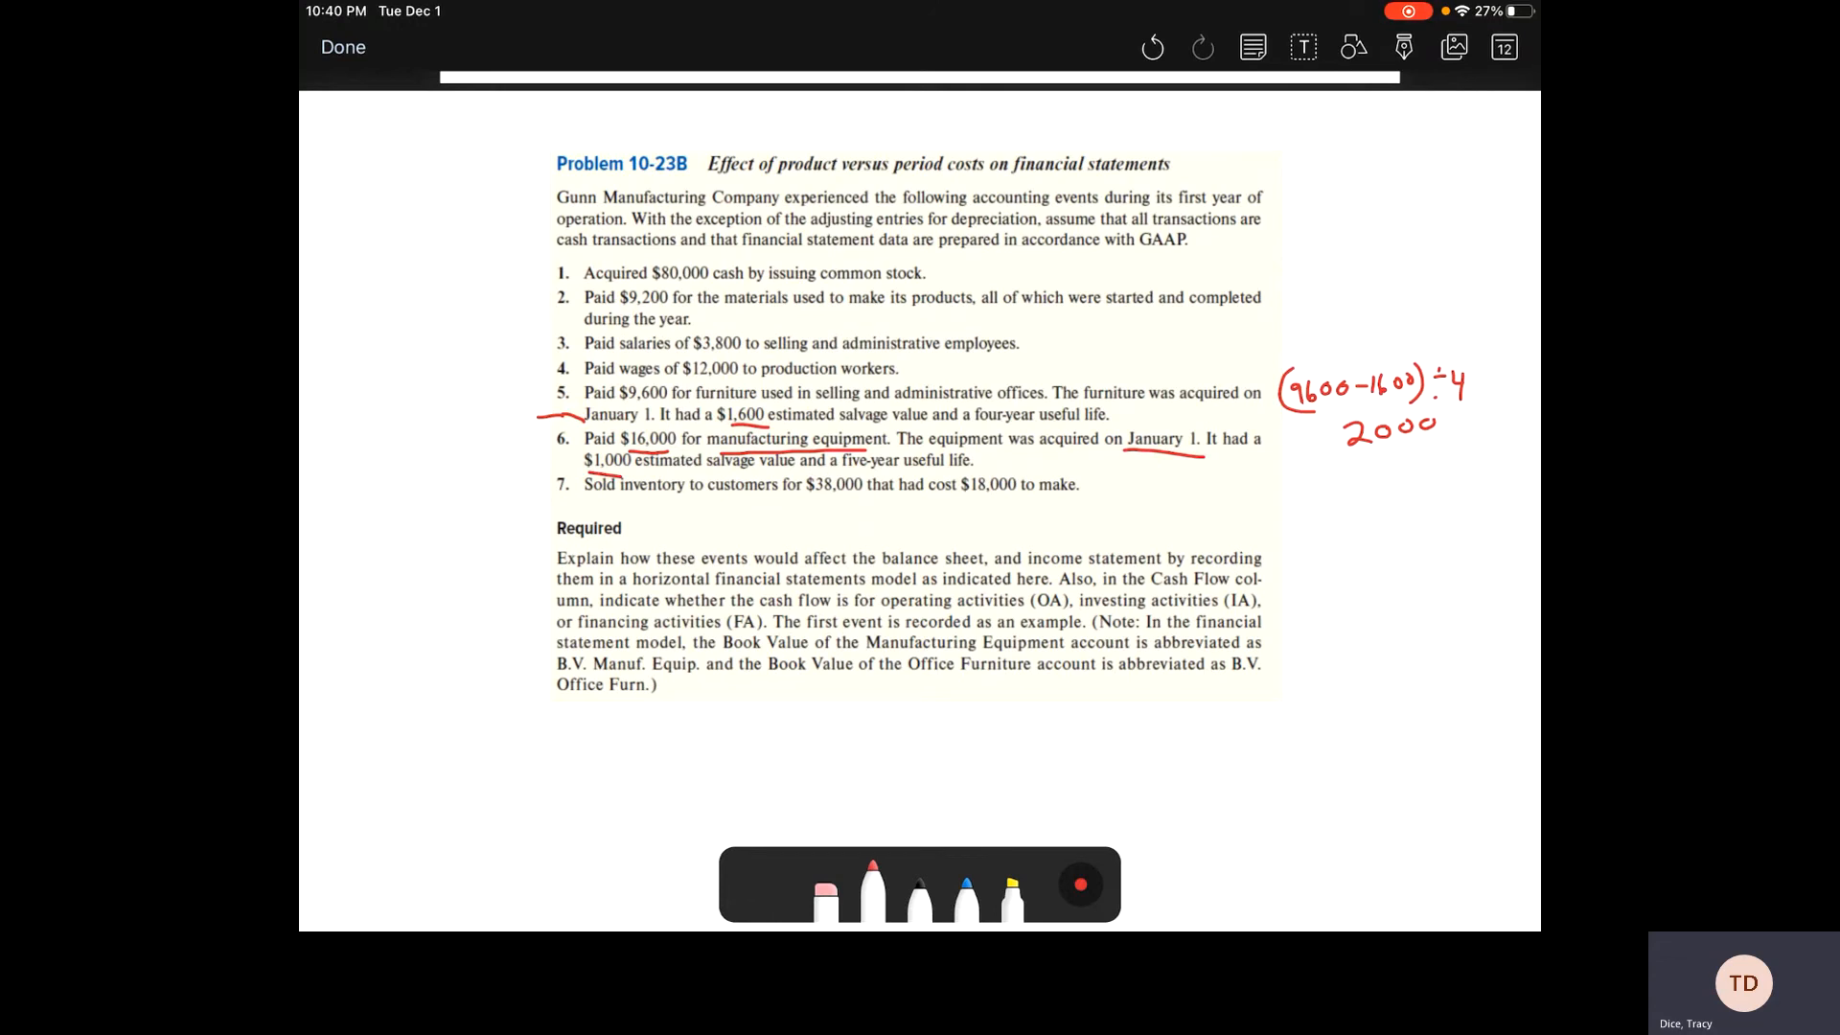
type("16")
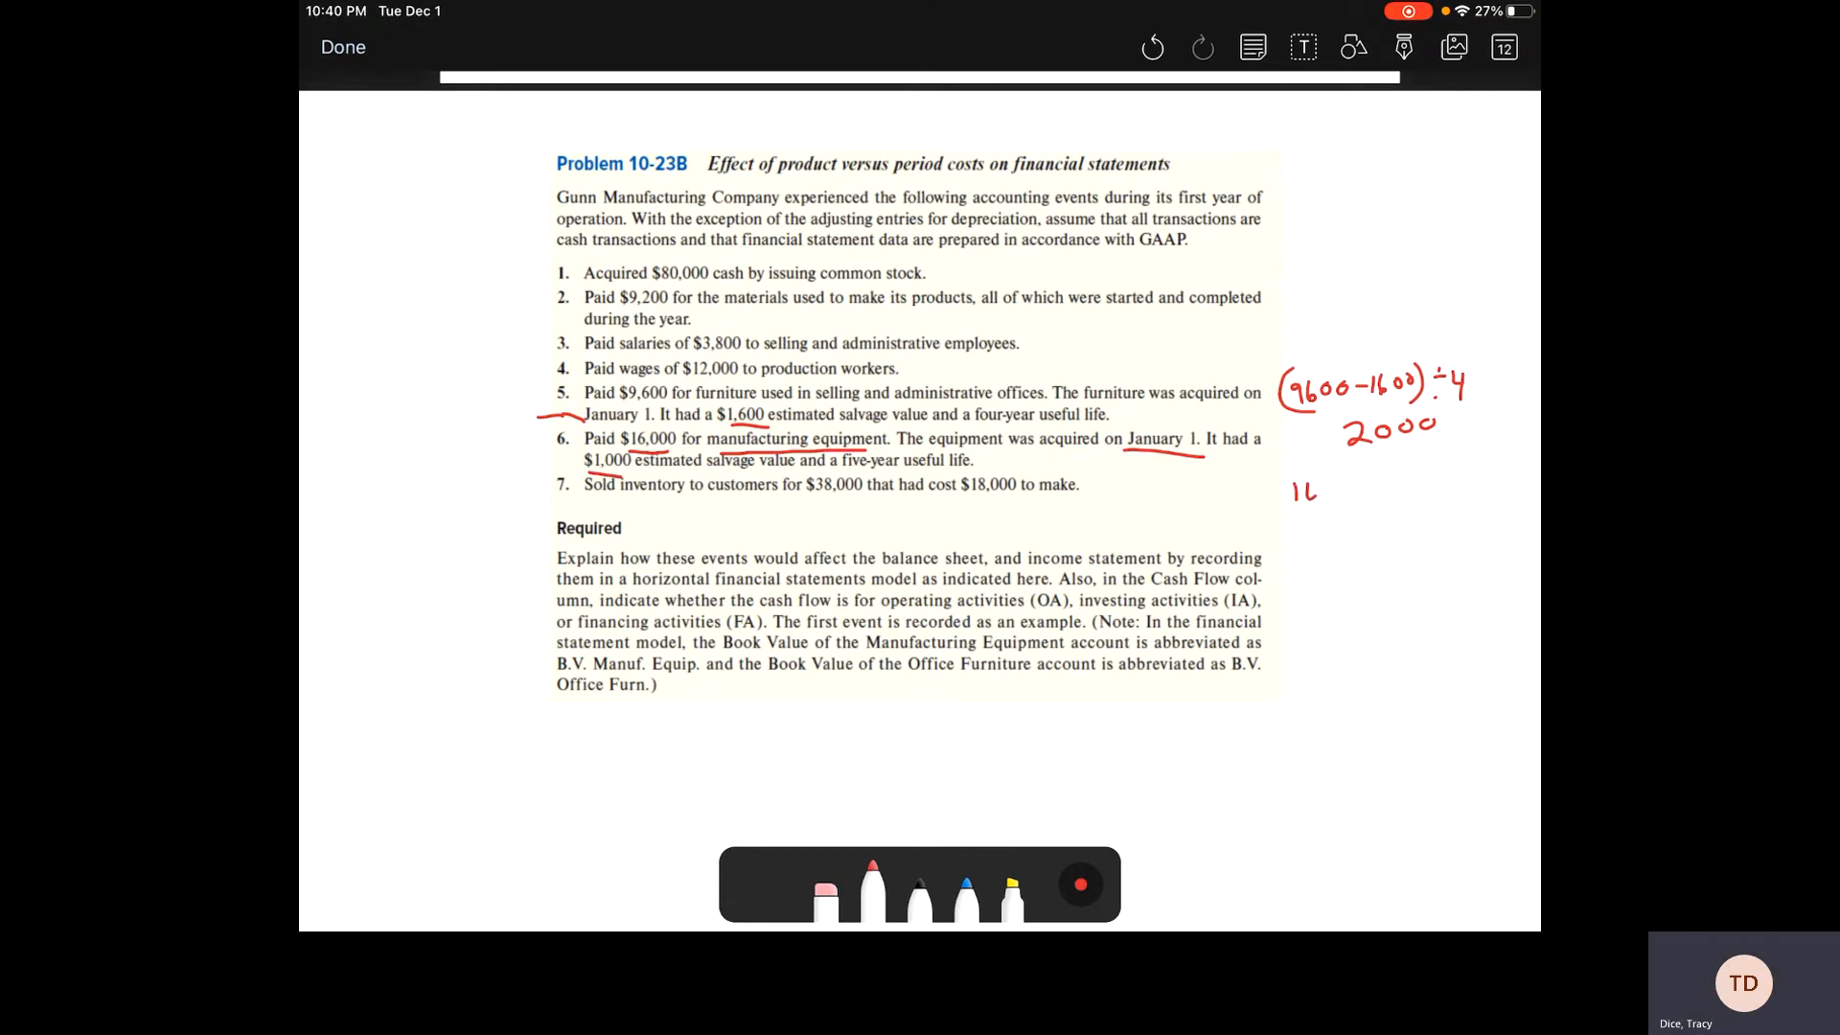
type("16,000-10c")
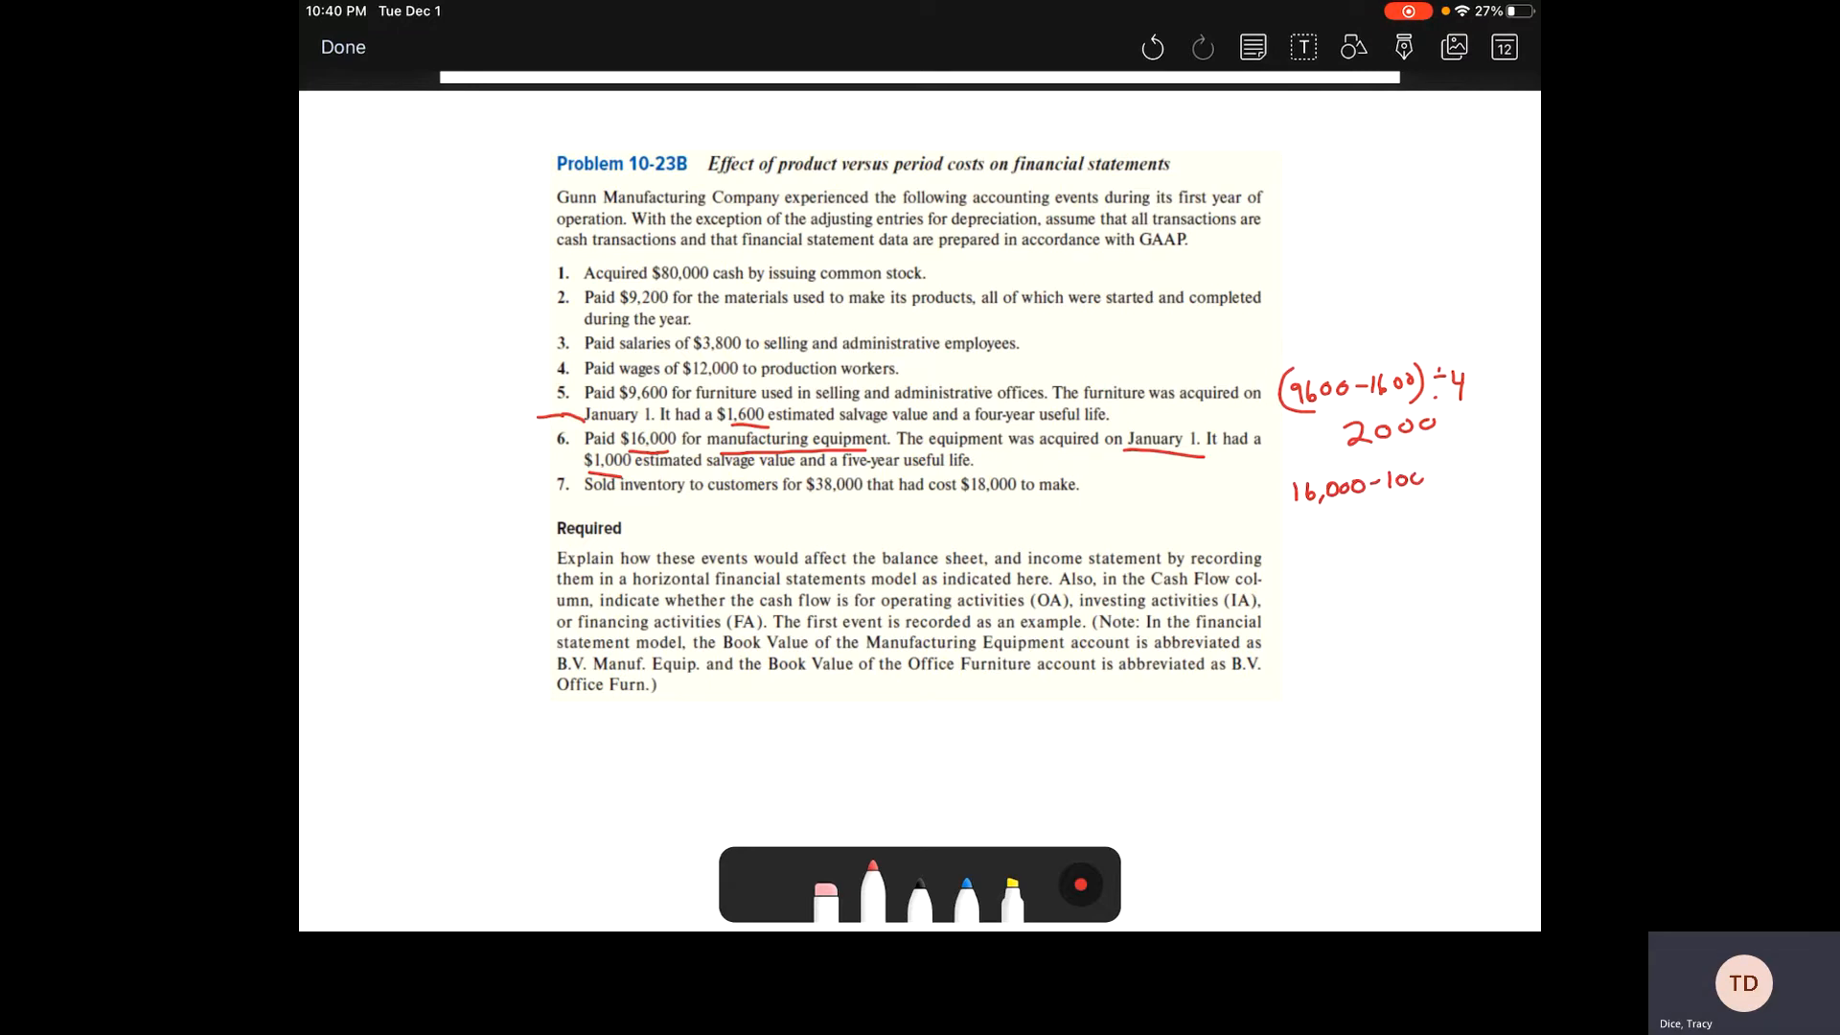
left_click_drag(1291, 481, 1443, 481)
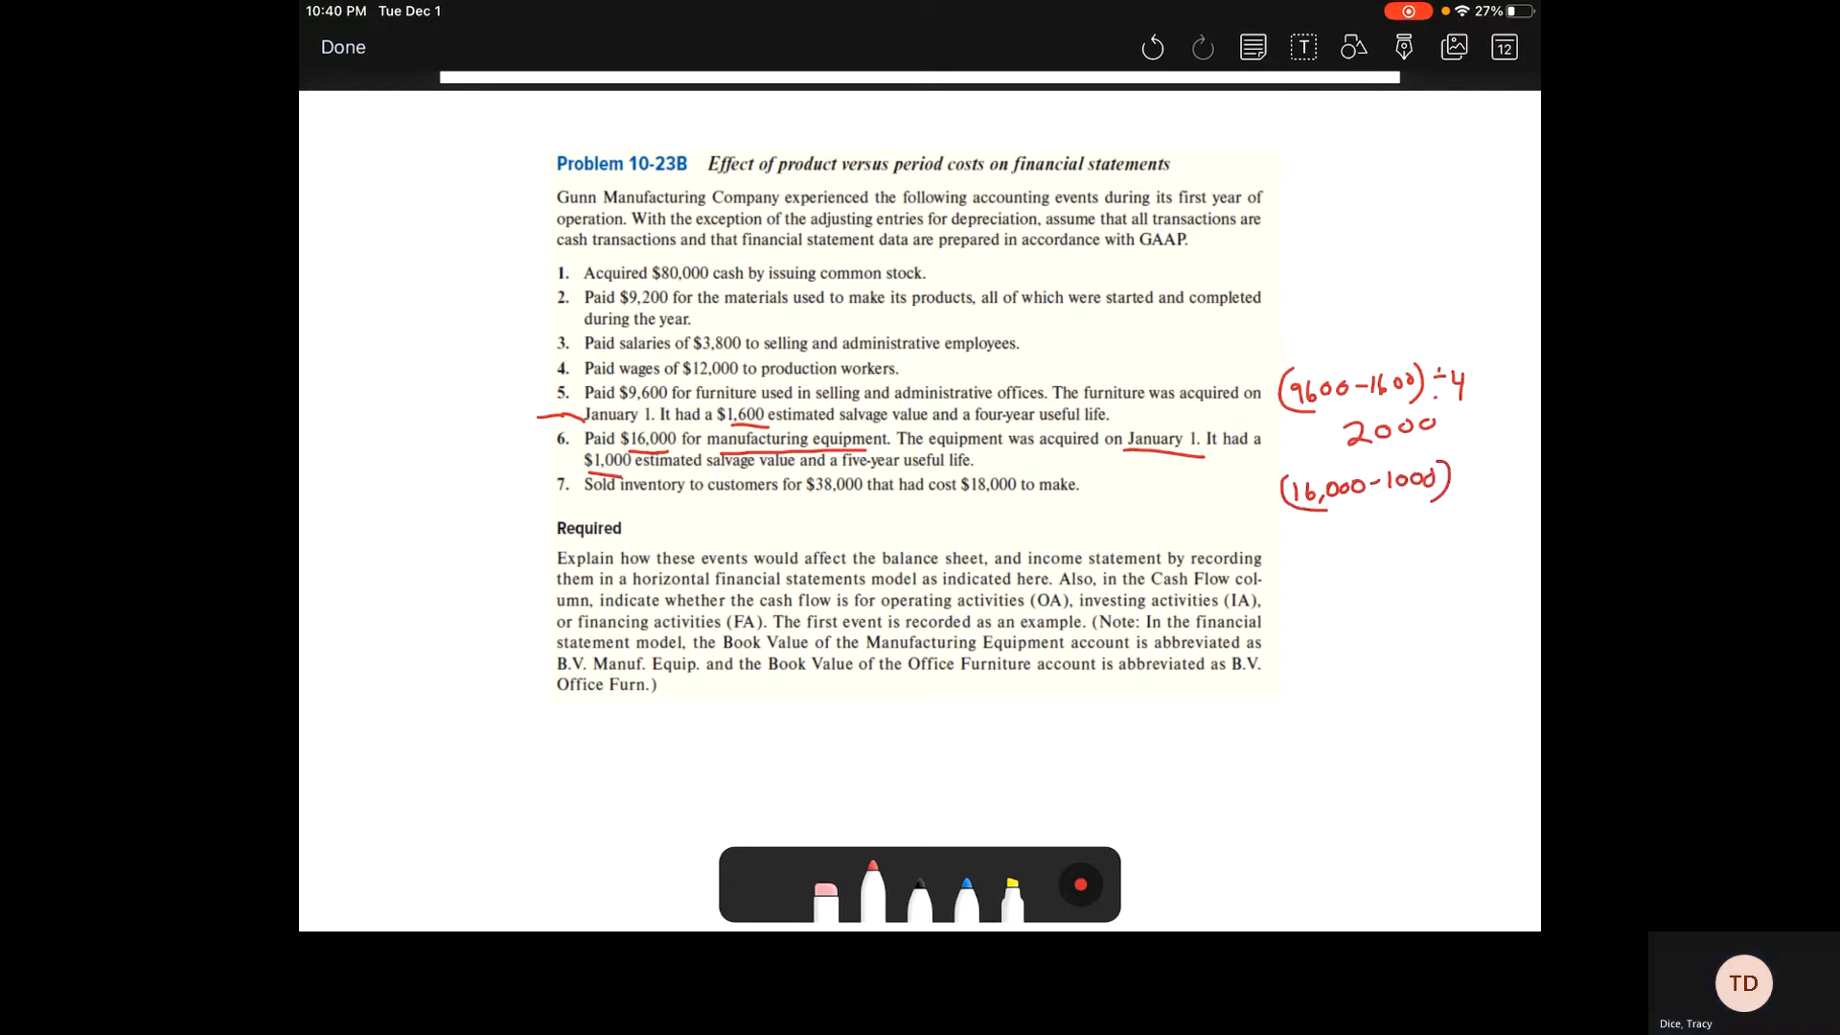
type("÷5")
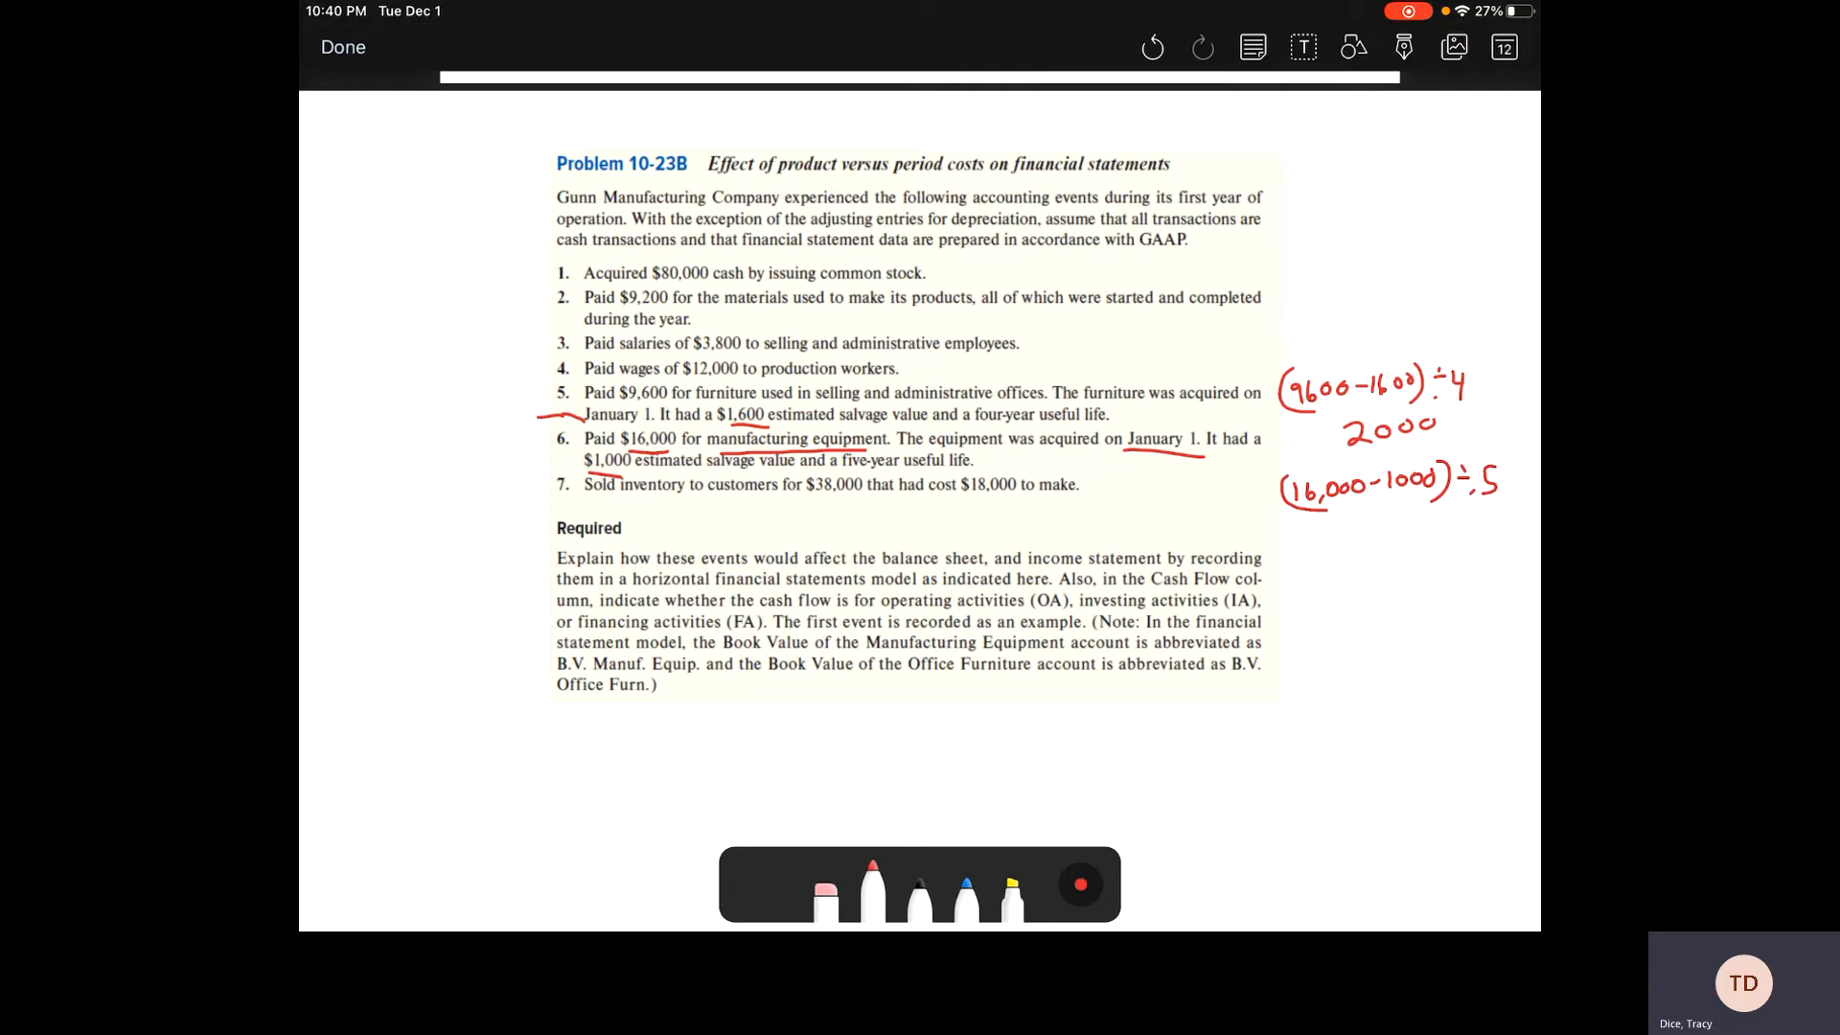
left_click_drag(1368, 532, 1461, 532)
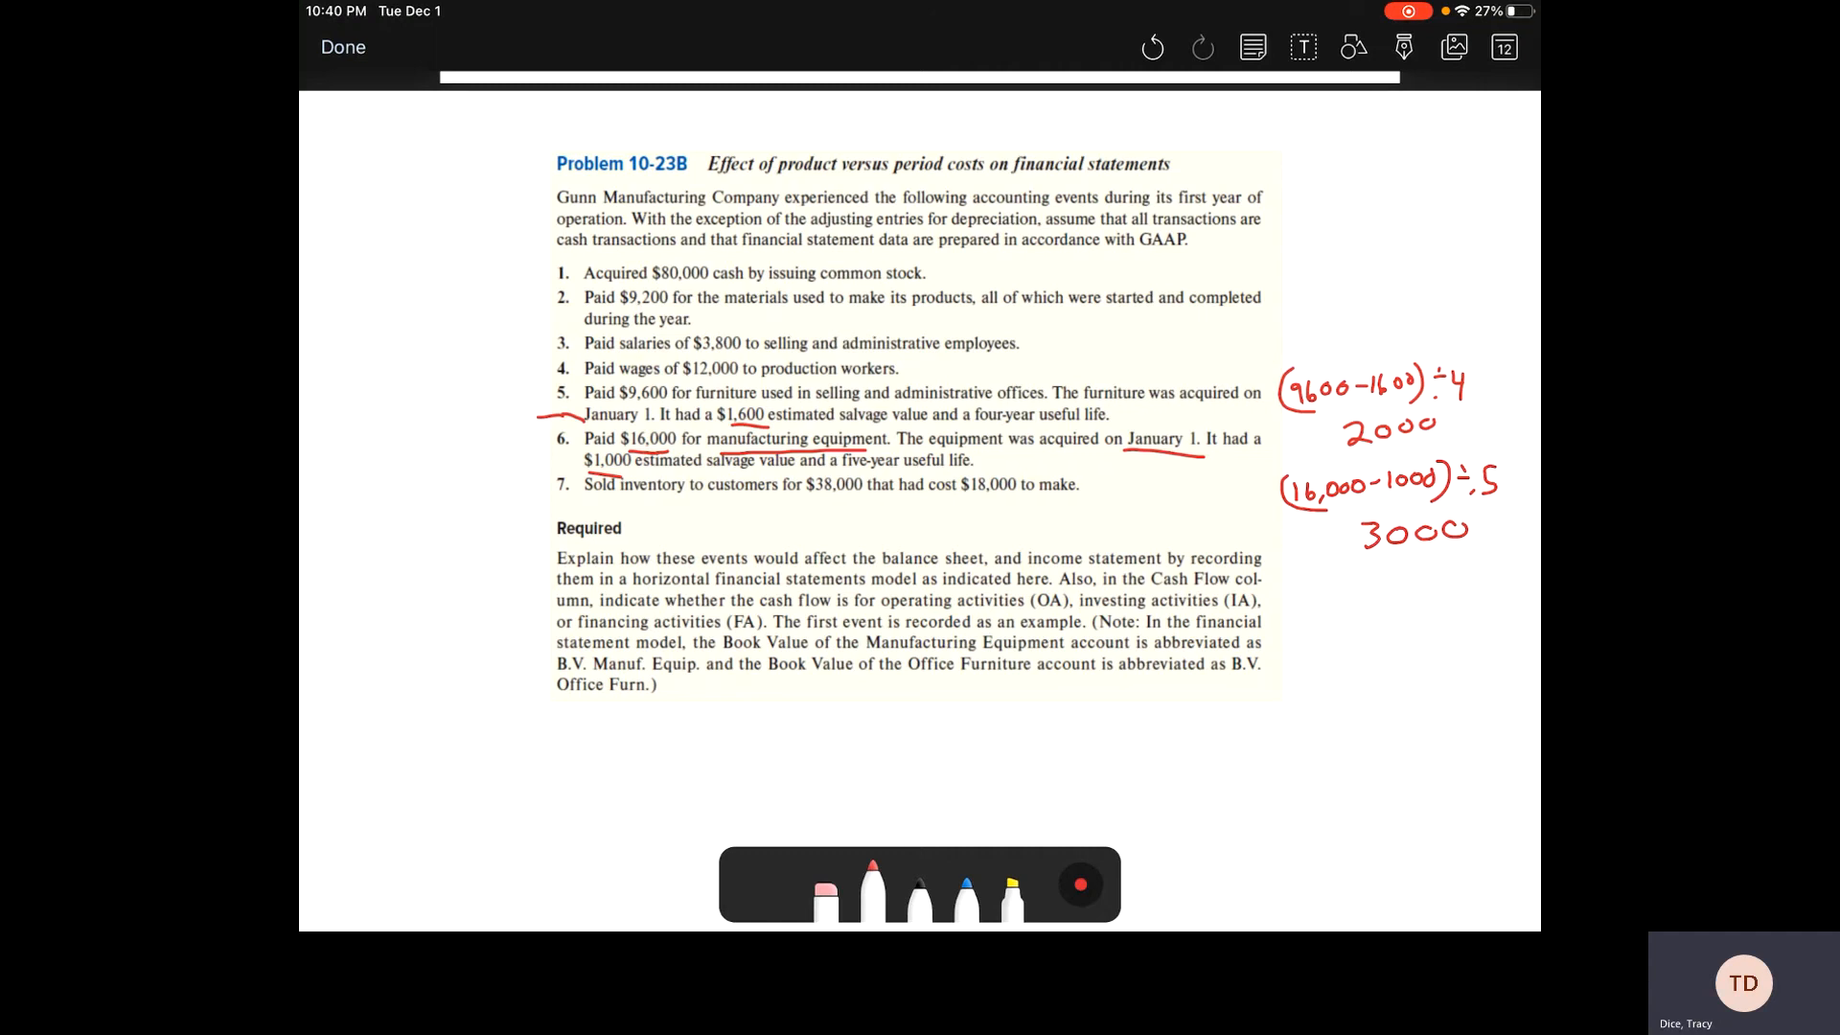
scroll("down", 3)
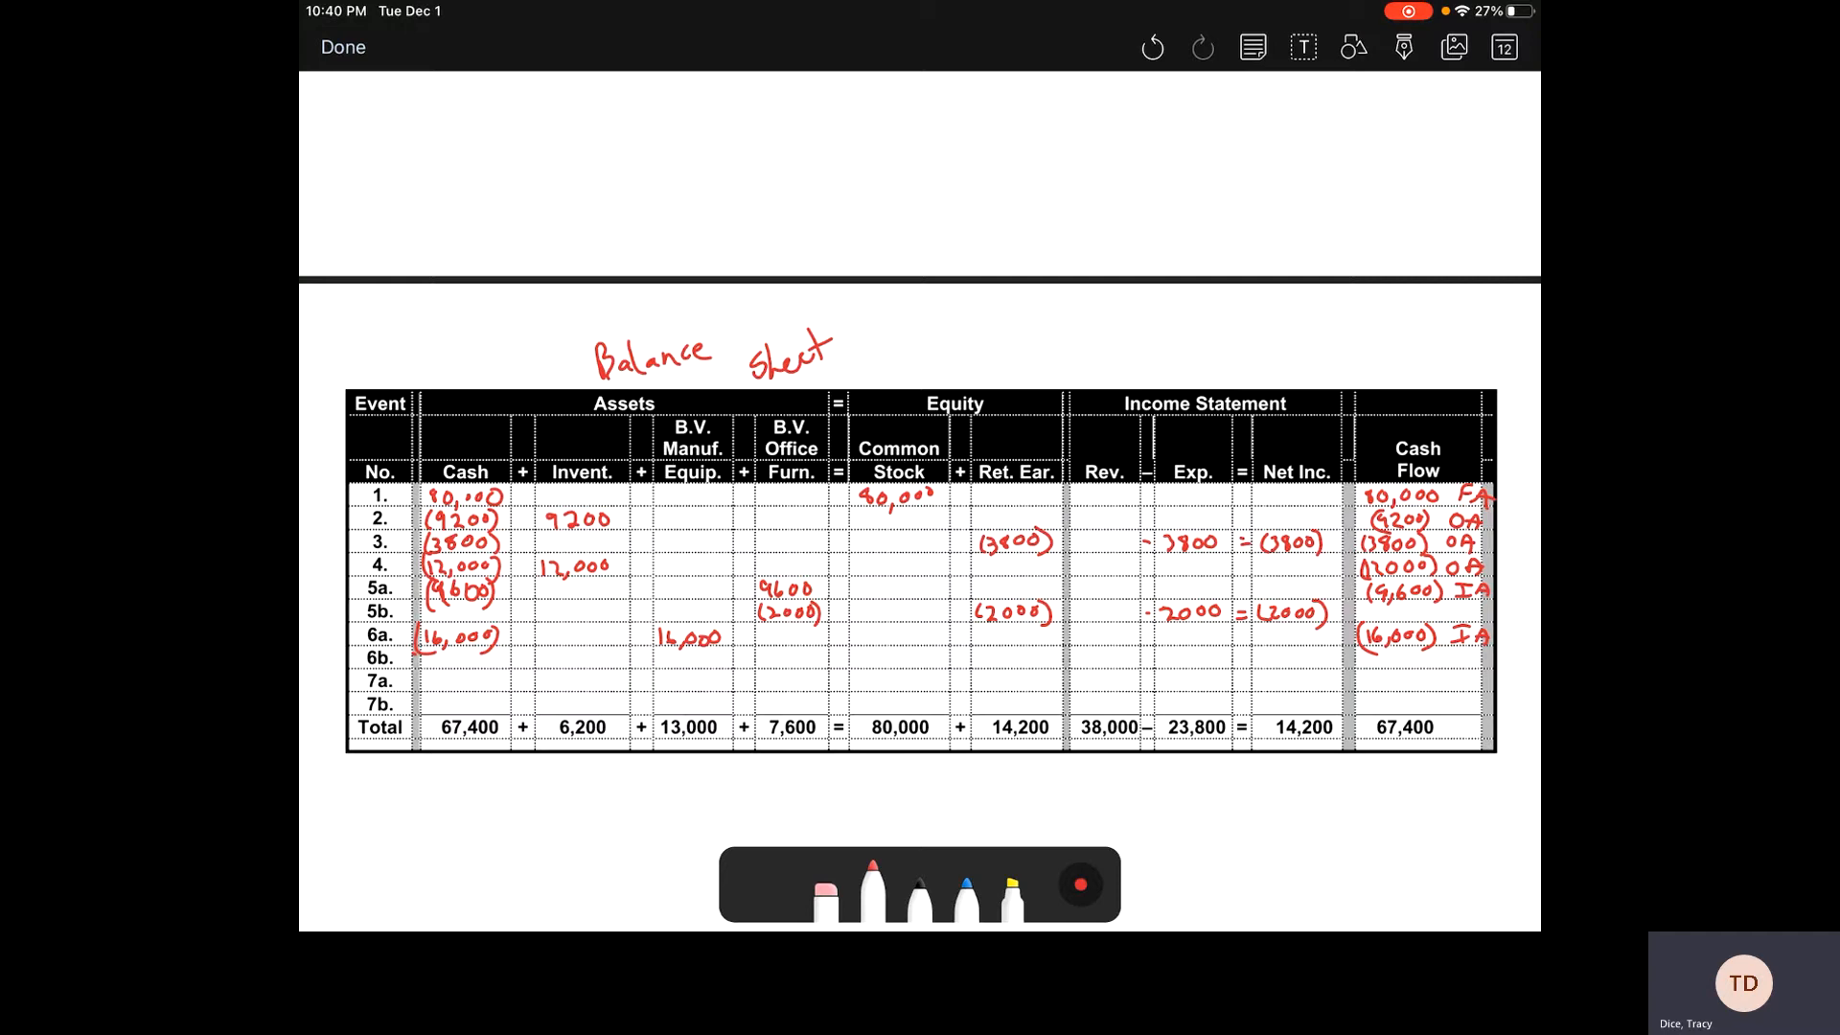
Step: Enter (3000) under Manuf. Equip. and 3000 under Inventory for event 6b
type("13")
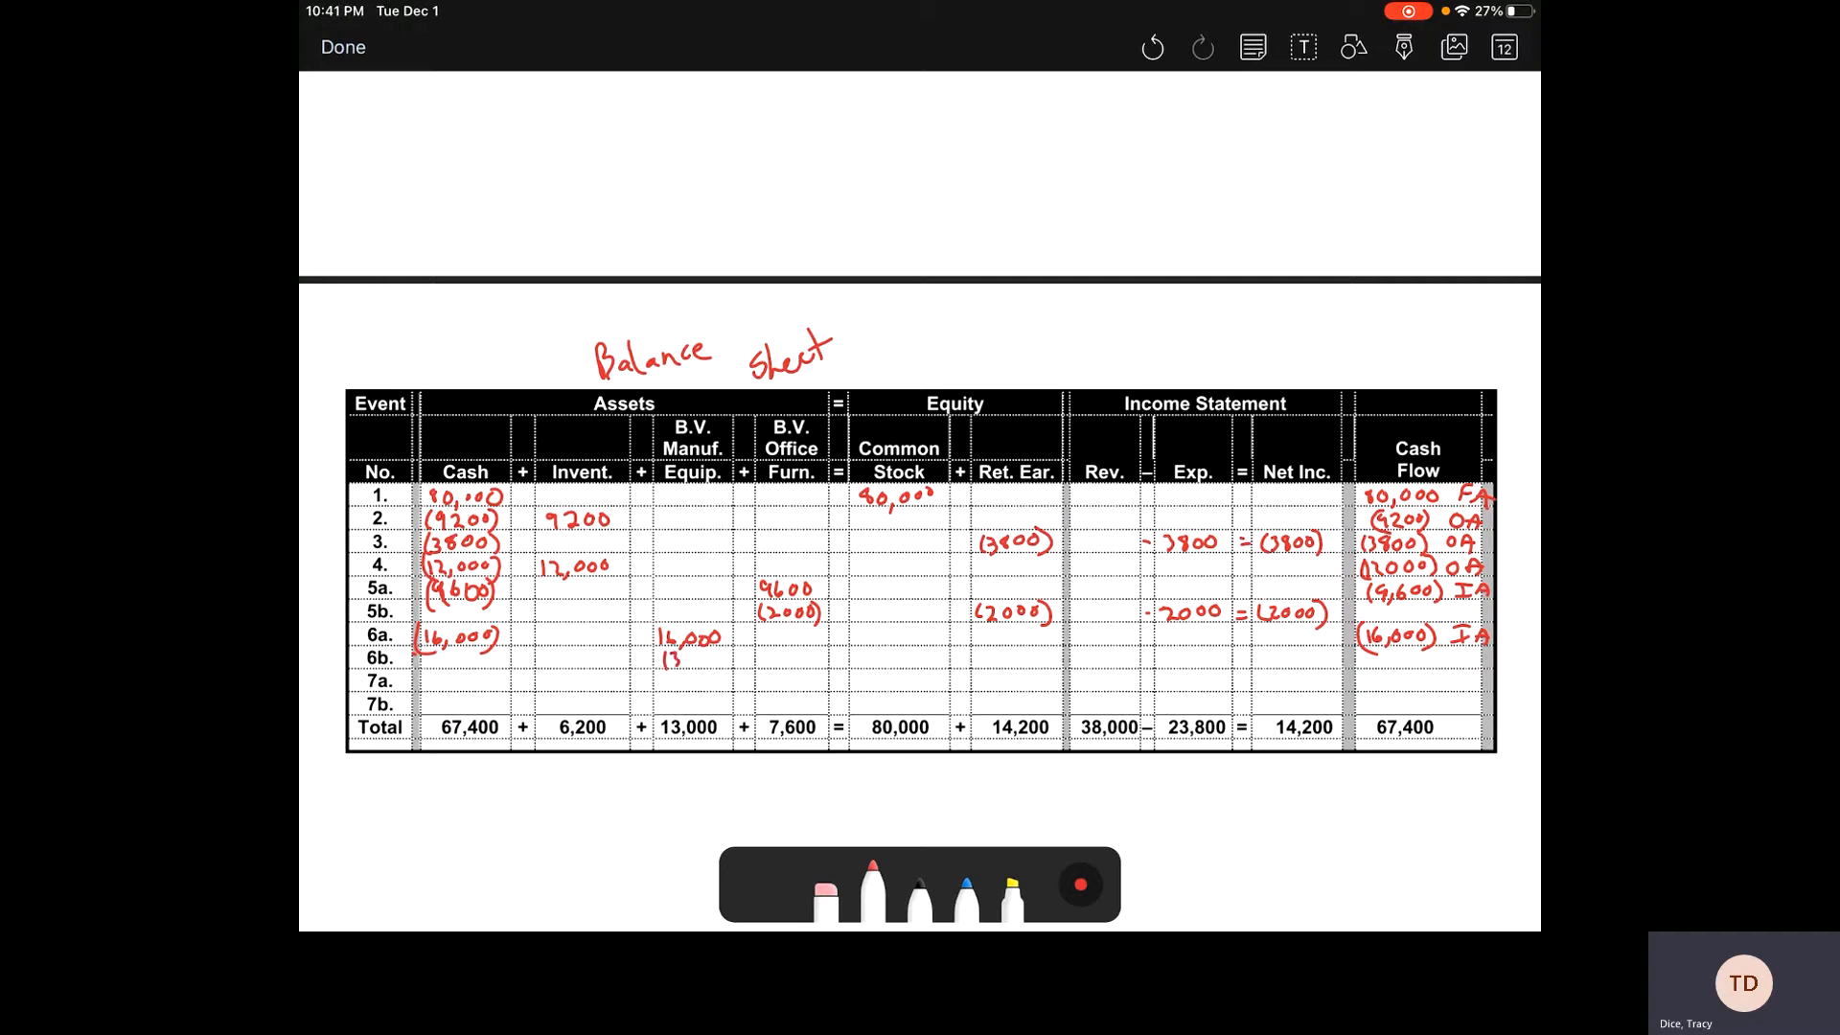
type("(3000)")
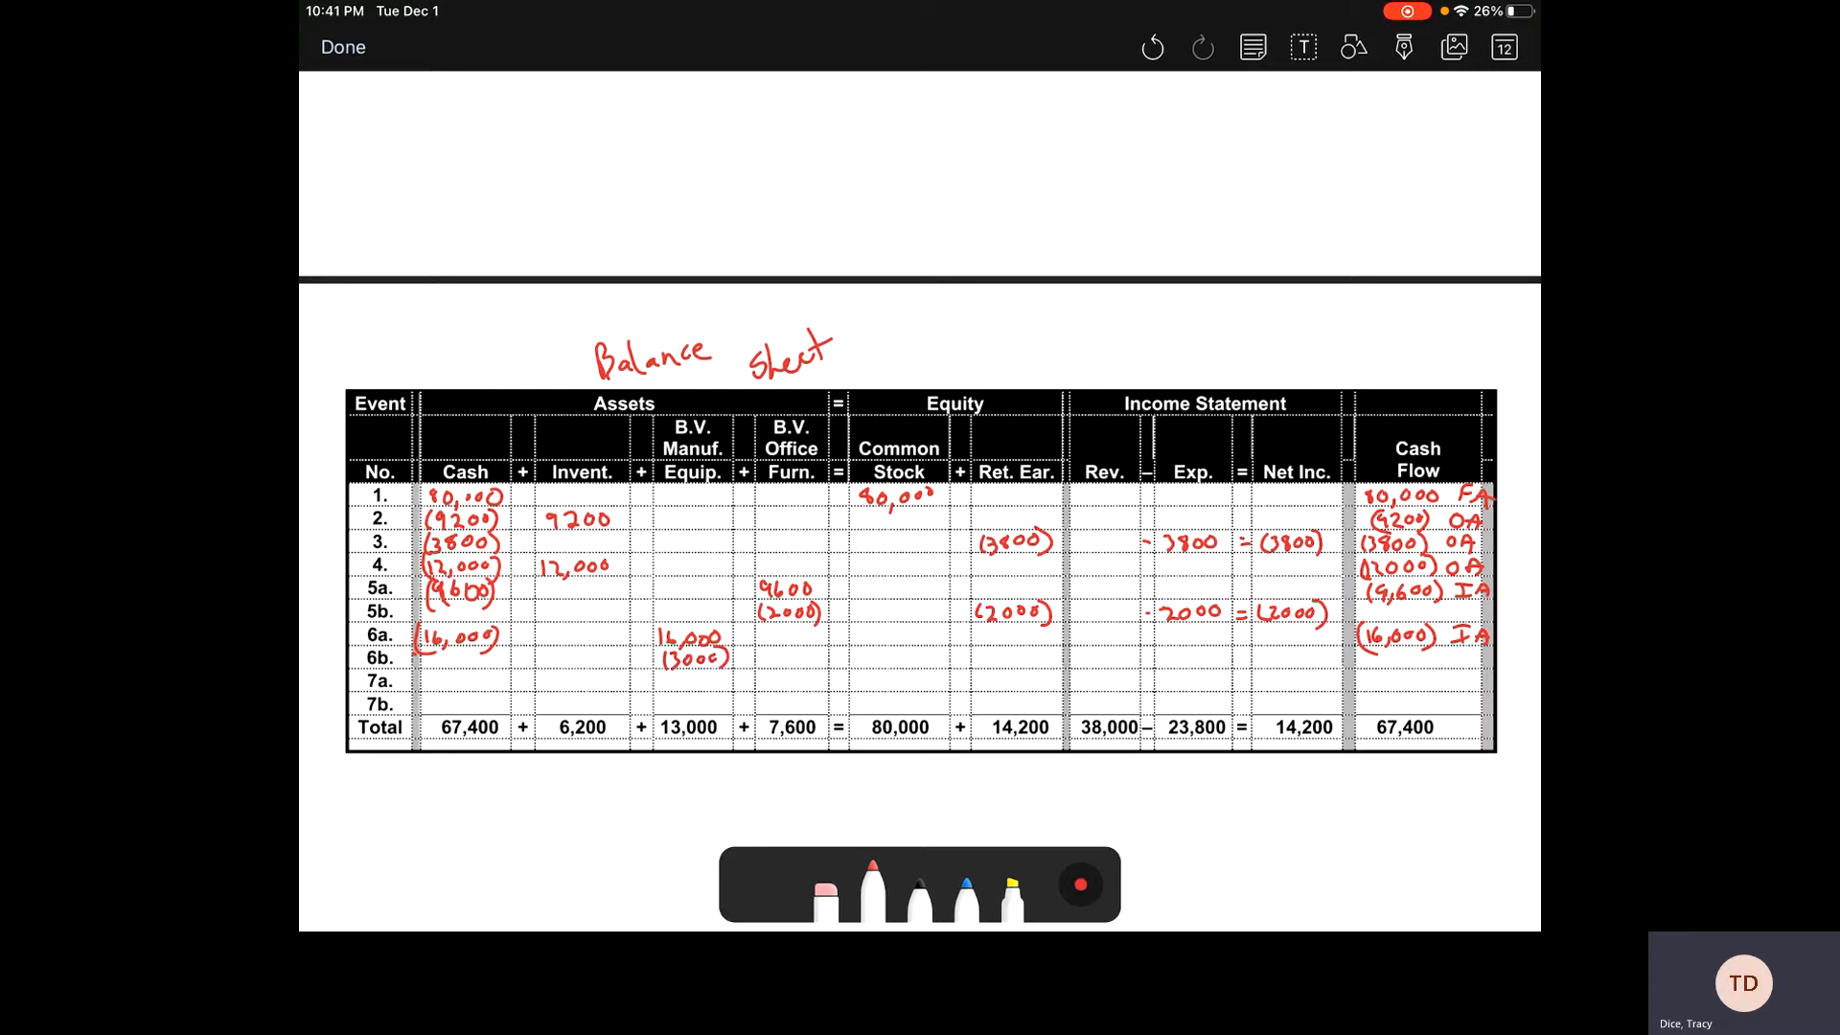
type("3000")
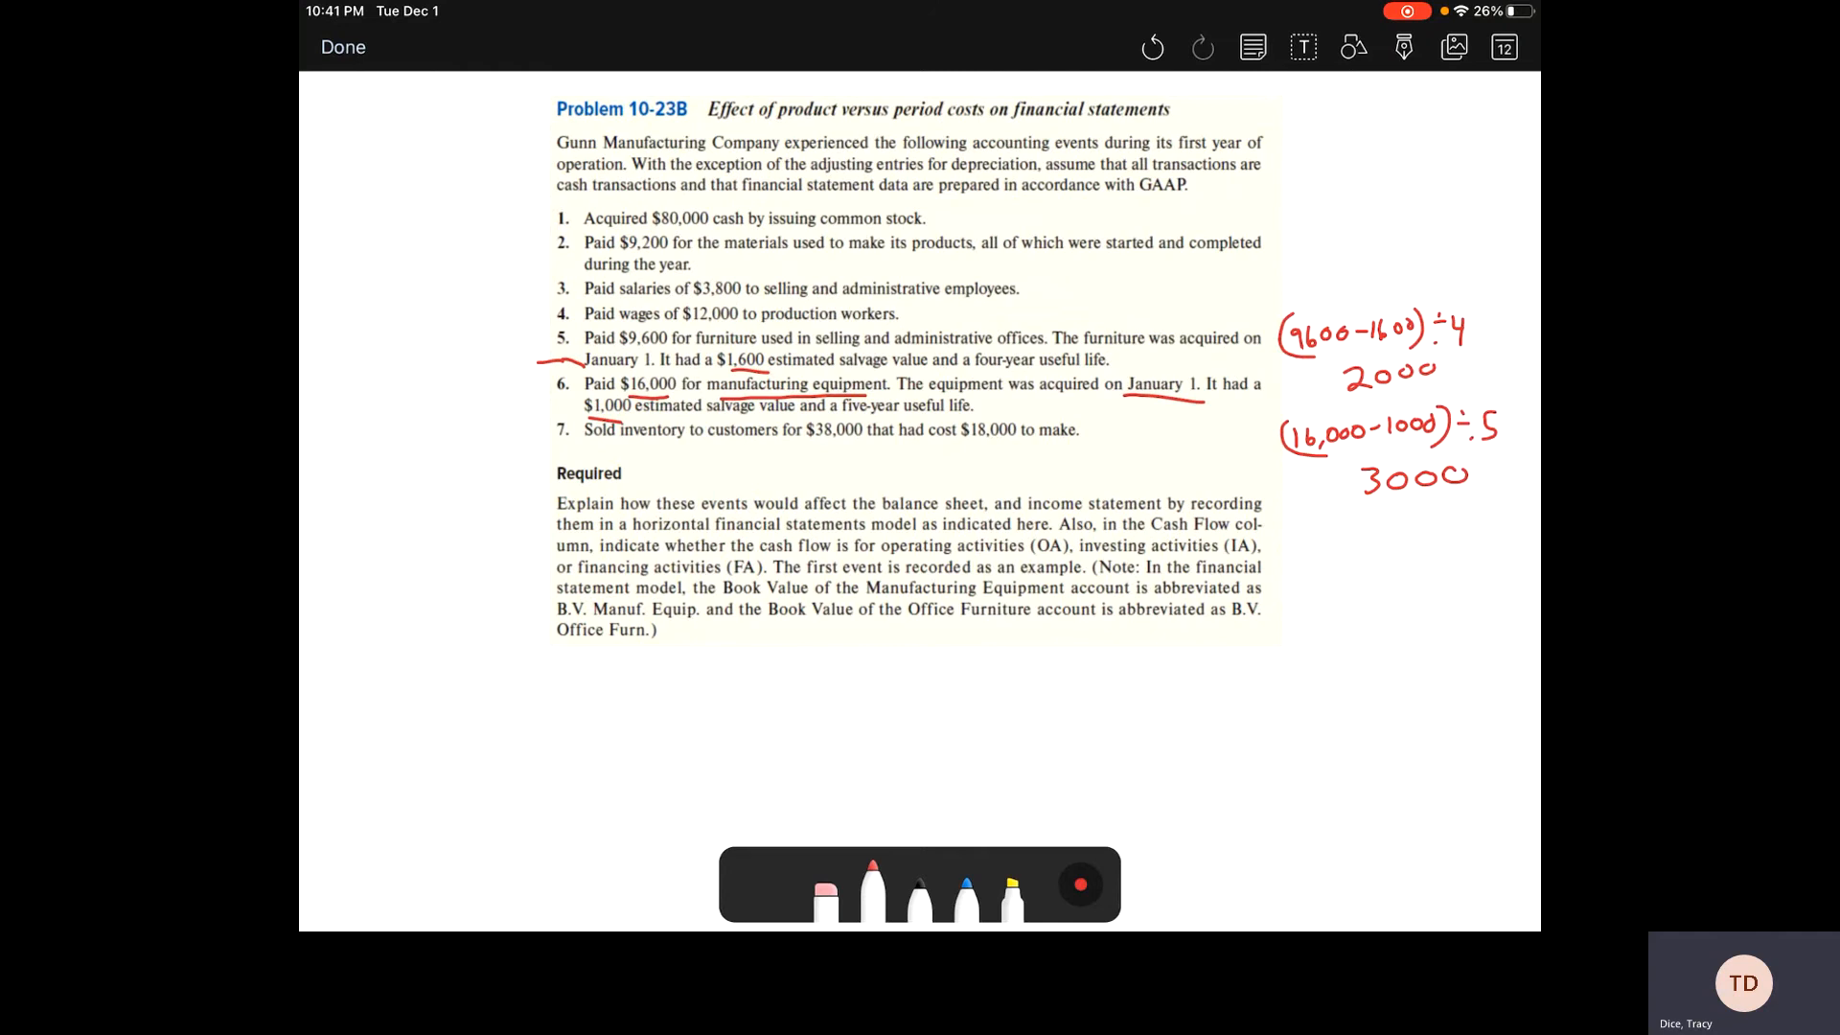
Step: Underline $38,000 and $18,000 in event 7, label COGS, and return to the model table
left_click_drag(816, 434, 1050, 433)
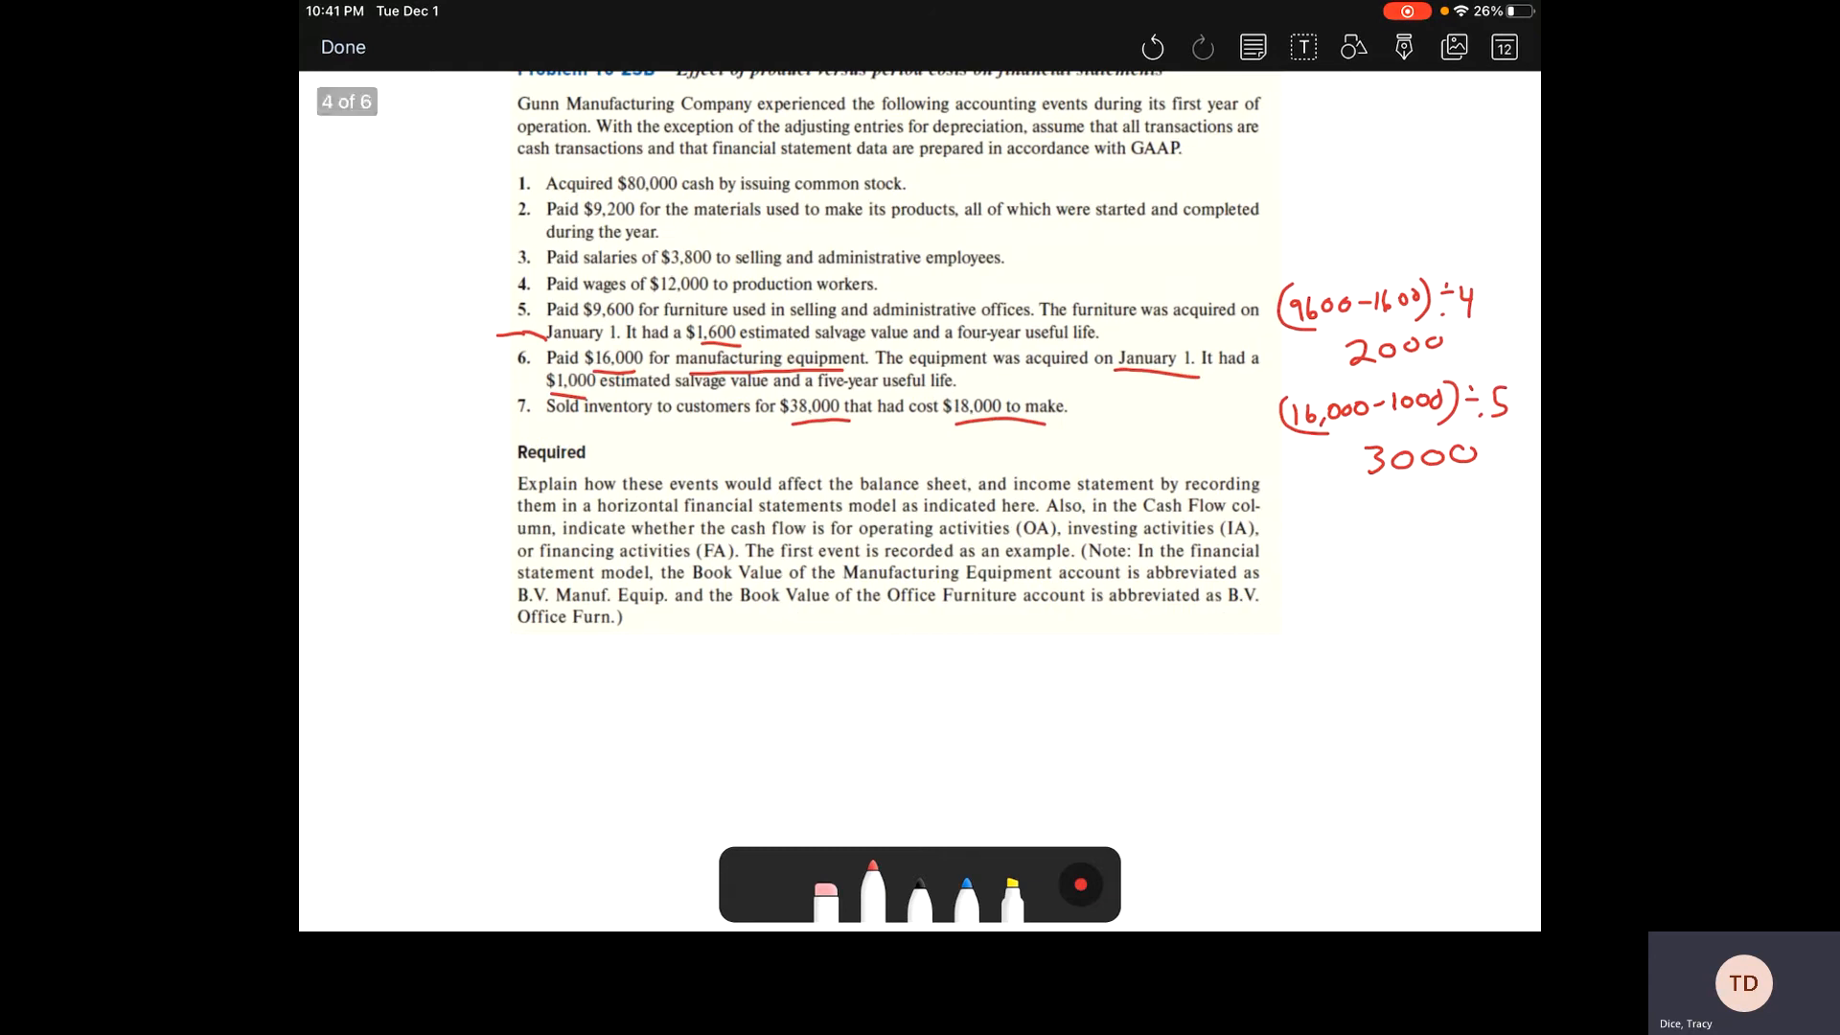
type("COGS")
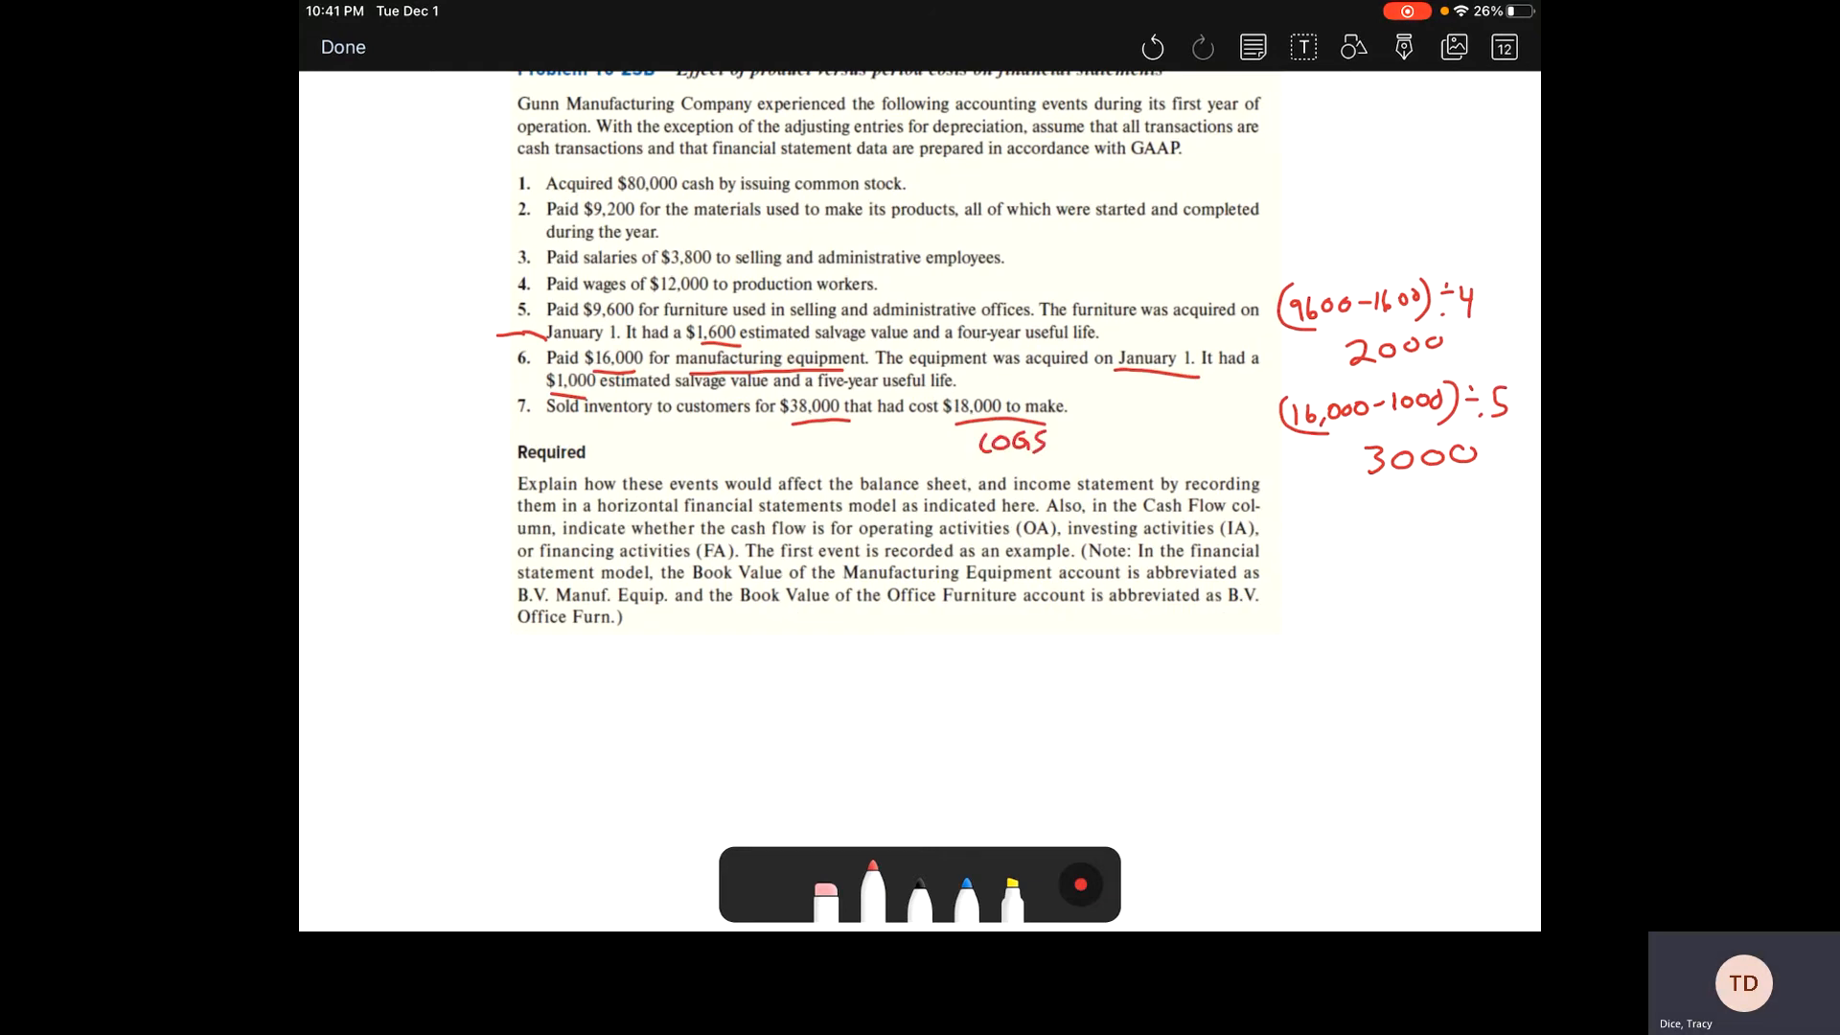
scroll("down", 3)
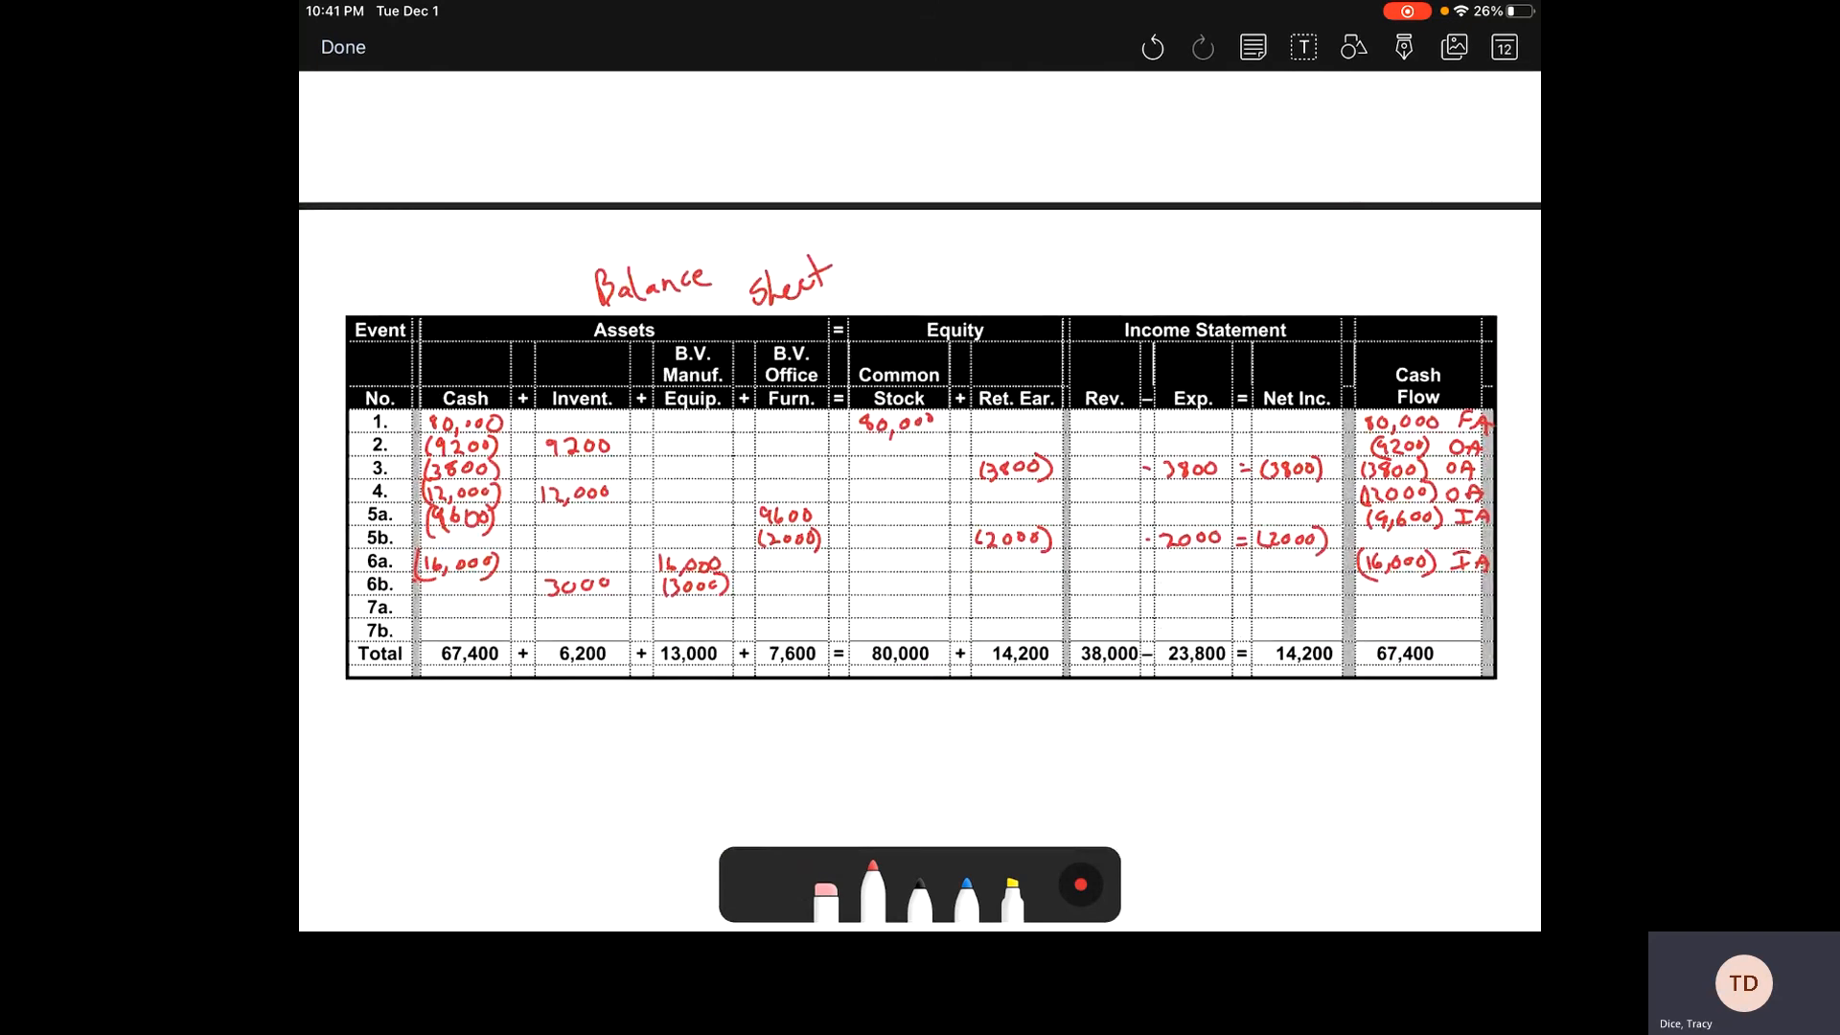
Step: Record 38,000 for event 7a in Cash, Retained Earnings, Revenue, Net Income and OA cash flow
type("38,000")
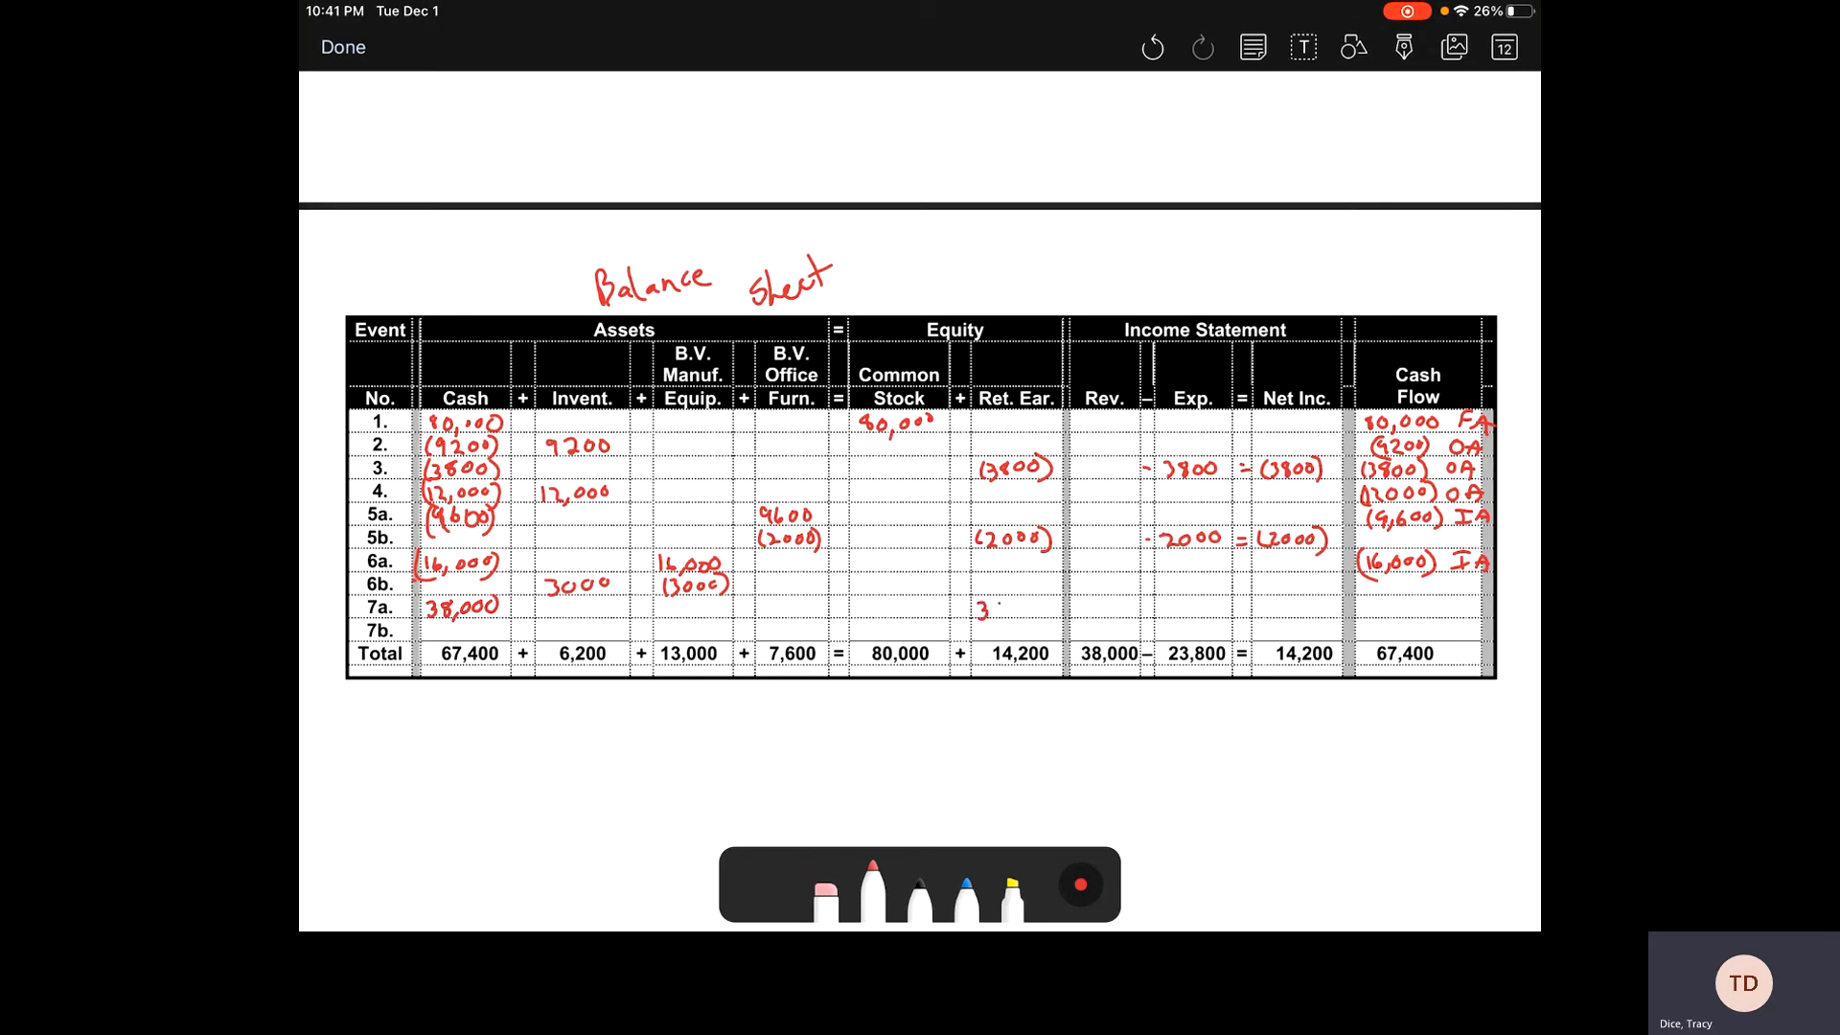
type("38,000")
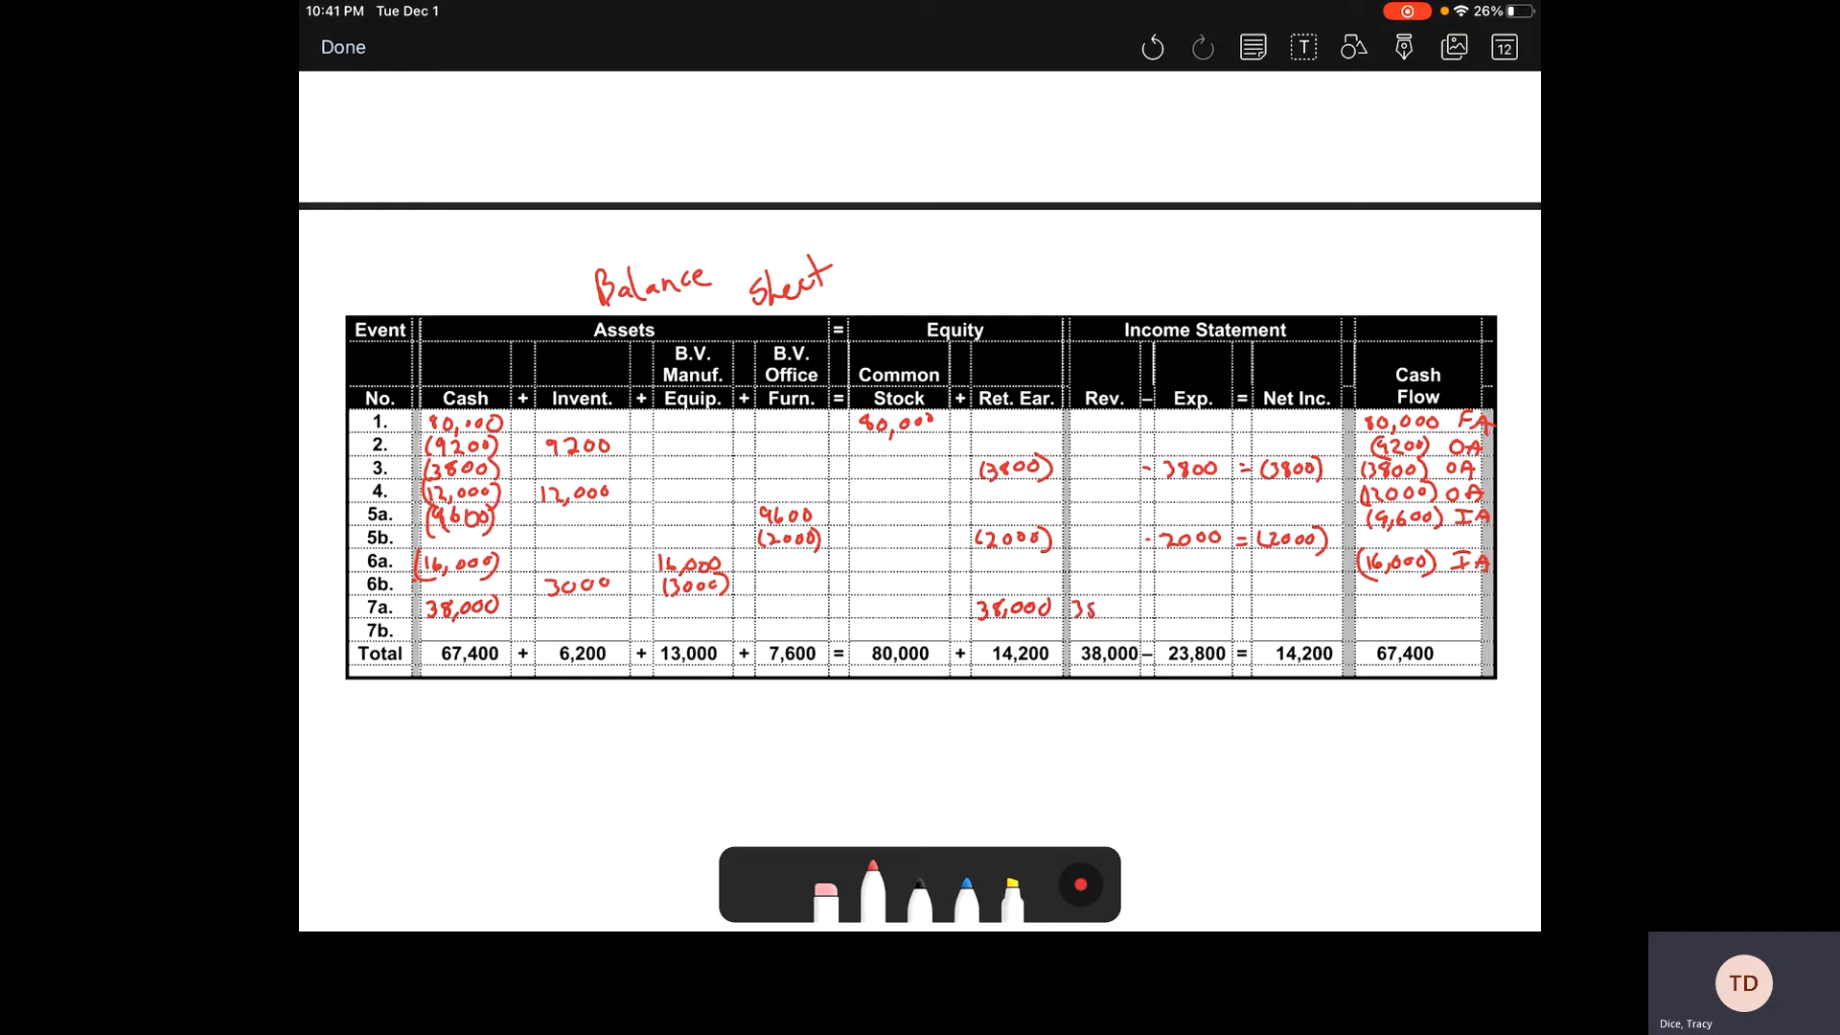
type("38,000")
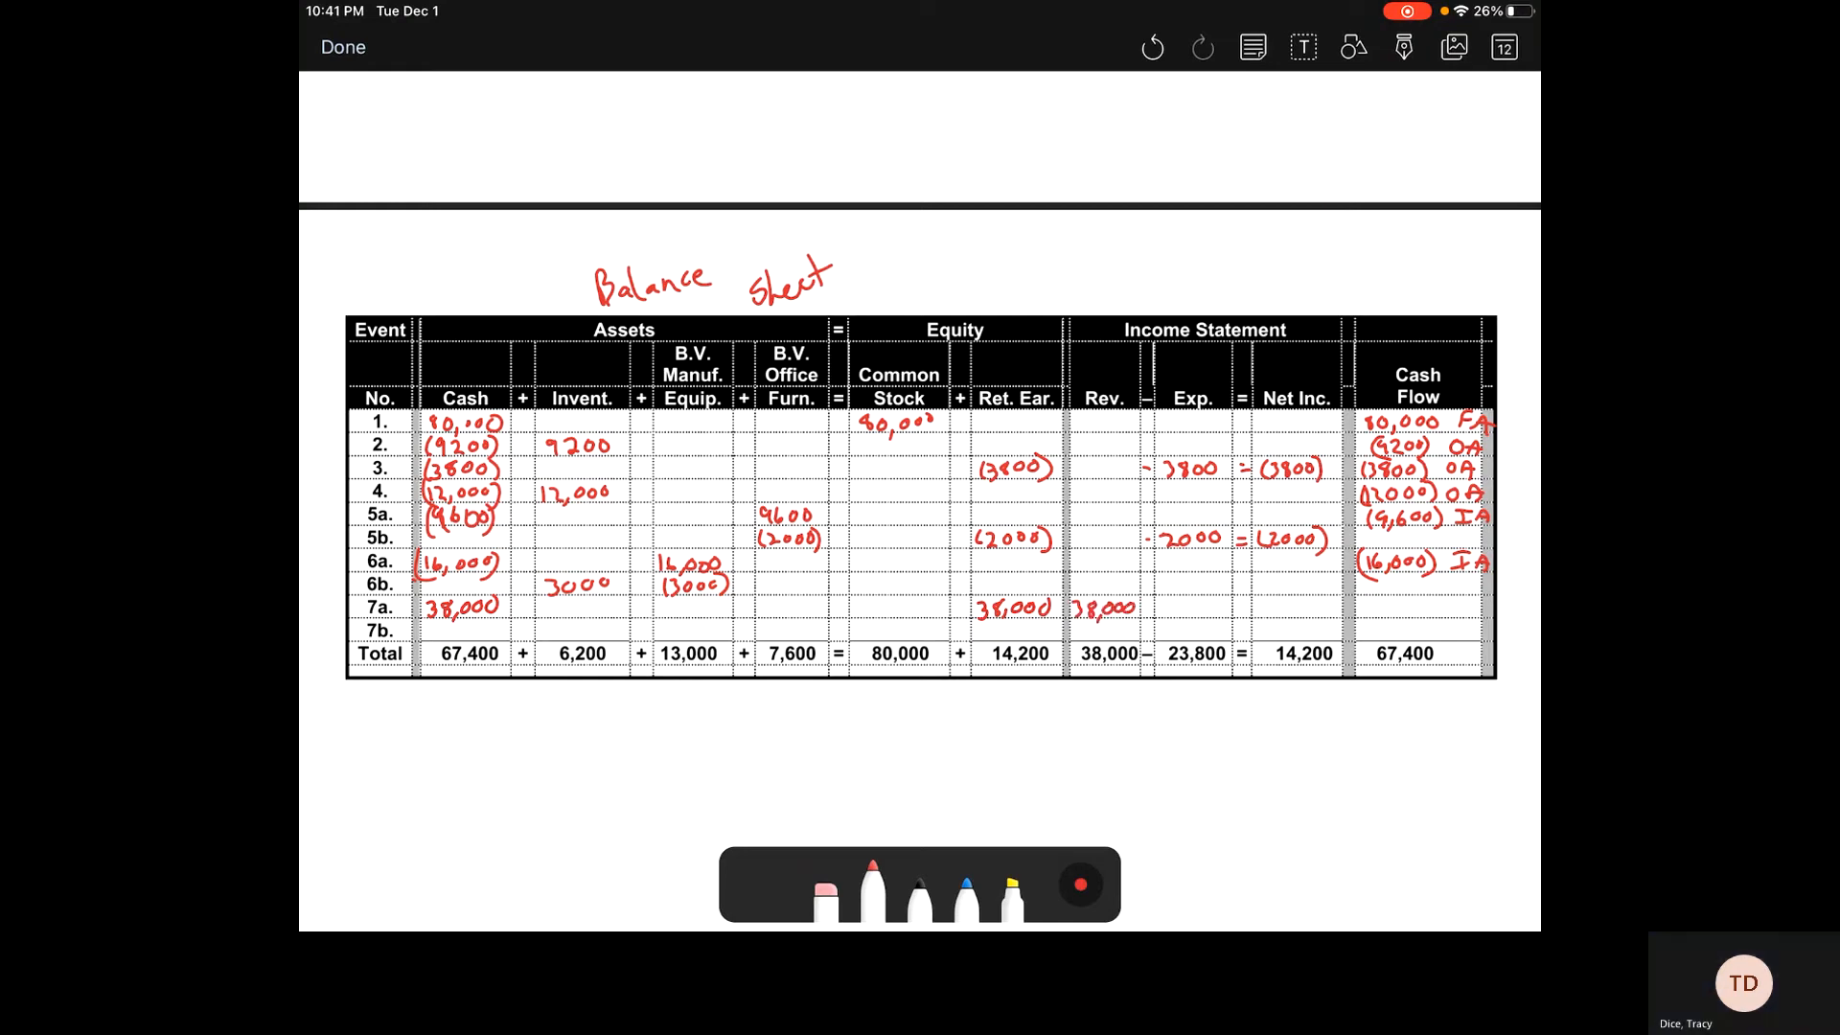
type("=3")
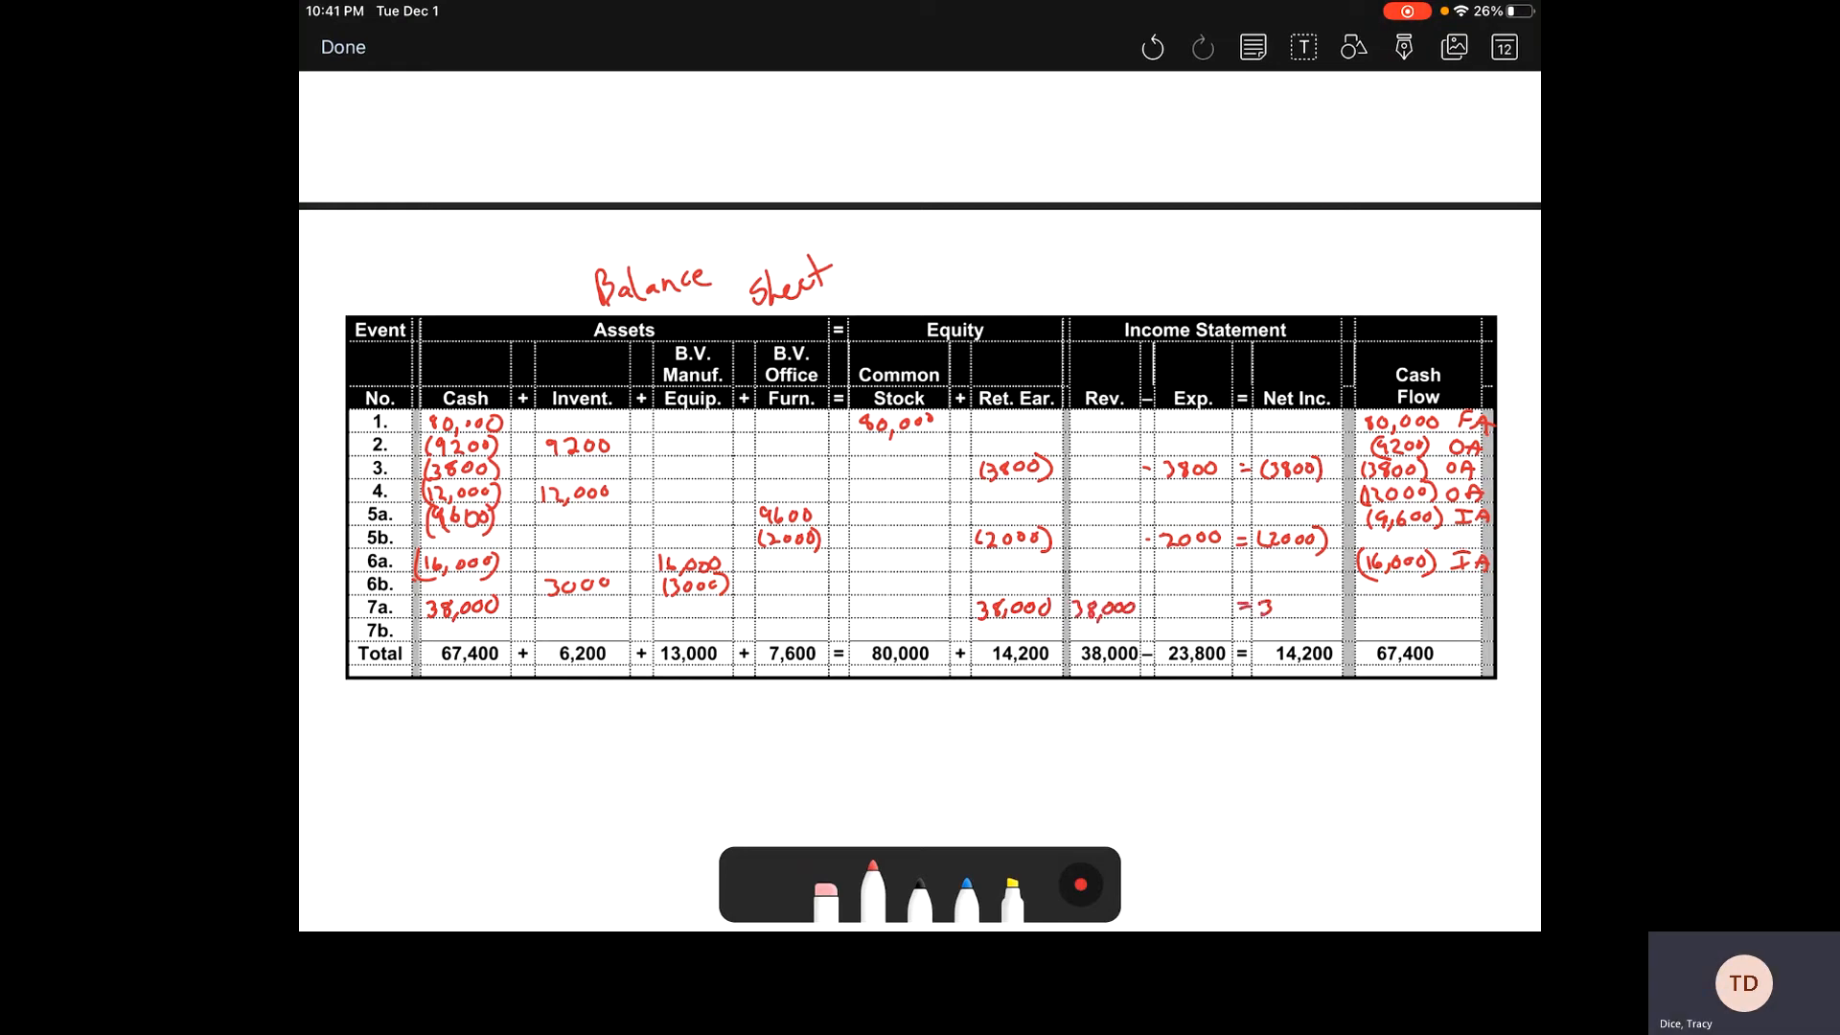
type("35,000")
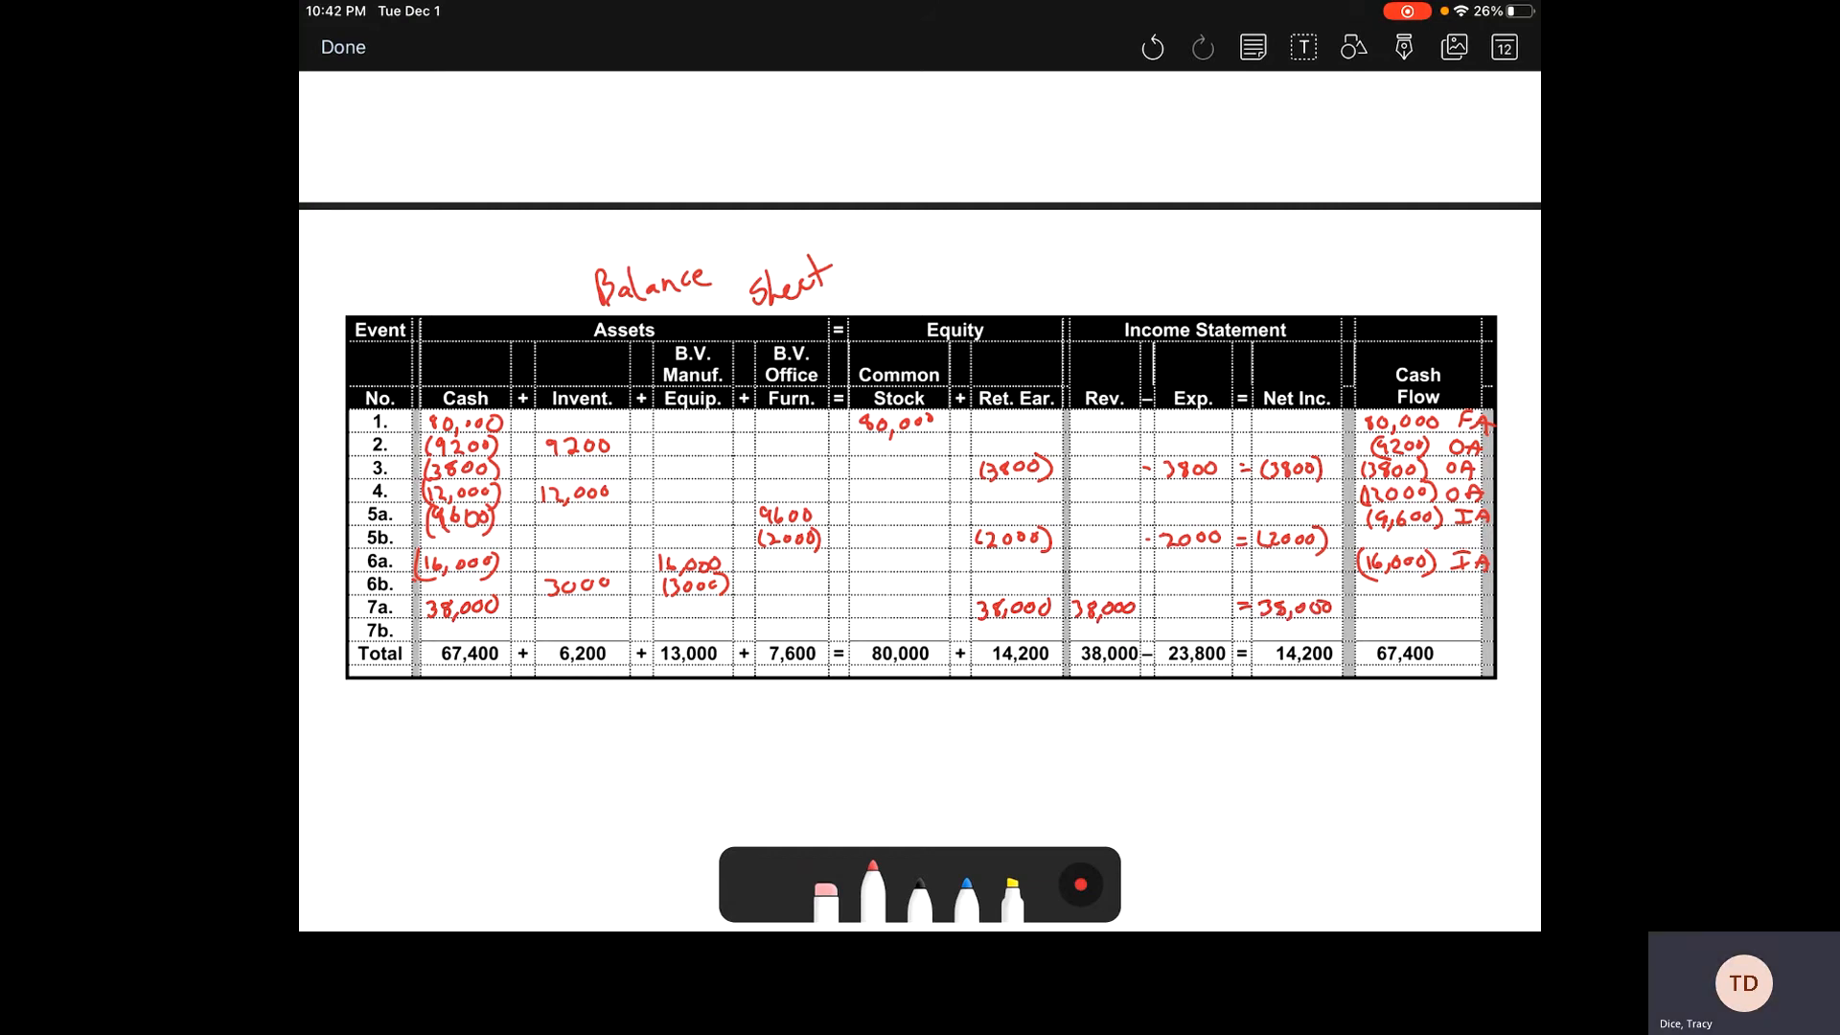
type("38000 OA")
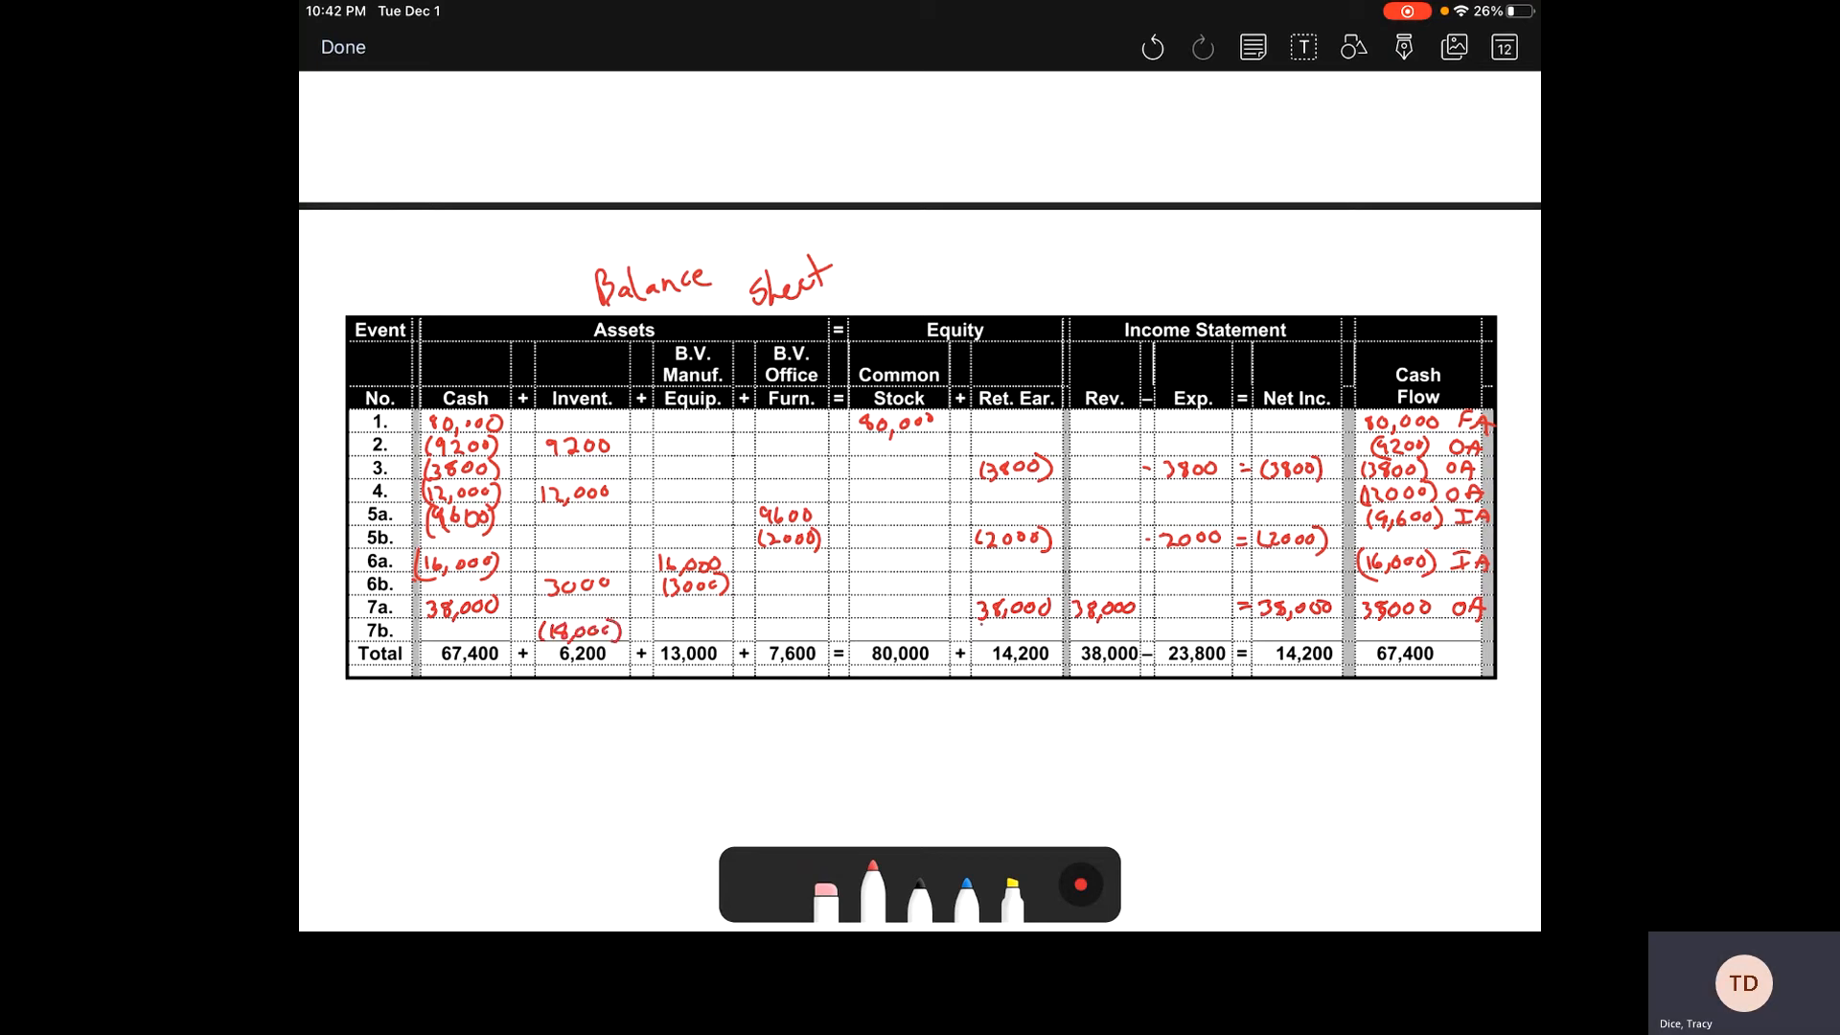
Step: Record (18,000) for event 7b in Inventory, Retained Earnings and Expense
type("(18,000")
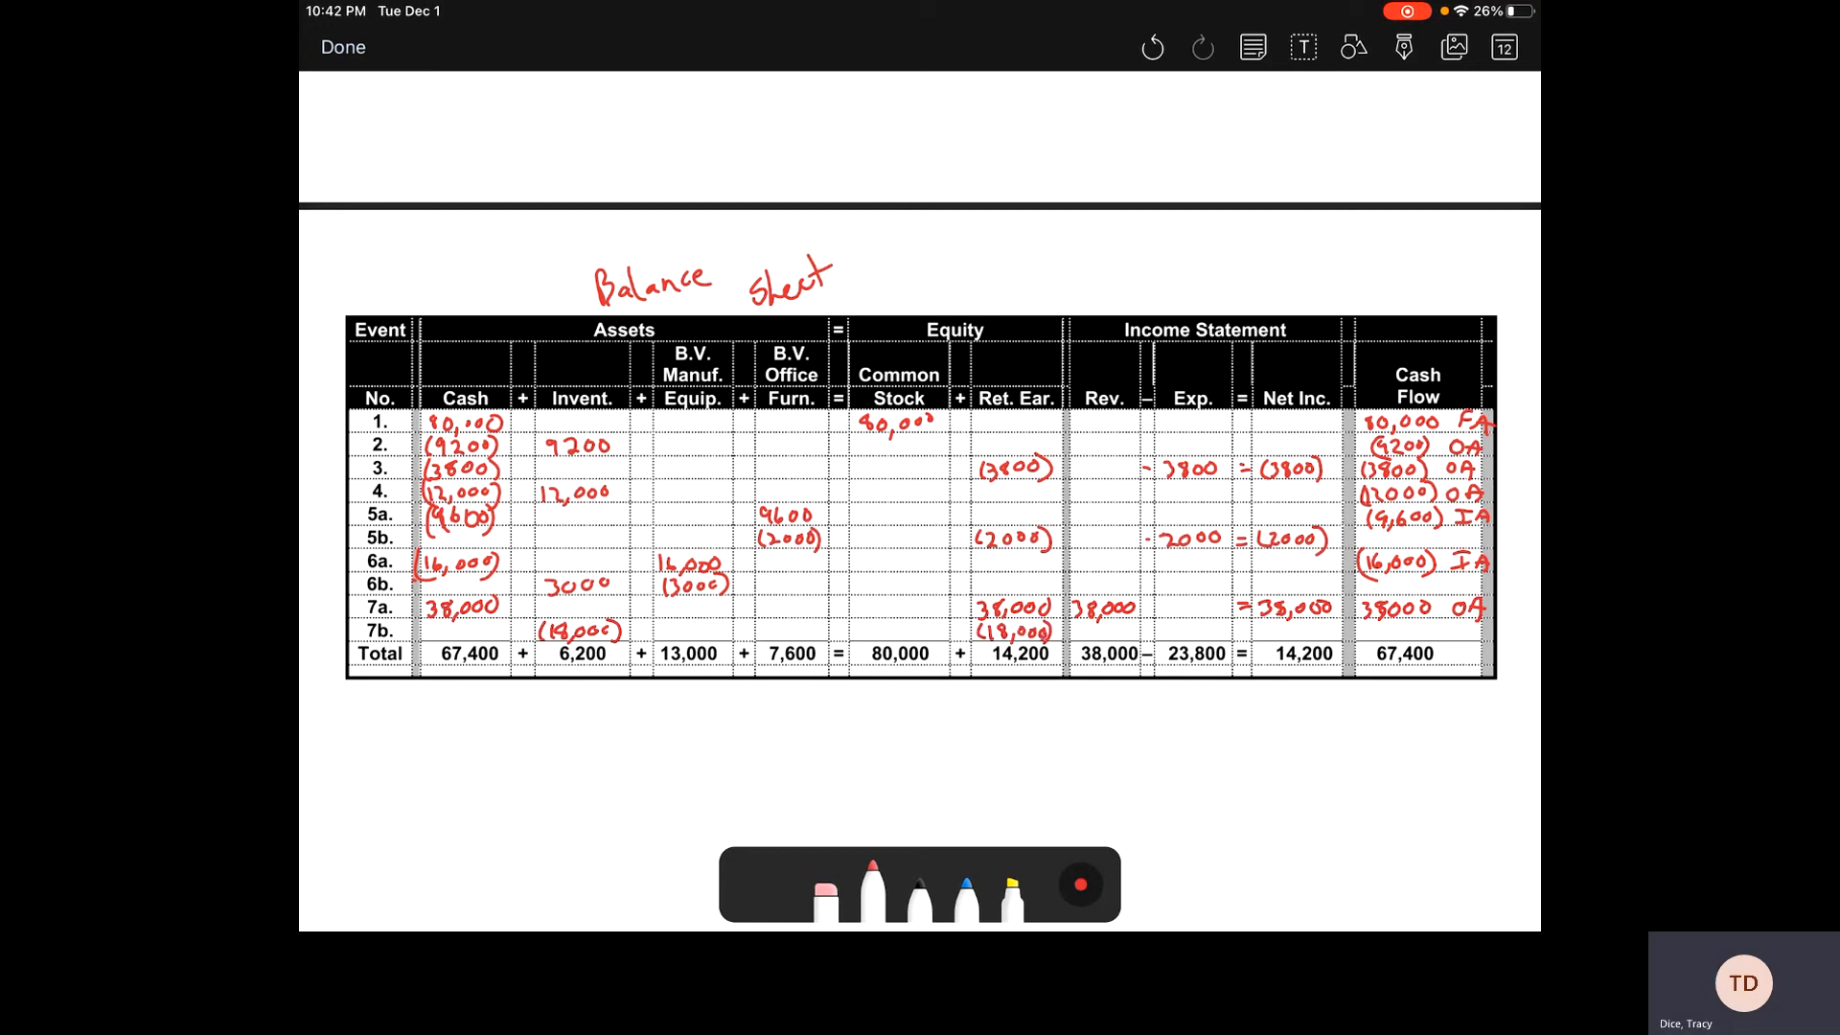
type("18")
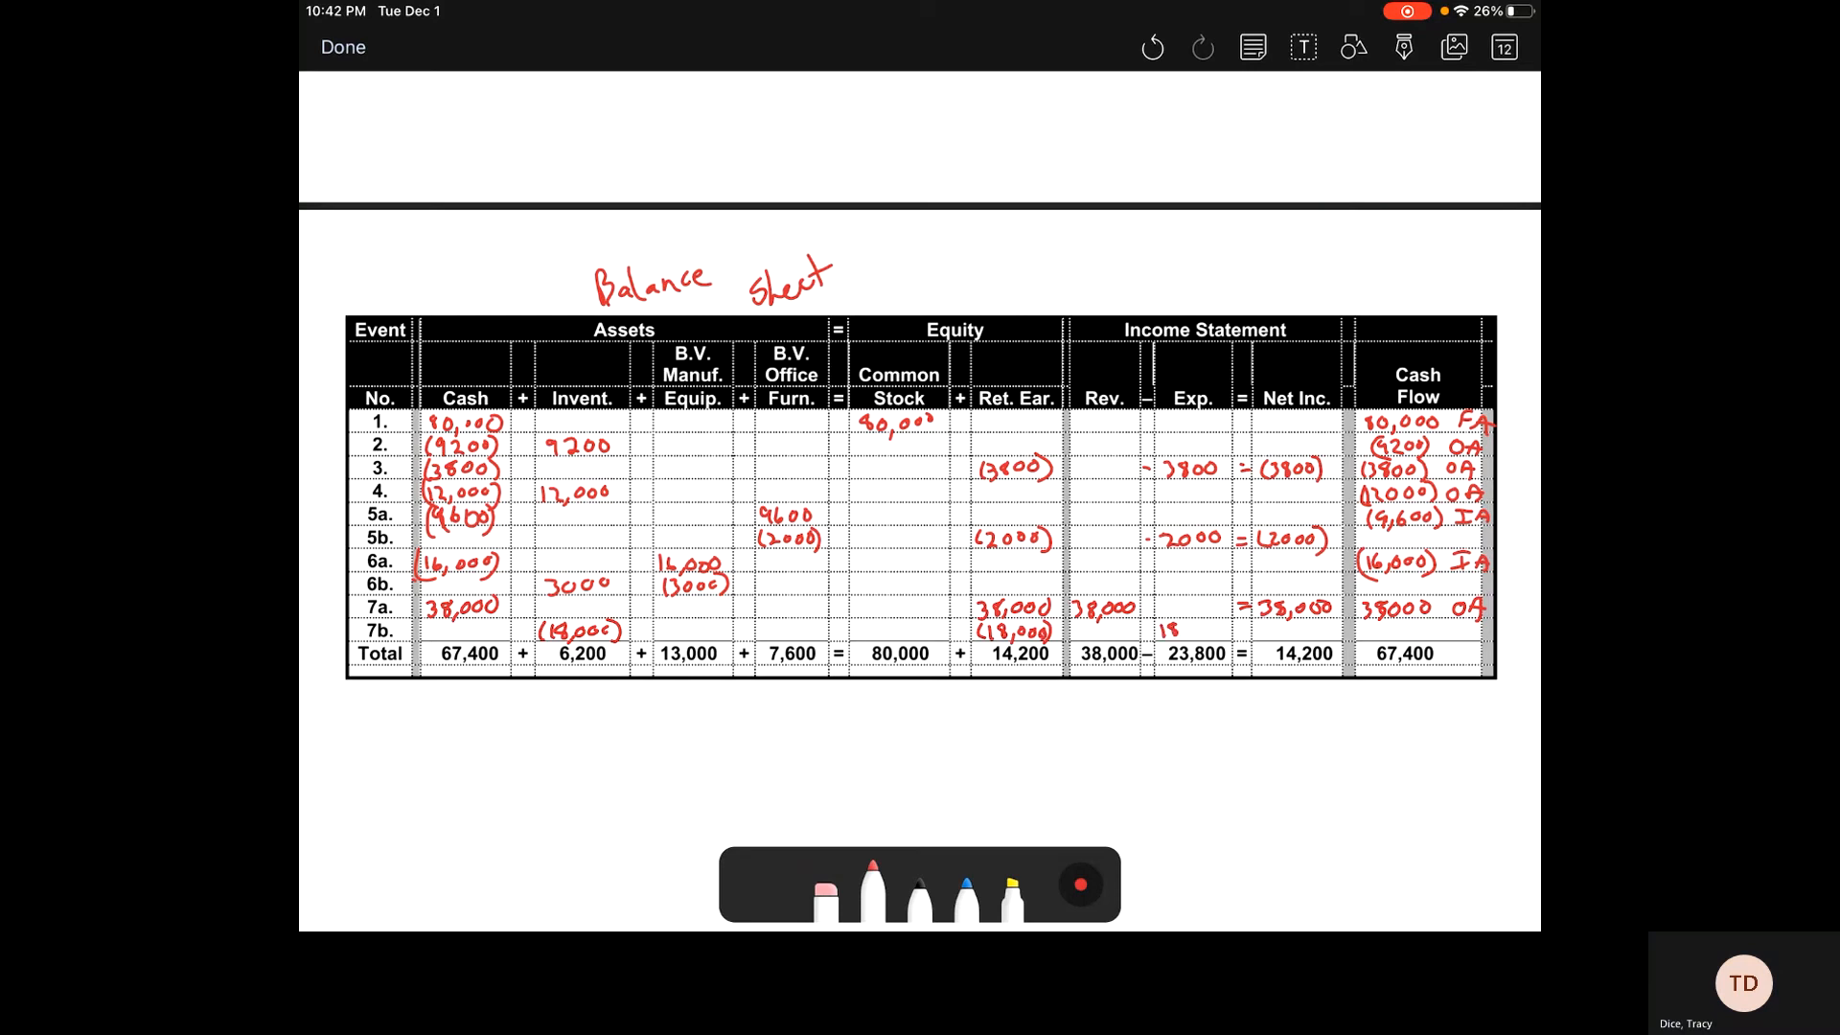
type("-18,000")
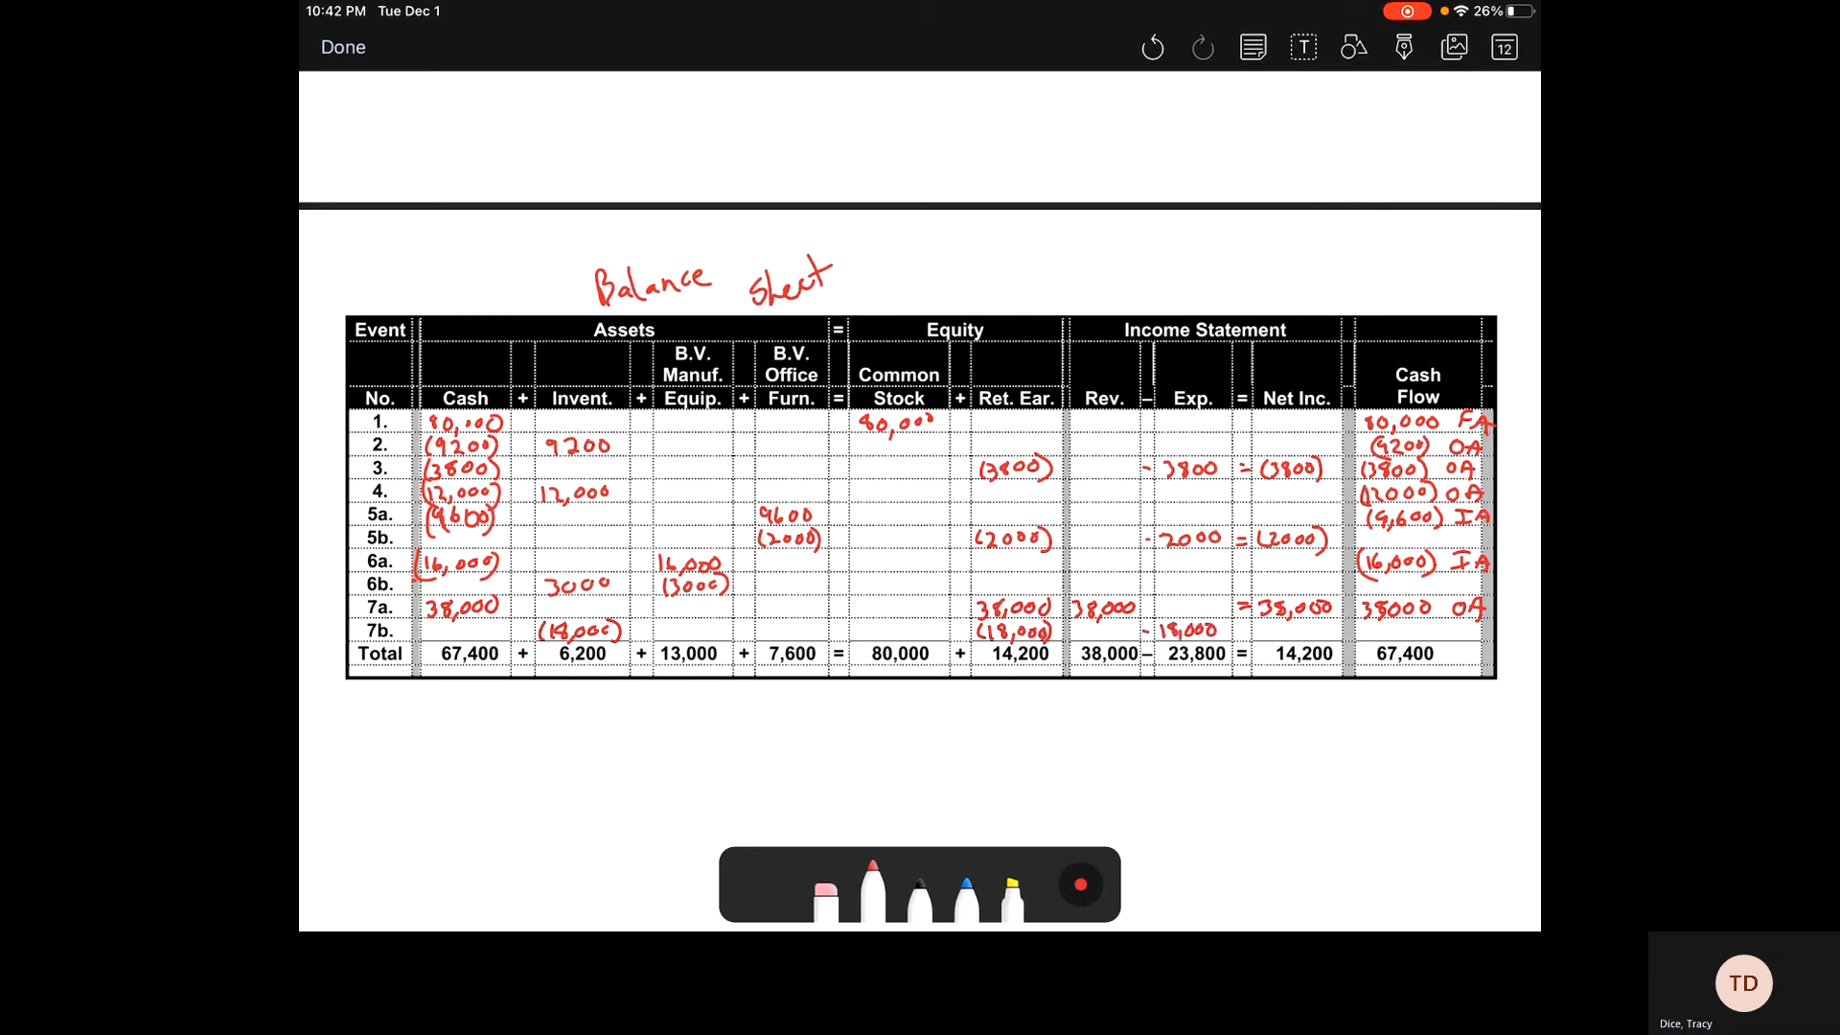